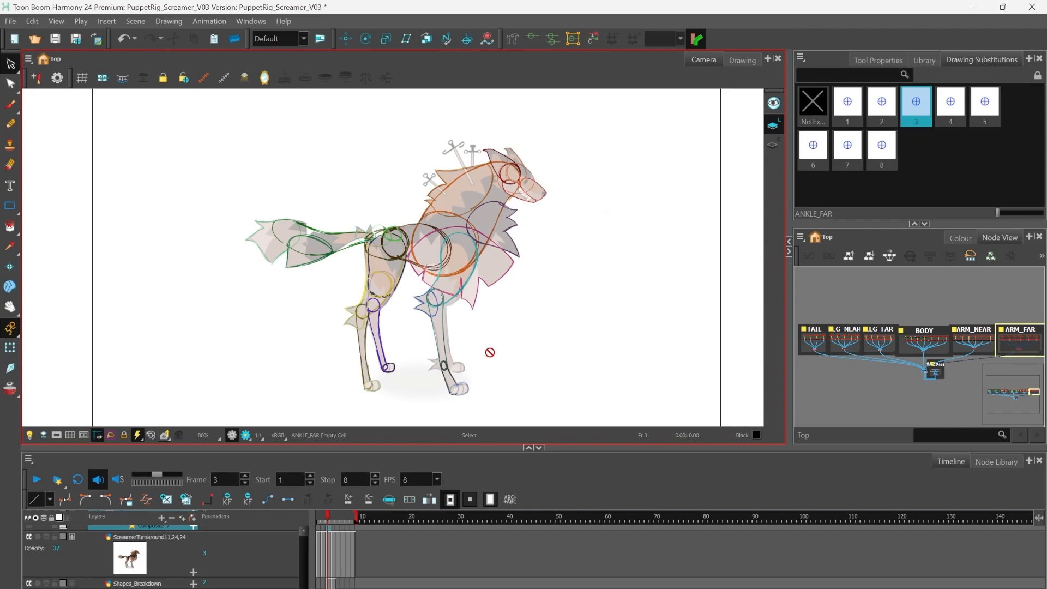
{"action": "mouse_move", "coordinate": [638, 249]}
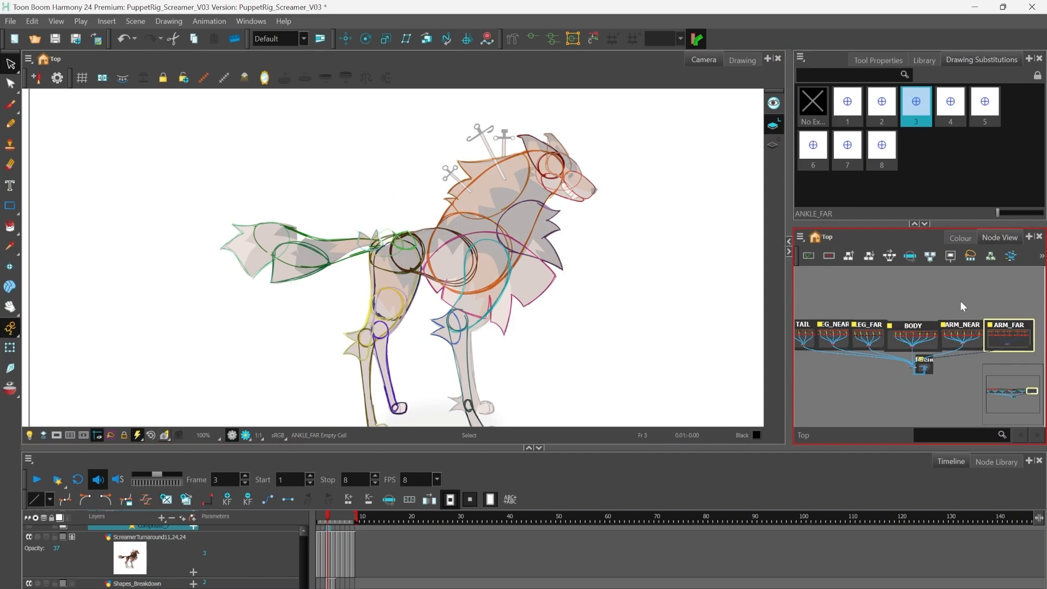
Show the wolf's crosshair circle layers, including the TAIL group, in the Camera view
{"action": "left_click", "coordinate": [820, 334]}
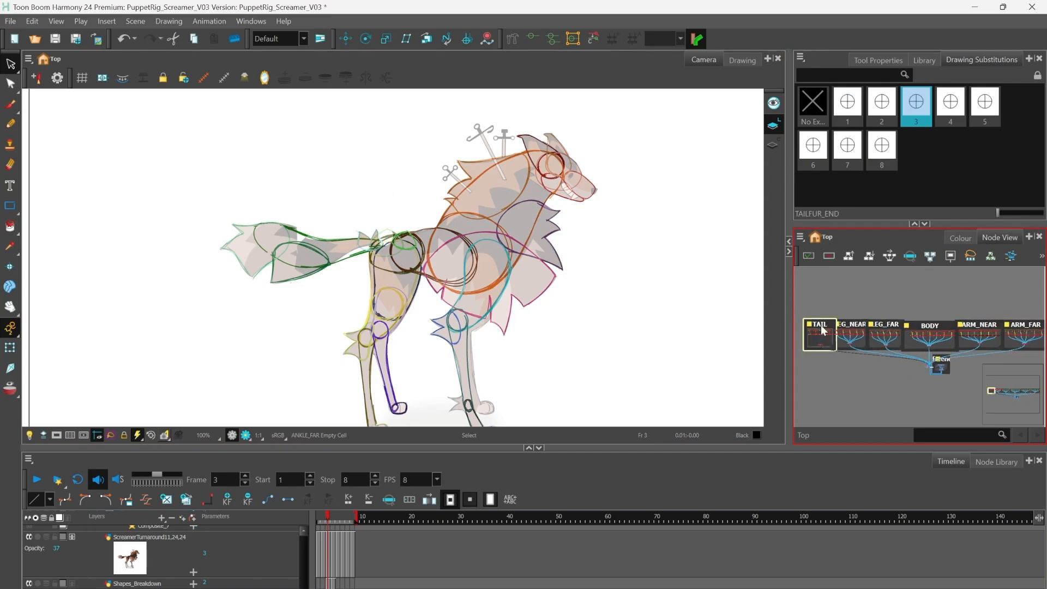
{"action": "left_click", "coordinate": [929, 334]}
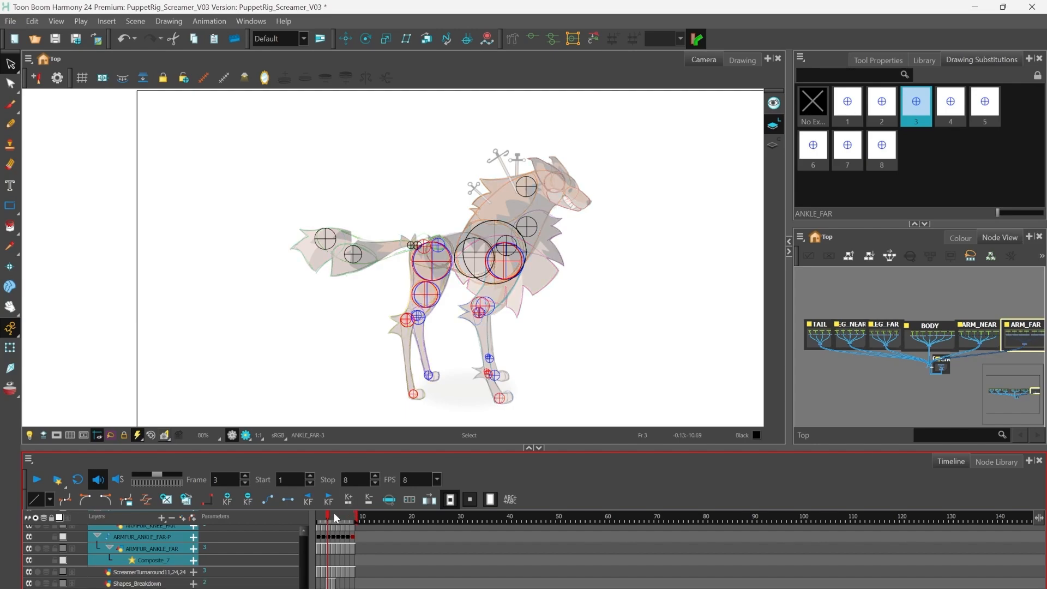
{"action": "left_click", "coordinate": [350, 518]}
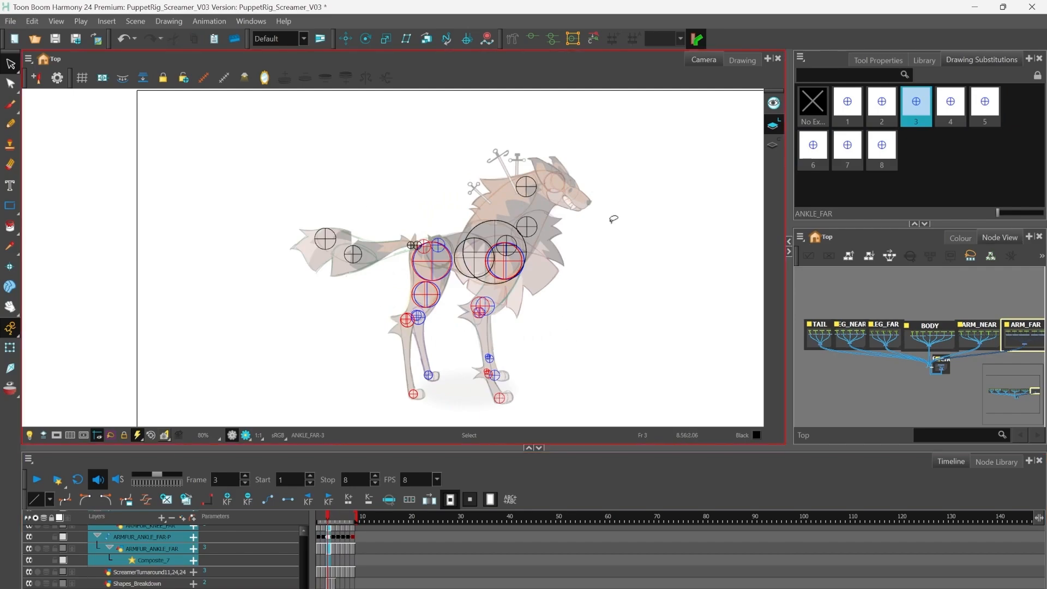
{"action": "mouse_move", "coordinate": [459, 349]}
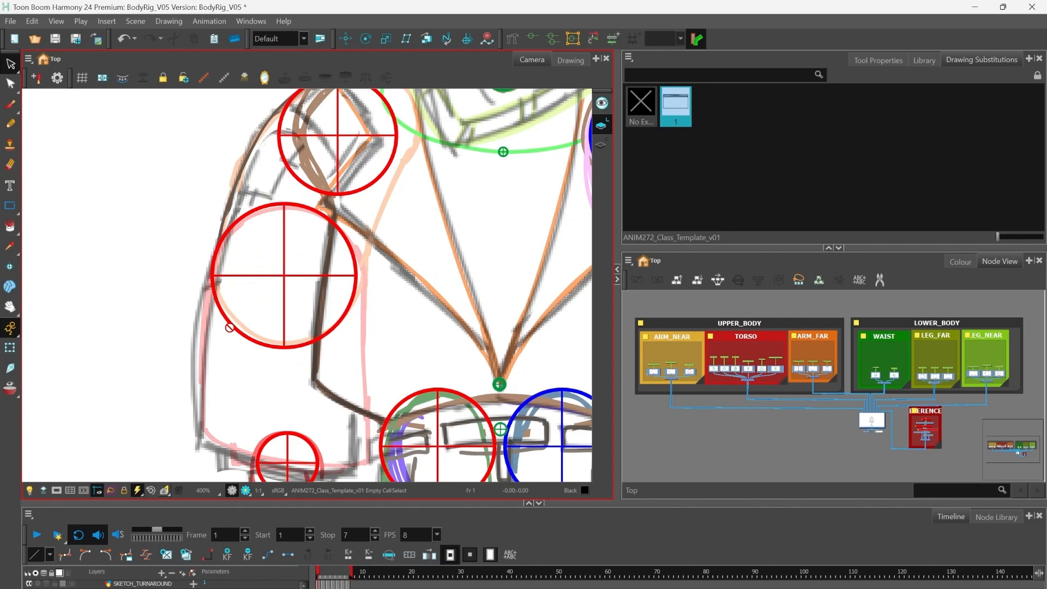
Open BodyRig_V05 and zoom the Camera view out from 400% to 160%
{"action": "scroll", "scroll_direction": "down", "scroll_amount": 3}
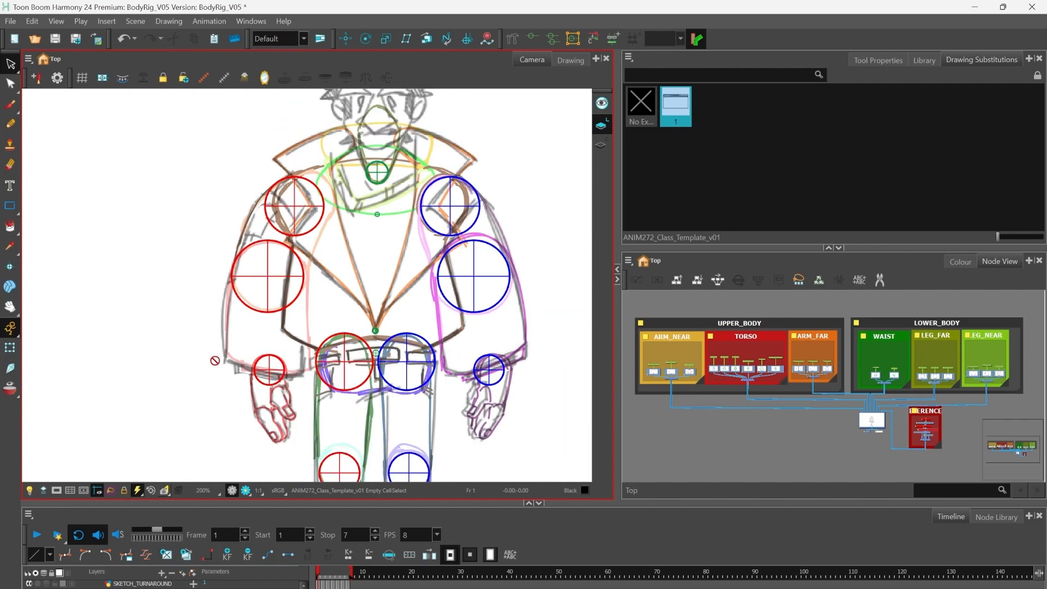
{"action": "scroll", "scroll_direction": "down", "scroll_amount": 3}
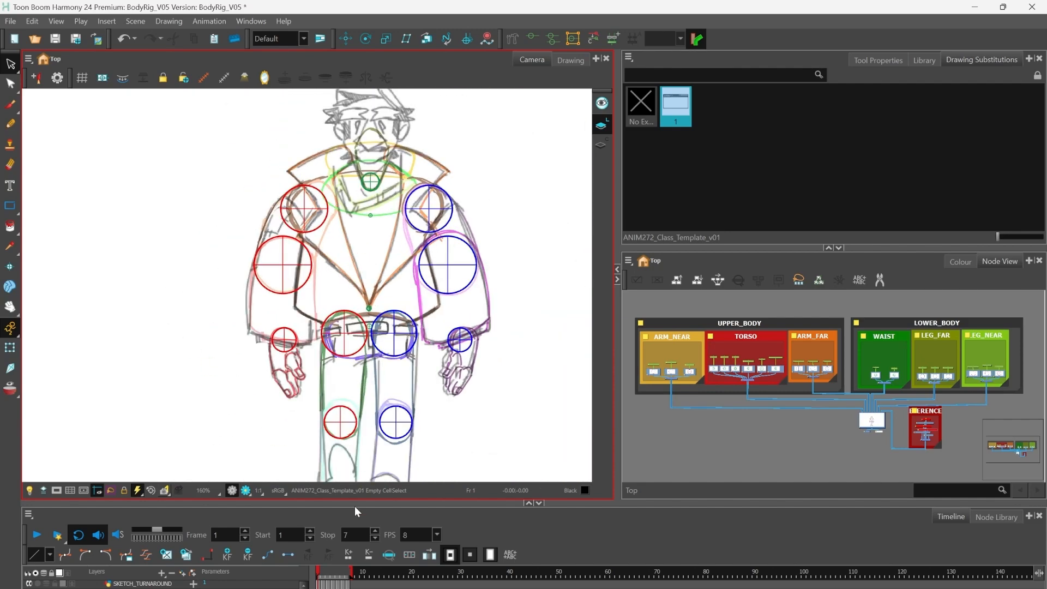
{"action": "left_click", "coordinate": [332, 572]}
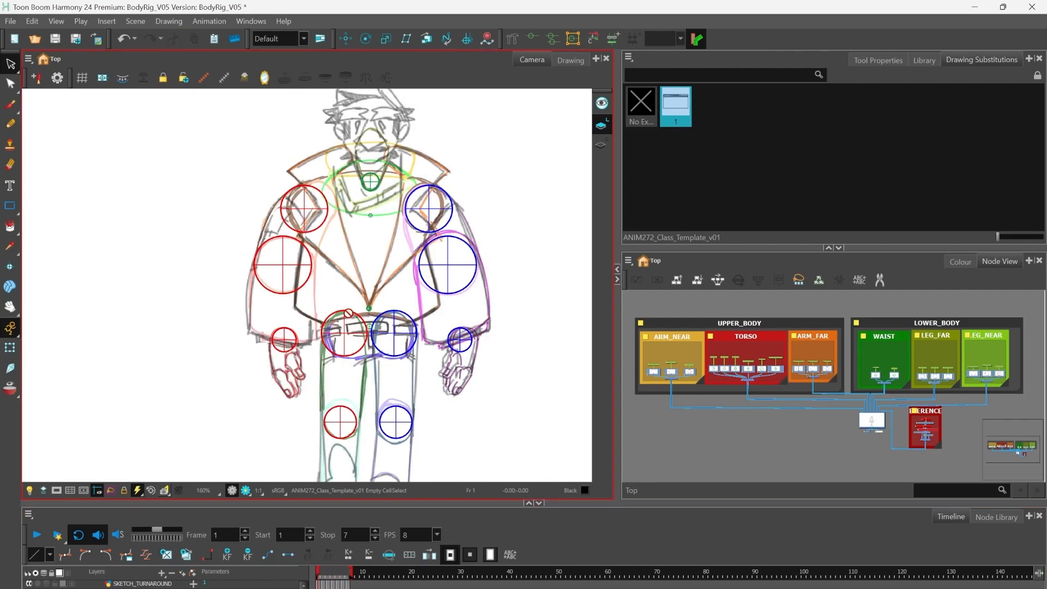
{"action": "scroll", "scroll_direction": "down", "scroll_amount": 3}
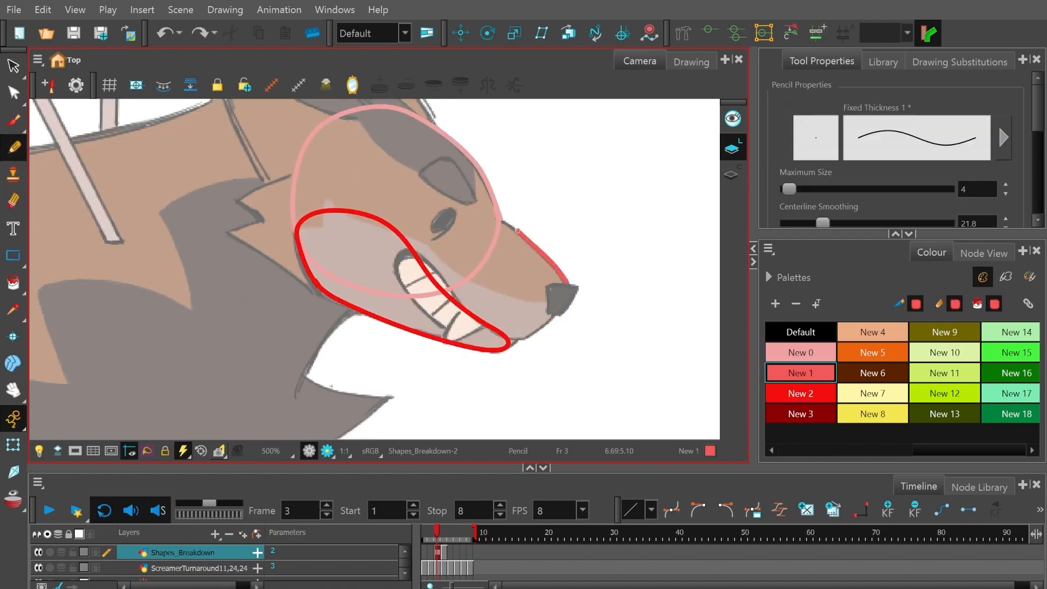
Draw coloured outlines over head, jaw, chest, hips, tail and hind leg, then pick Select
{"action": "left_click", "coordinate": [800, 413]}
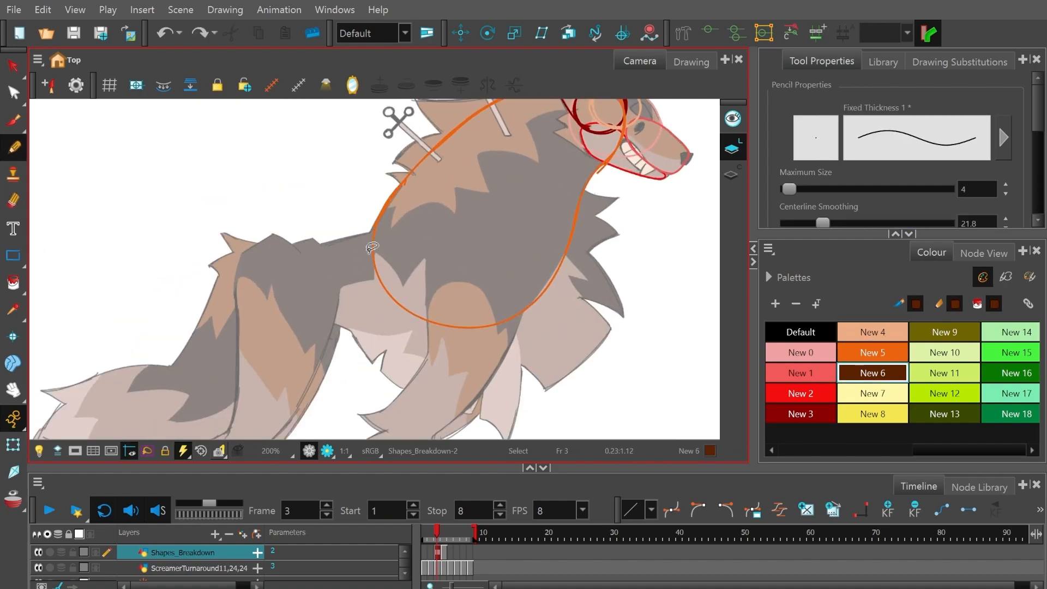
{"action": "left_click", "coordinate": [873, 352]}
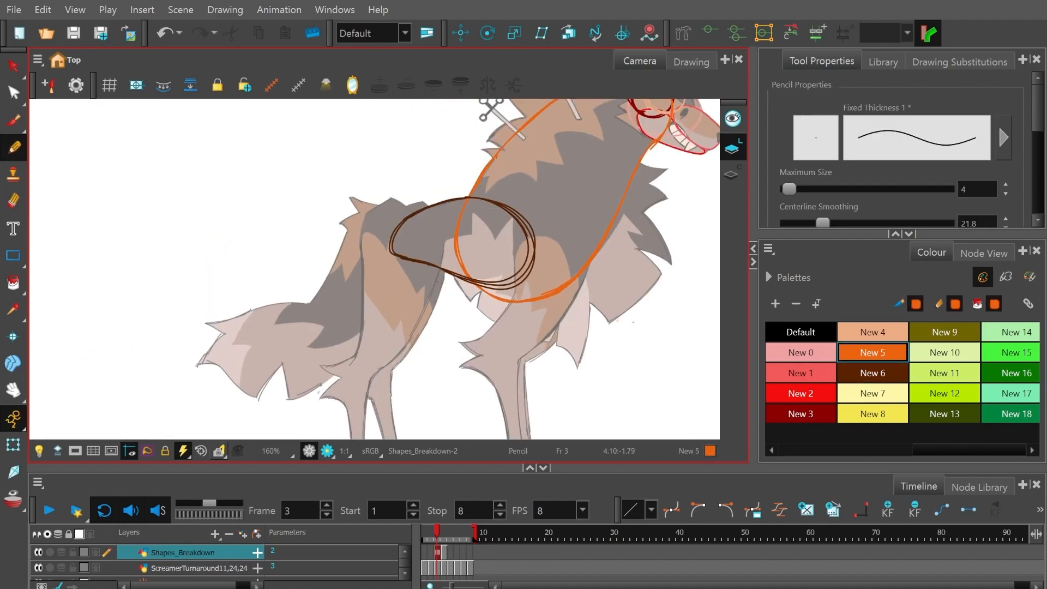
{"action": "left_click", "coordinate": [872, 393]}
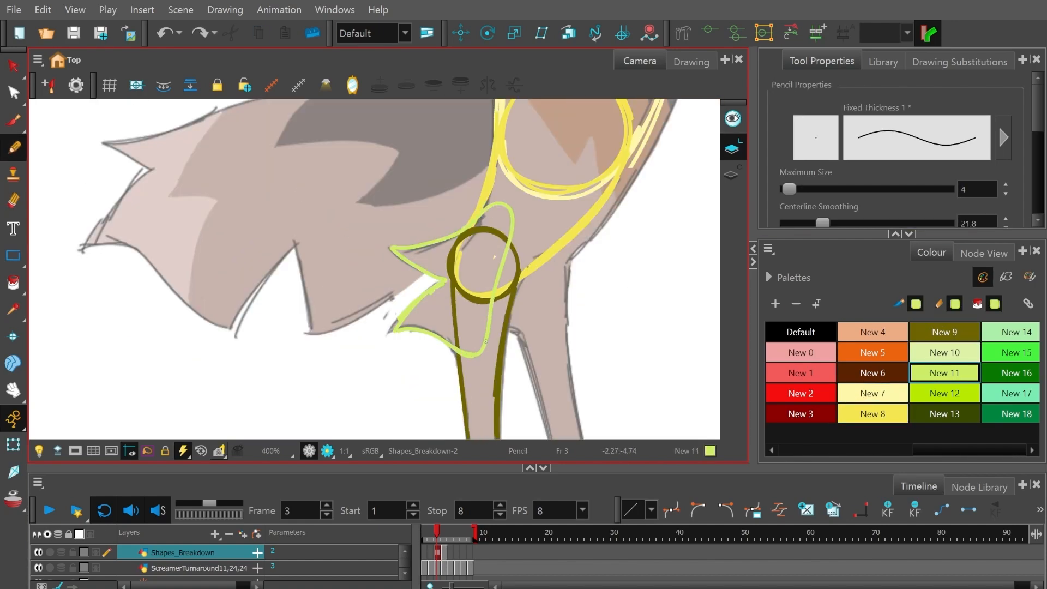
{"action": "left_click", "coordinate": [944, 413]}
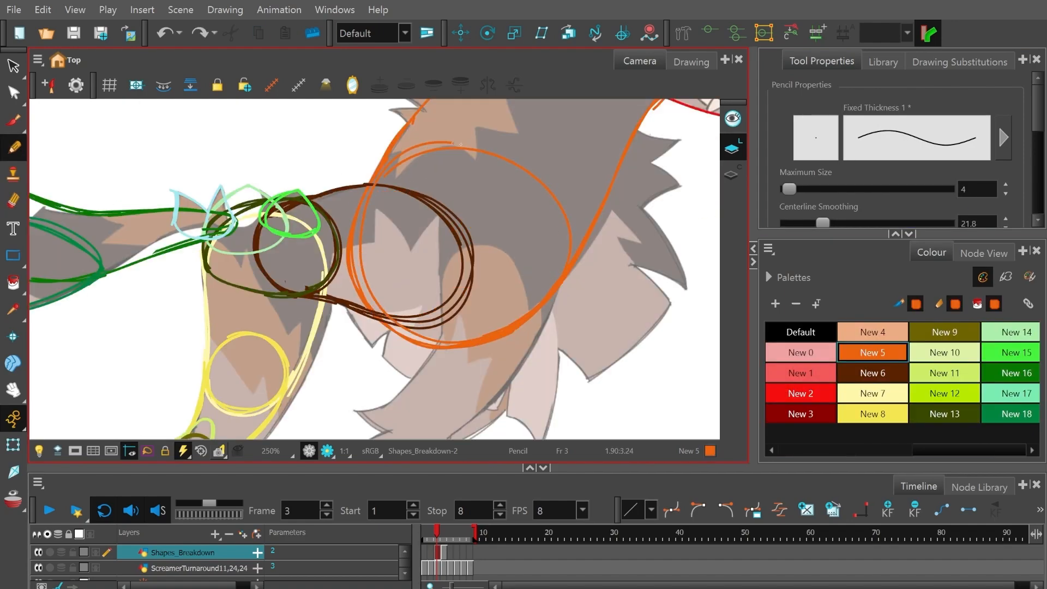
{"action": "left_click", "coordinate": [12, 92]}
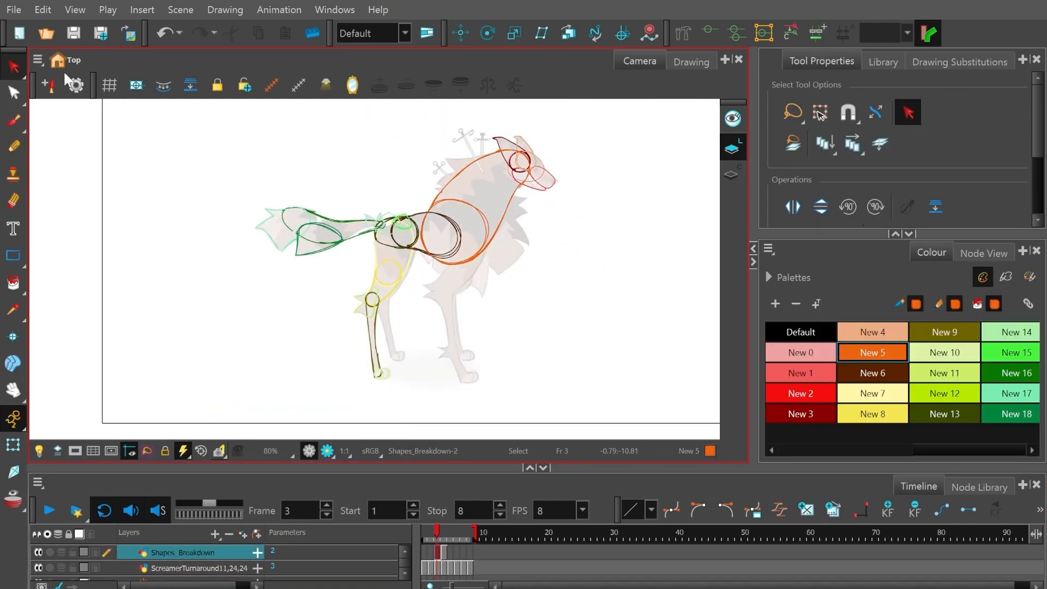
{"action": "left_click", "coordinate": [12, 145]}
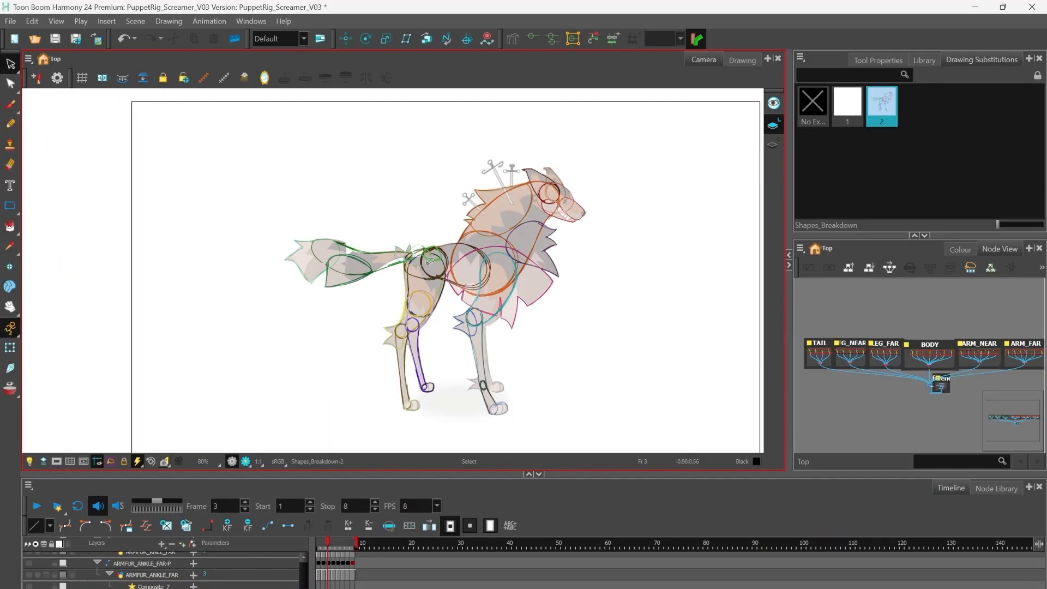
{"action": "mouse_move", "coordinate": [304, 217]}
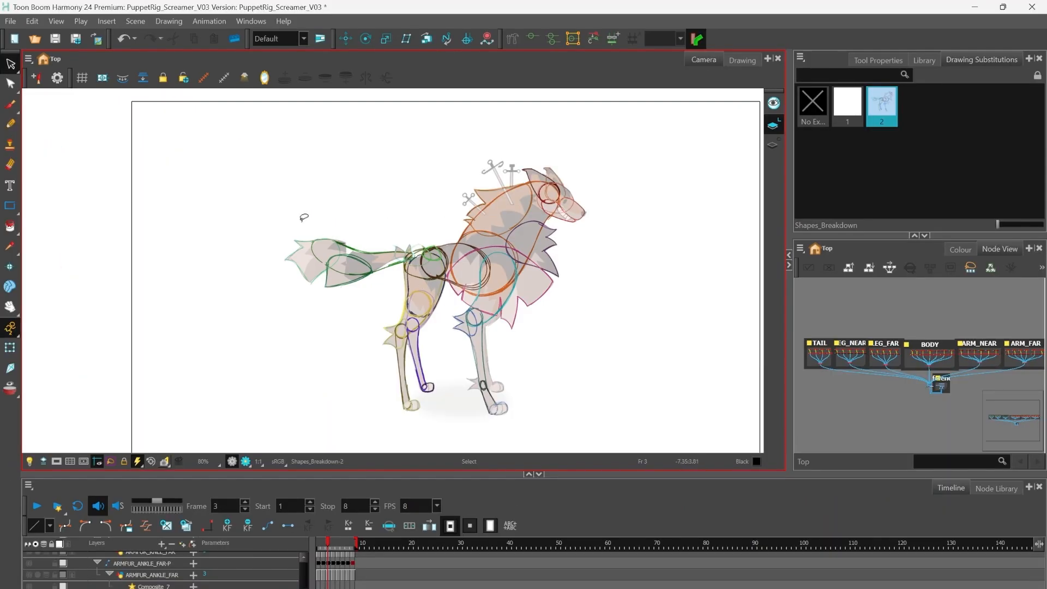
{"action": "mouse_move", "coordinate": [497, 148]}
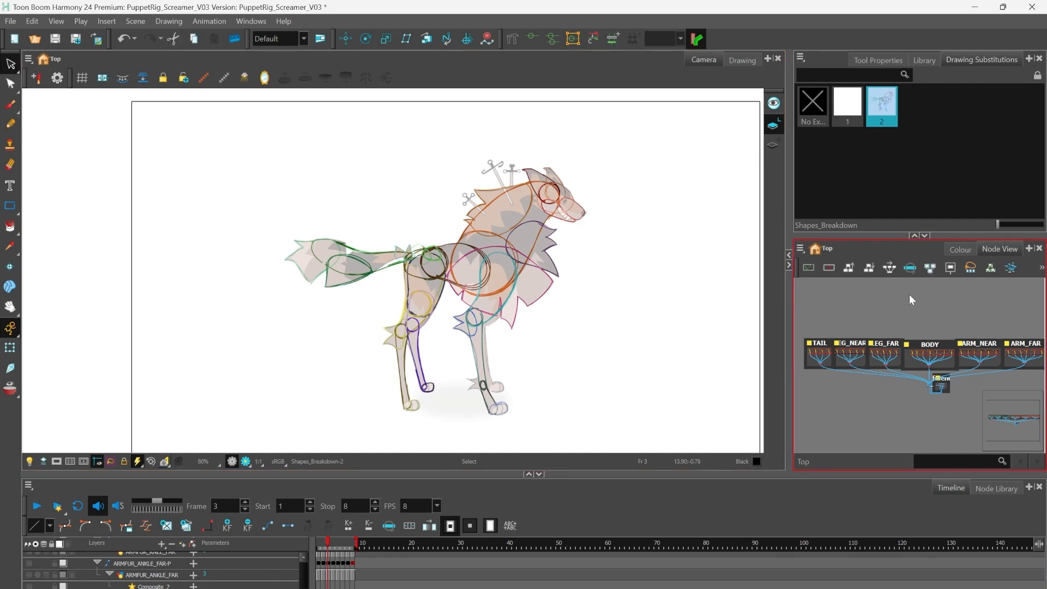
Make ShapesBreakdown the current palette and open the Select tool's flyout
{"action": "left_click", "coordinate": [959, 250]}
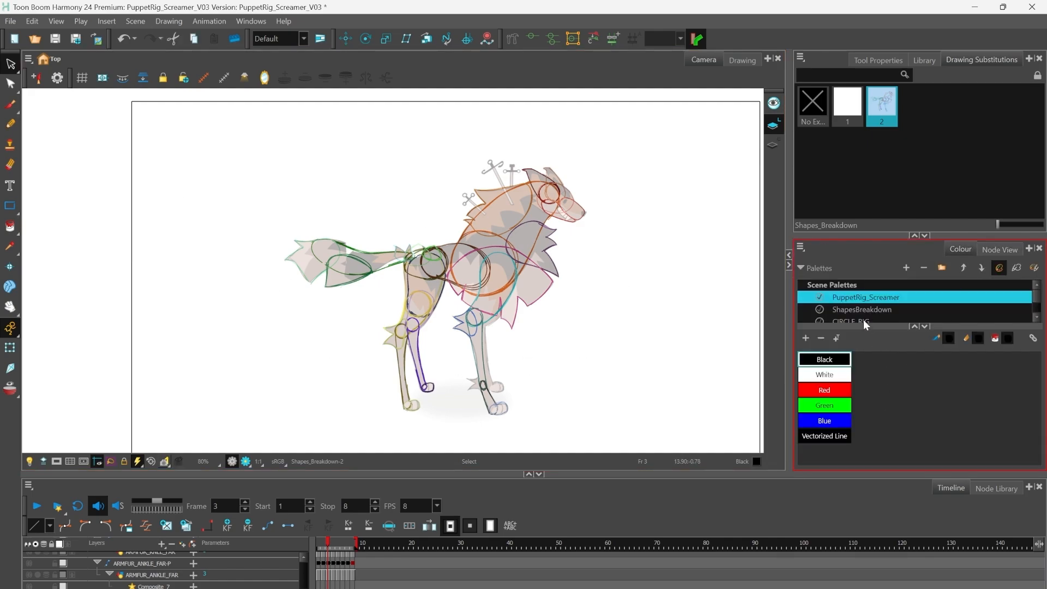
{"action": "left_click", "coordinate": [862, 298]}
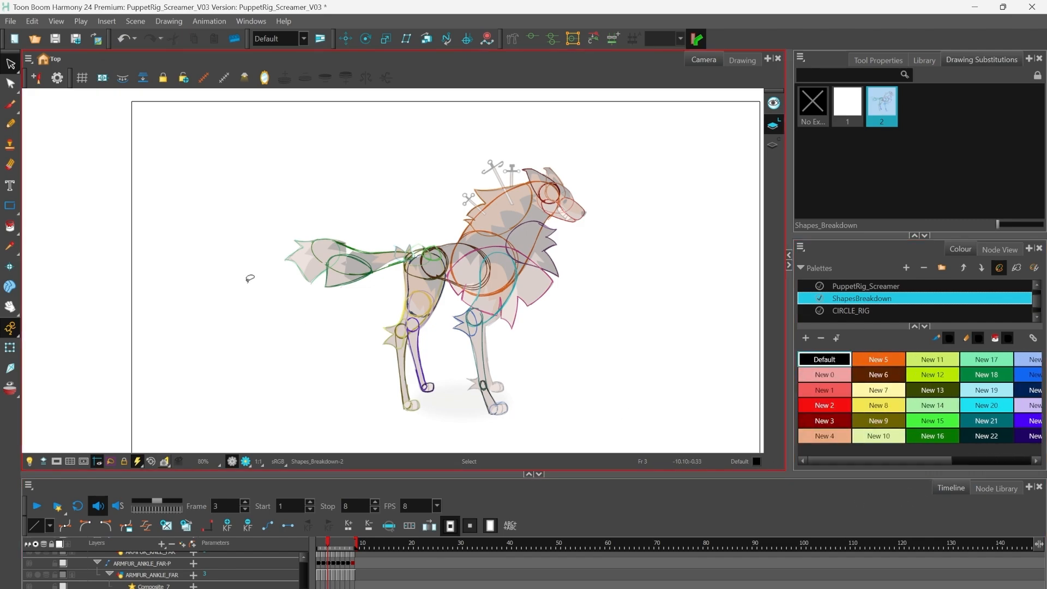
{"action": "mouse_move", "coordinate": [26, 93]}
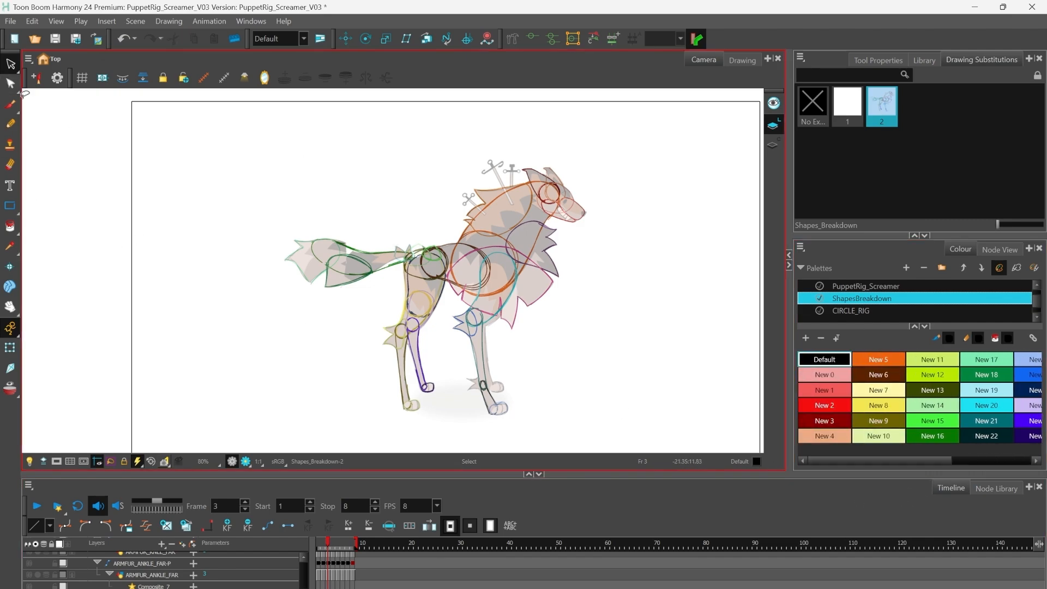
{"action": "left_click", "coordinate": [9, 64]}
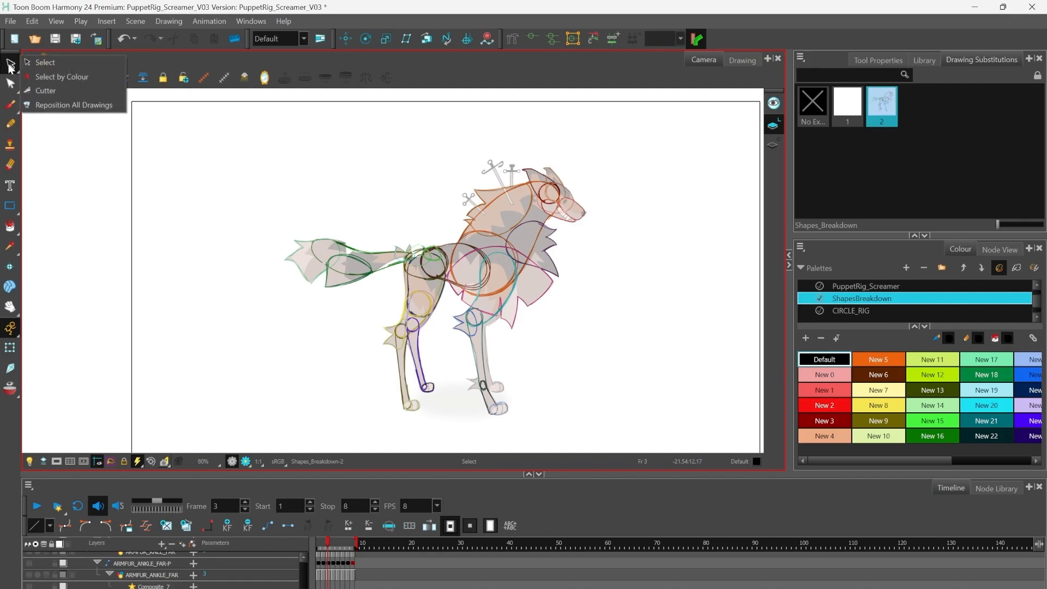
{"action": "mouse_move", "coordinate": [59, 62]}
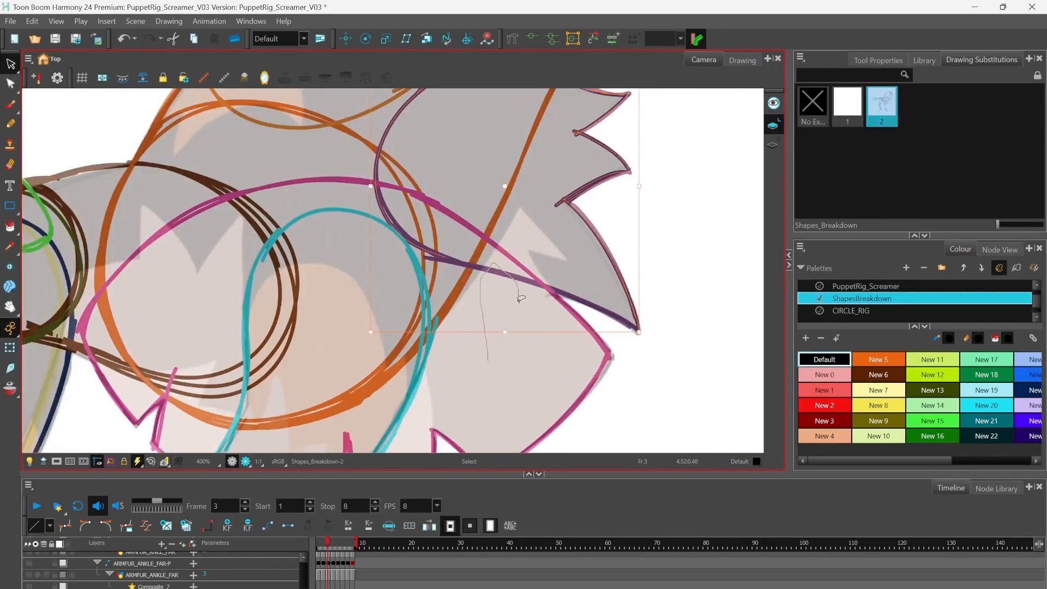
{"action": "scroll", "scroll_direction": "down", "scroll_amount": 3}
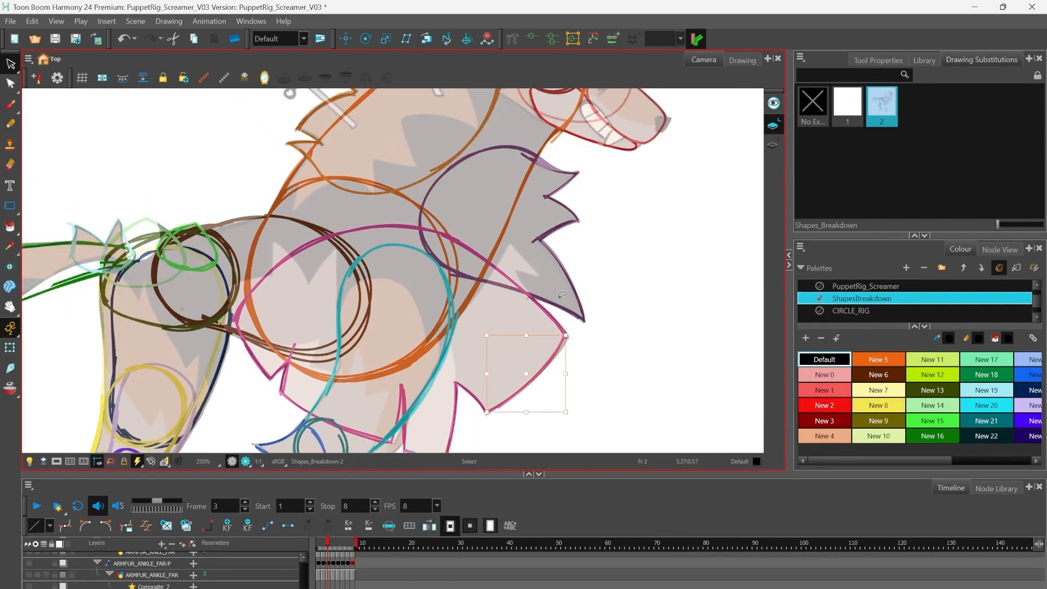
{"action": "left_click_drag", "start_coordinate": [526, 373], "coordinate": [548, 287]}
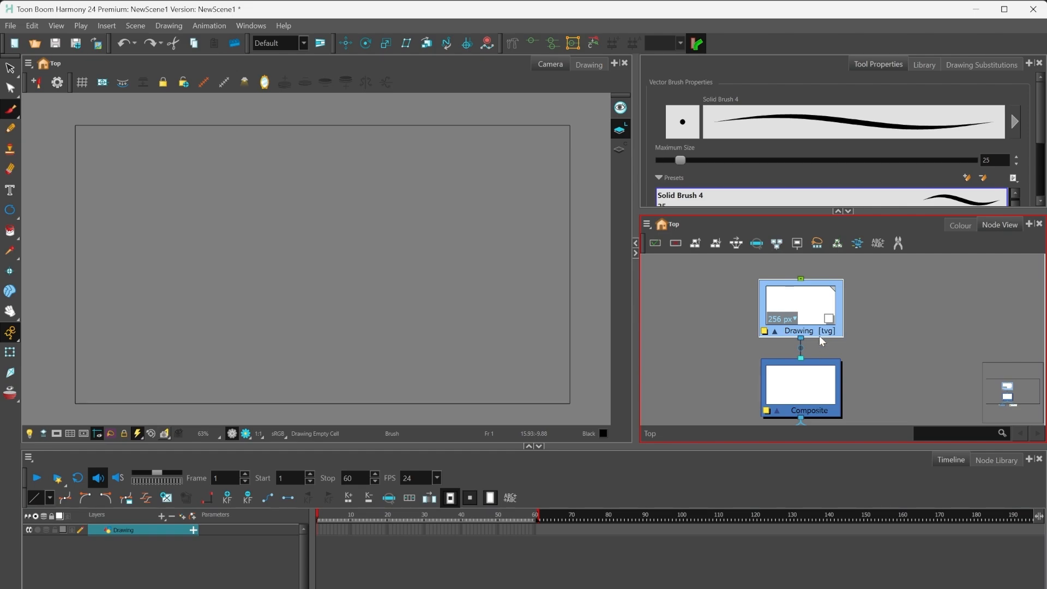
Brush a looping black scribble and show it in the Drawing node's thumbnail
{"action": "left_click_drag", "start_coordinate": [319, 154], "coordinate": [459, 238]}
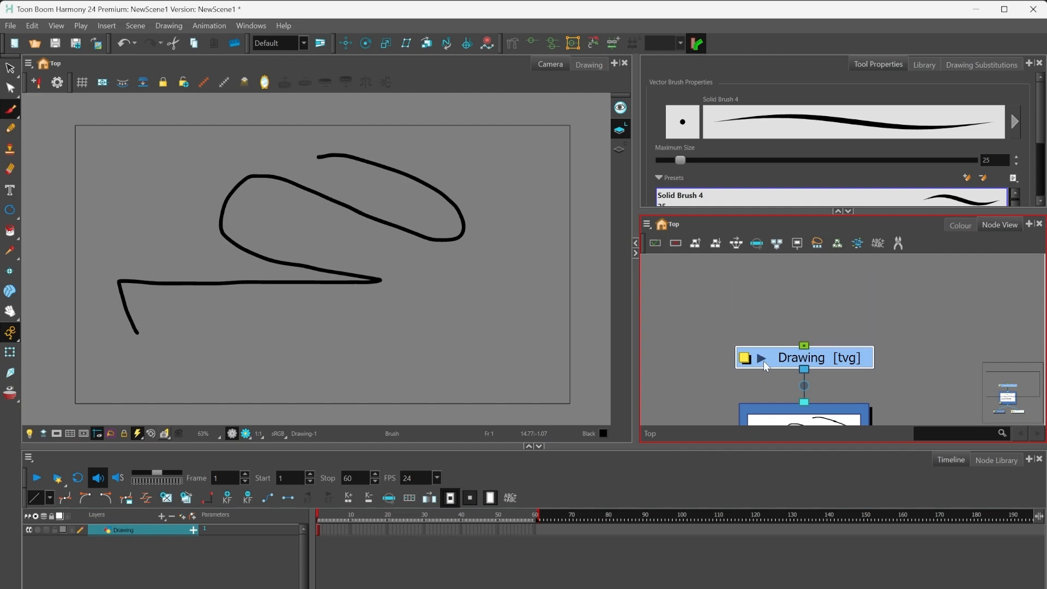
{"action": "left_click", "coordinate": [761, 358]}
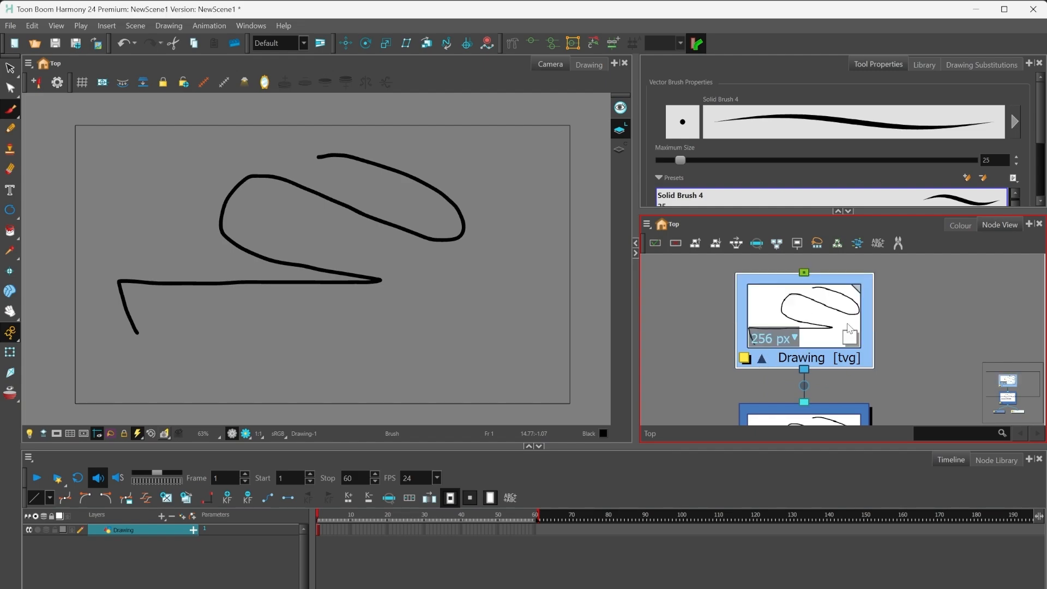
{"action": "mouse_move", "coordinate": [805, 289]}
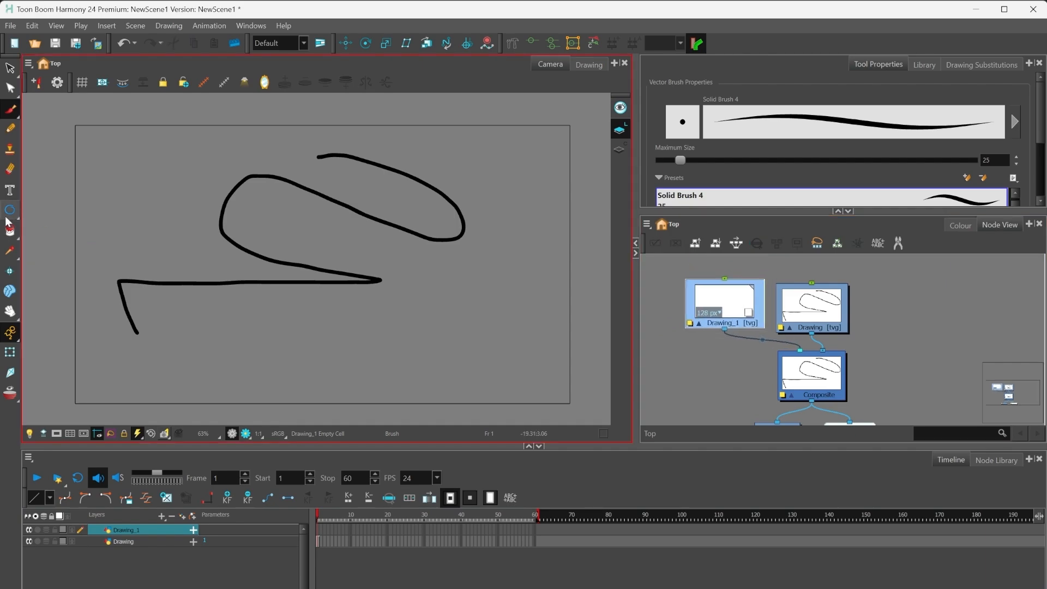
Switch to the Ellipse tool for drawing circles
{"action": "left_click", "coordinate": [10, 210]}
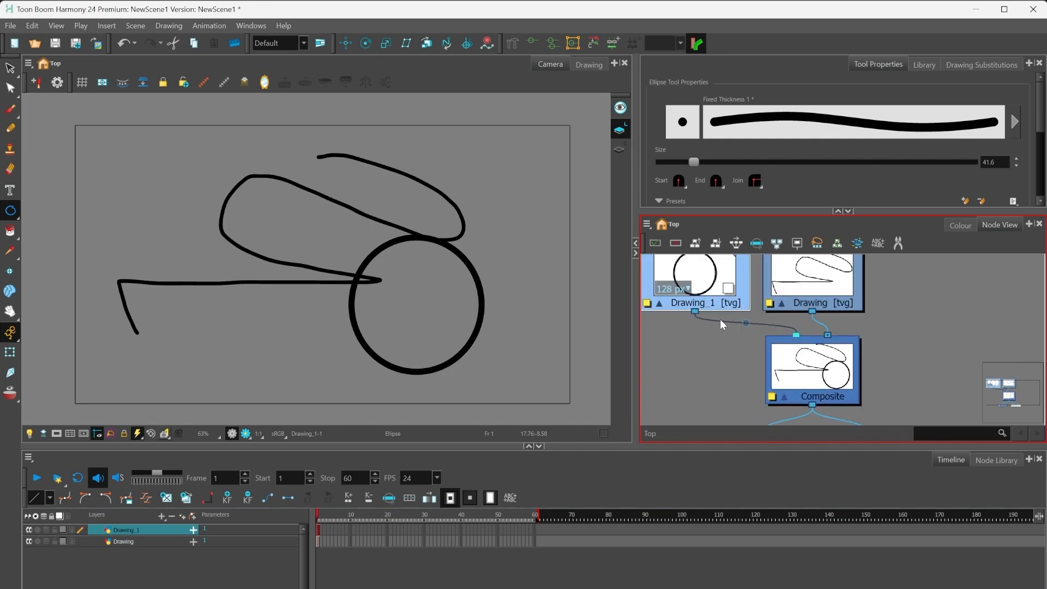
{"action": "mouse_move", "coordinate": [794, 325]}
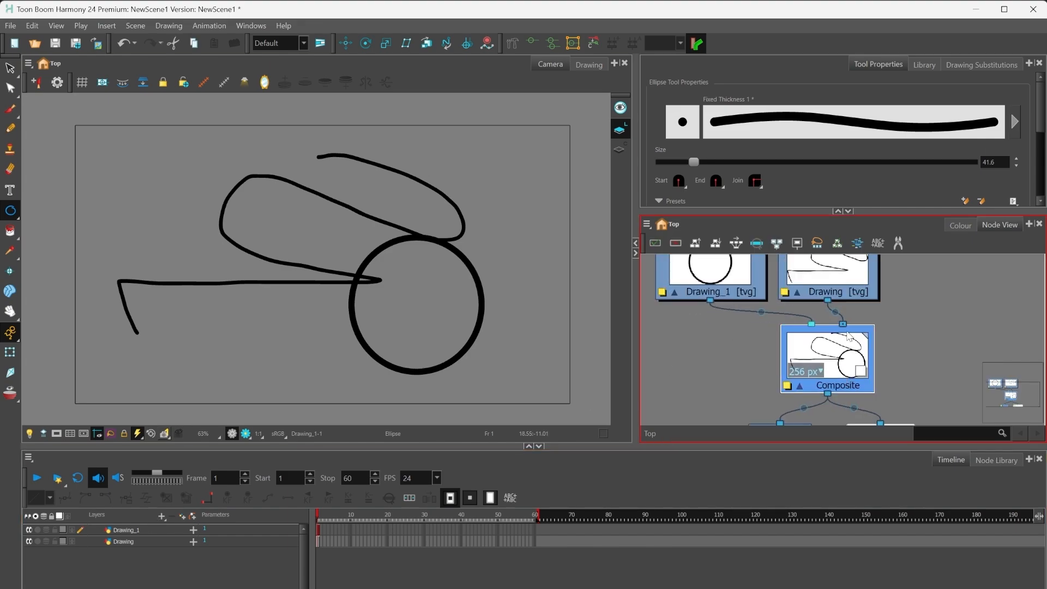
{"action": "mouse_move", "coordinate": [875, 358]}
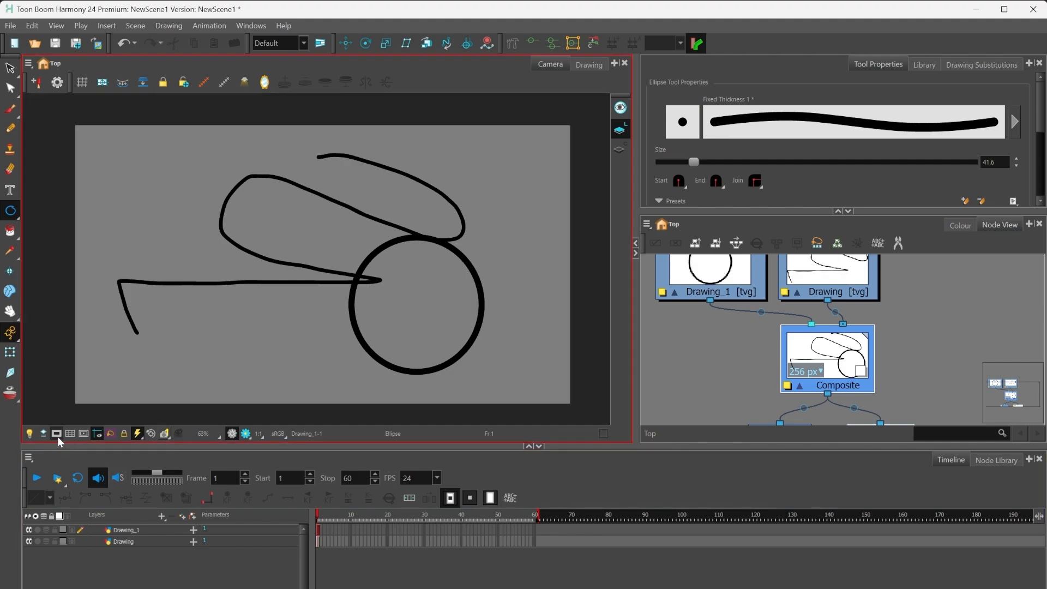
{"action": "mouse_move", "coordinate": [548, 138]}
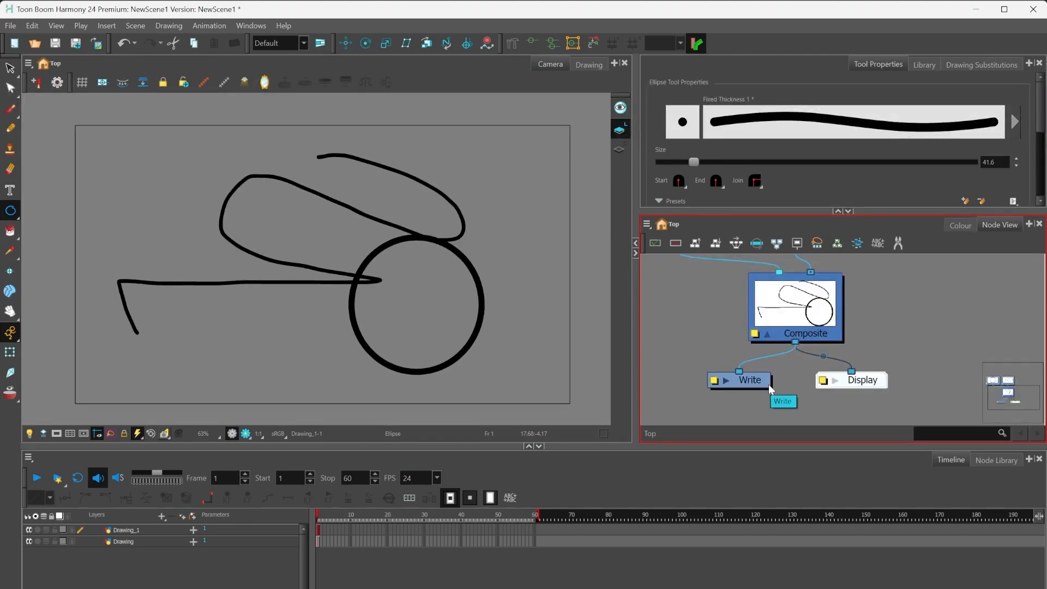
{"action": "mouse_move", "coordinate": [833, 312]}
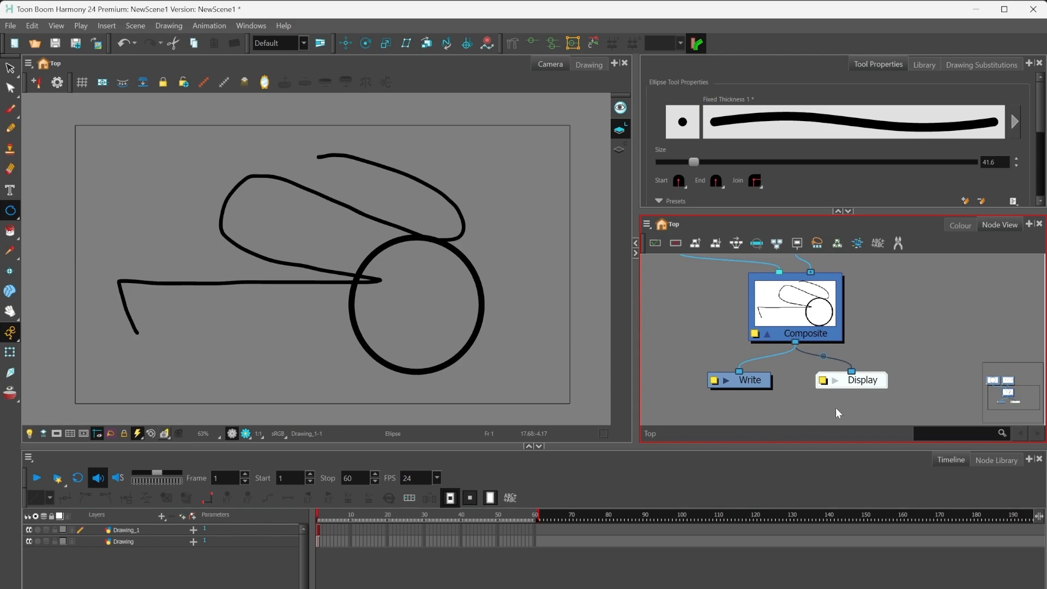
{"action": "mouse_move", "coordinate": [890, 408]}
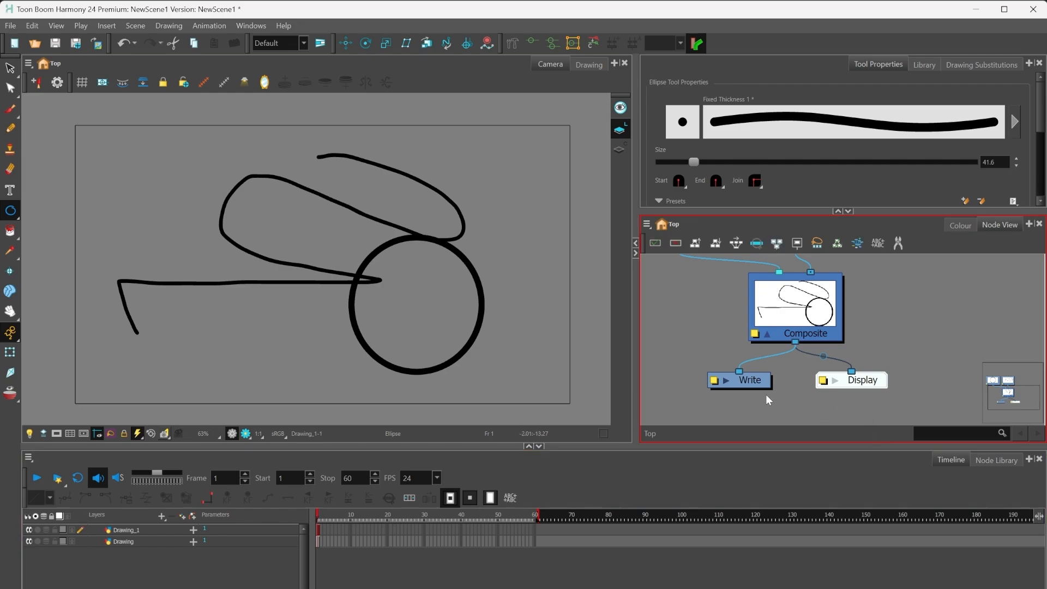
{"action": "double_click", "coordinate": [740, 381]}
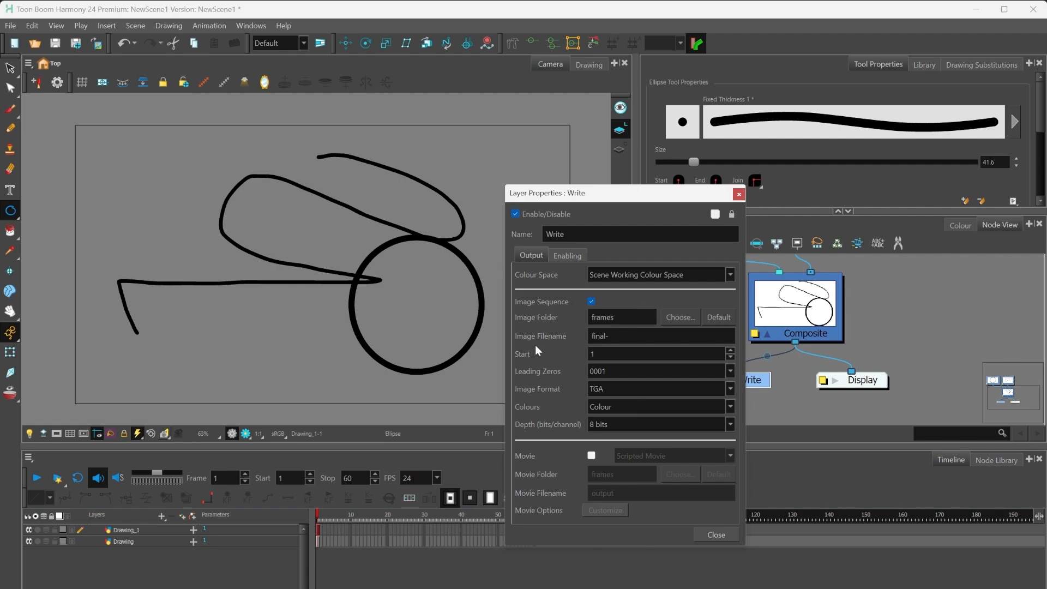
{"action": "left_click", "coordinate": [658, 389]}
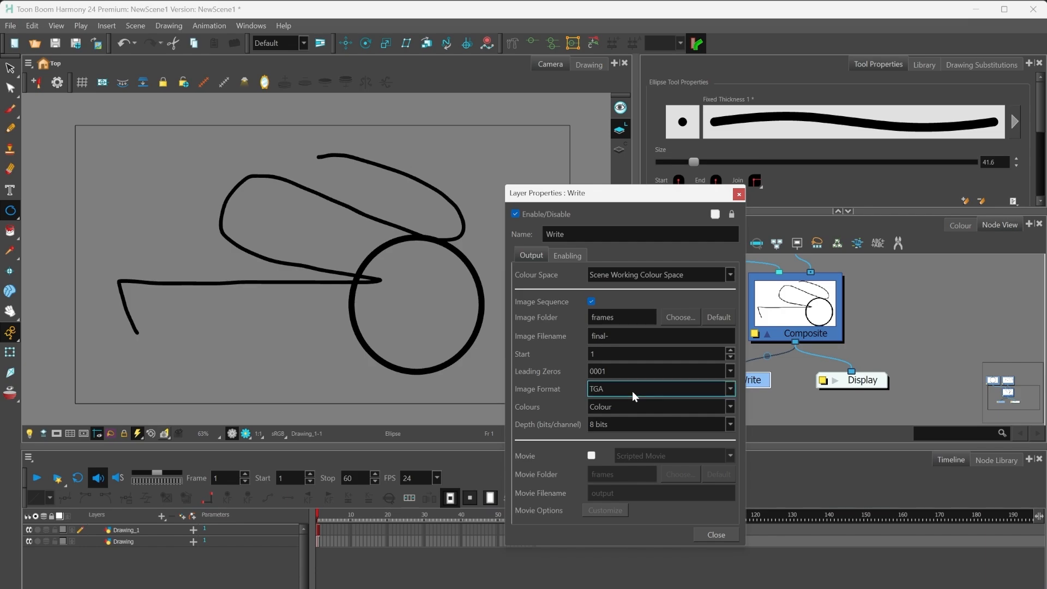
{"action": "left_click", "coordinate": [661, 407]}
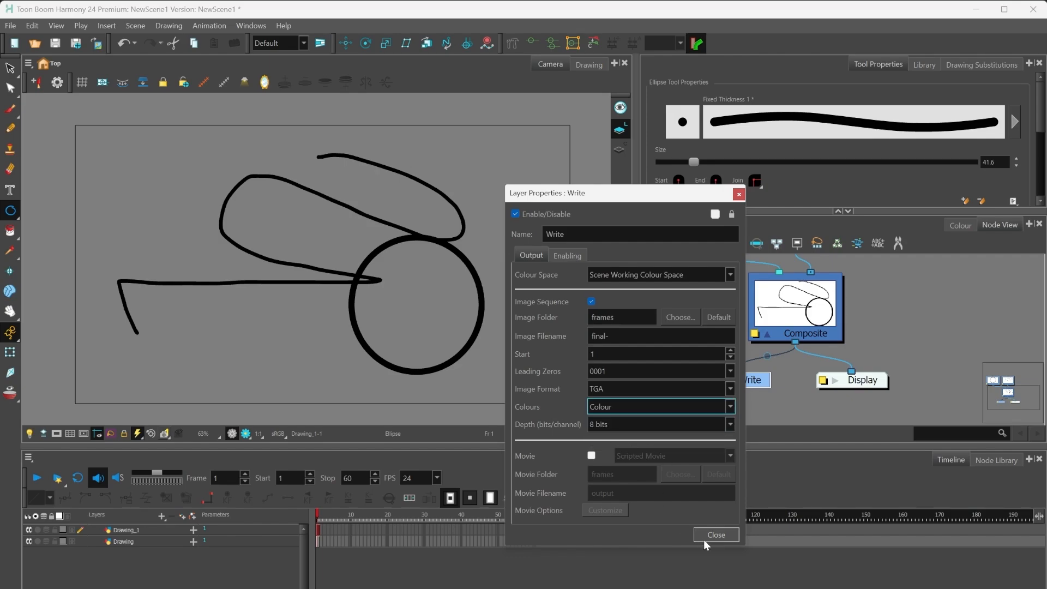
{"action": "left_click", "coordinate": [715, 535]}
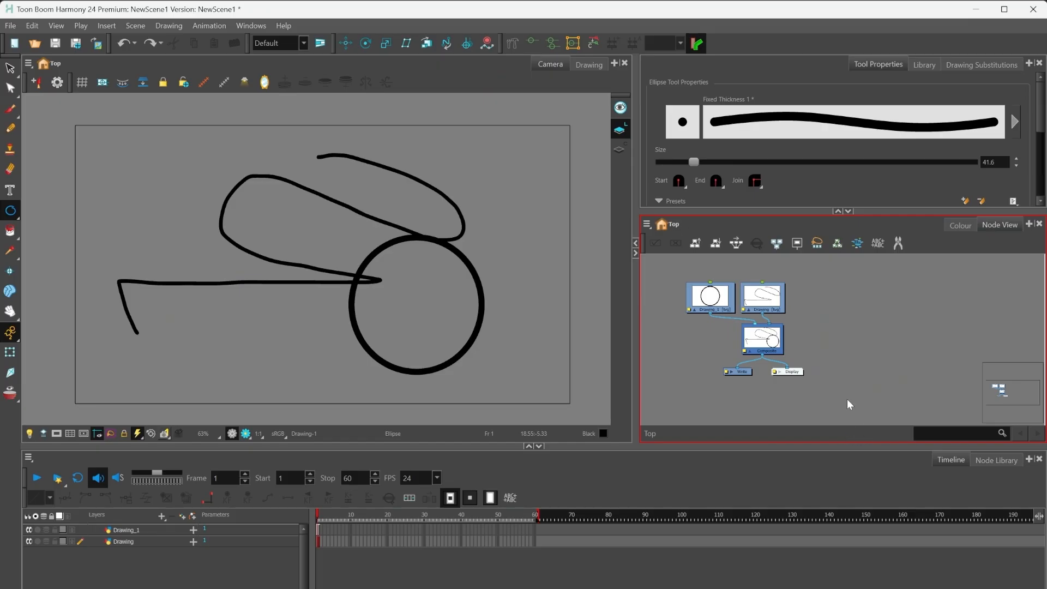
{"action": "mouse_move", "coordinate": [805, 287]}
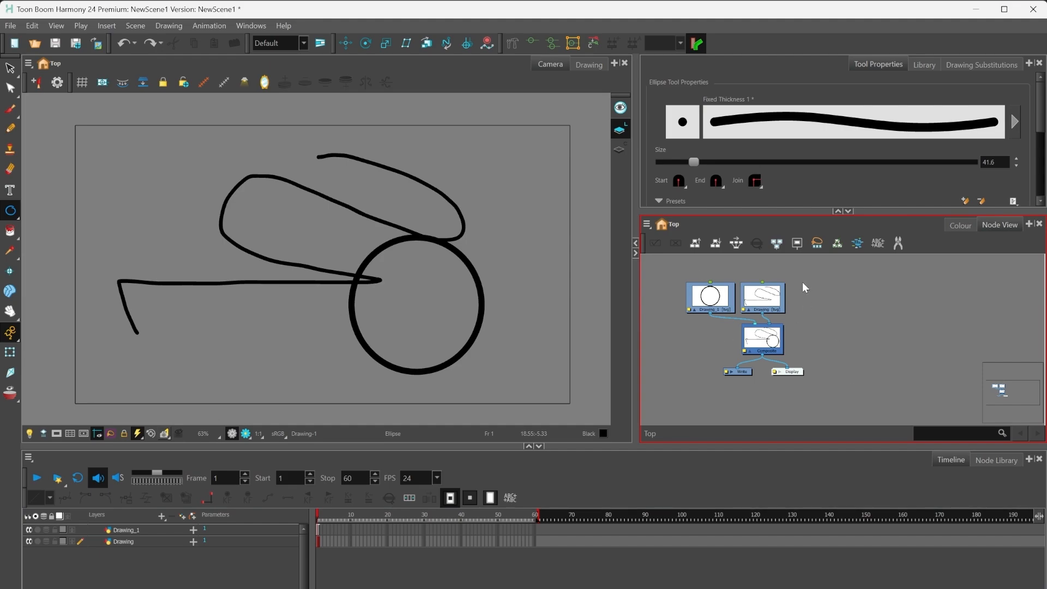
{"action": "mouse_move", "coordinate": [645, 236]}
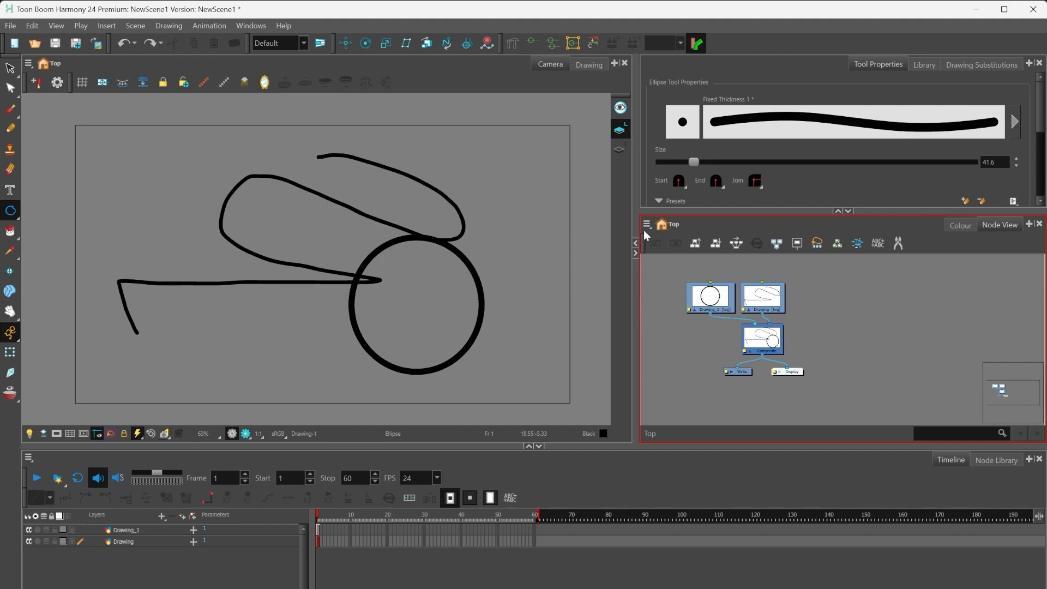
Bring up the Node View menu's Insert submenu to add a backdrop
{"action": "left_click", "coordinate": [645, 224]}
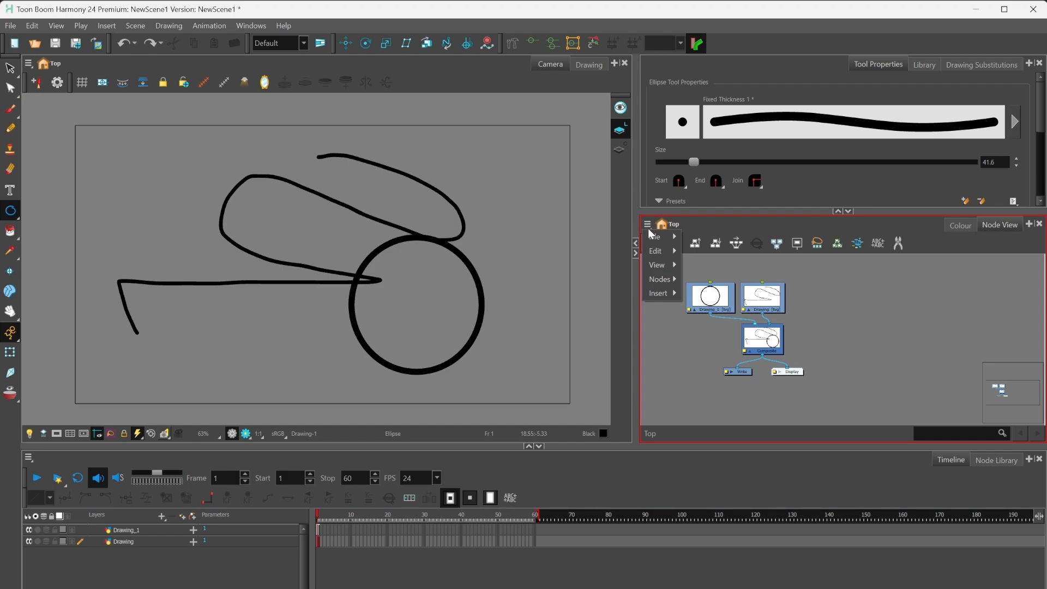
{"action": "mouse_move", "coordinate": [658, 265]}
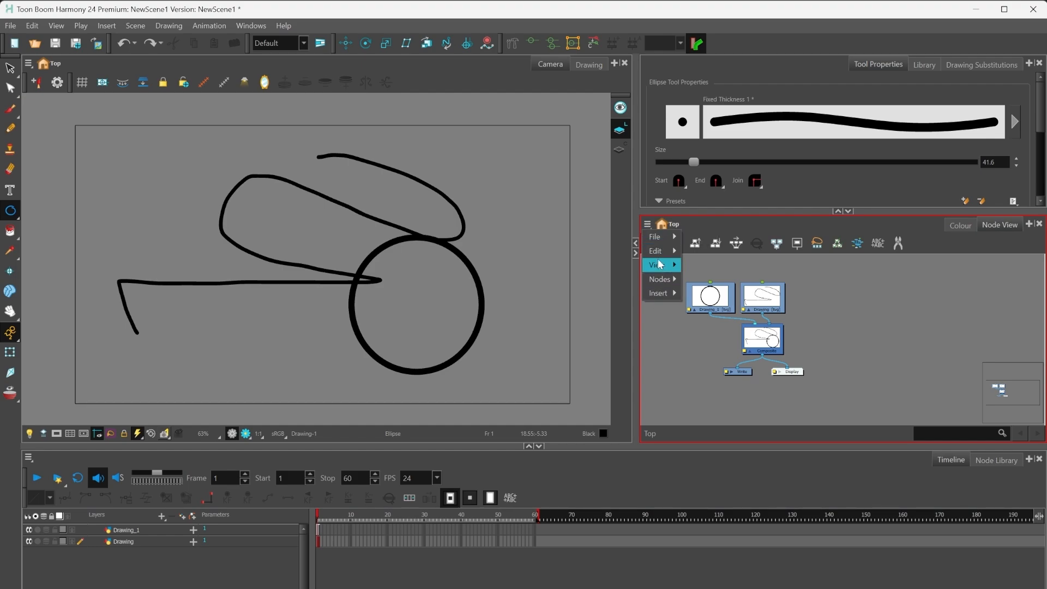
{"action": "left_click", "coordinate": [658, 292]}
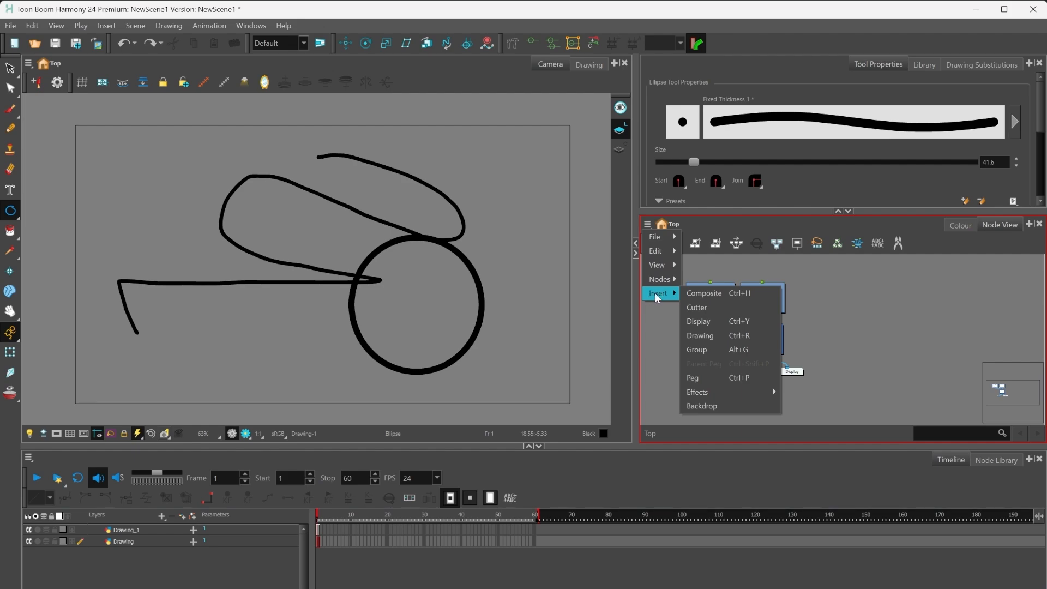
{"action": "mouse_move", "coordinate": [703, 293]}
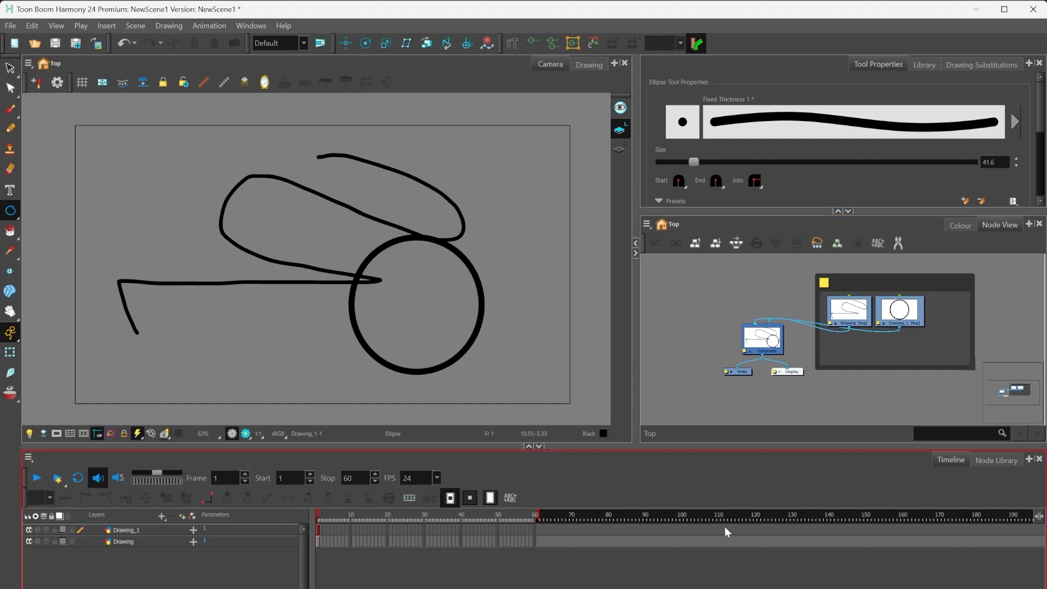
{"action": "mouse_move", "coordinate": [390, 586]}
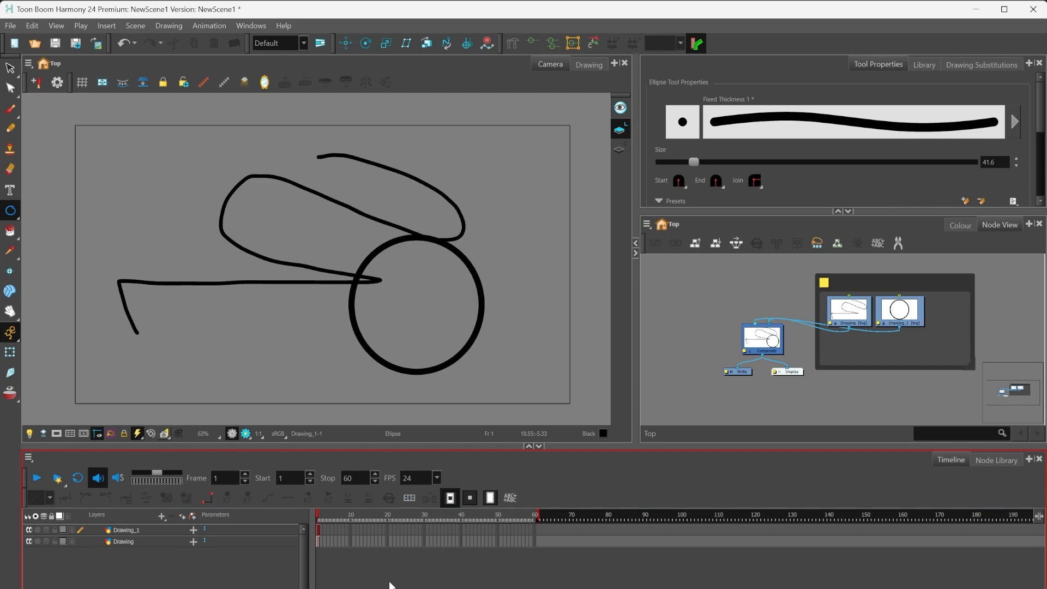
{"action": "mouse_move", "coordinate": [277, 513]}
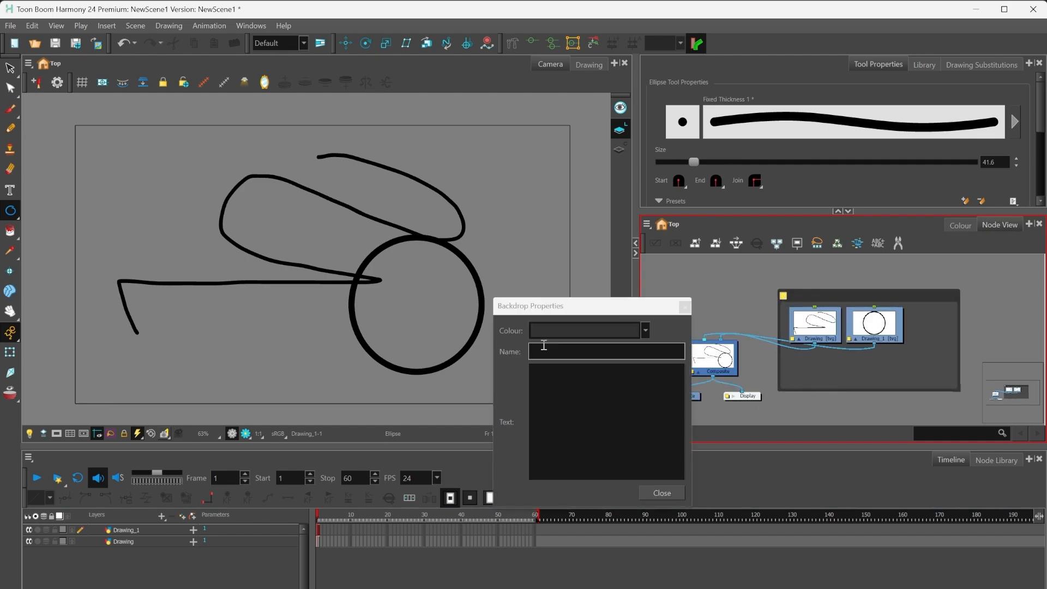
Name the backdrop 'YEAH!' and give it a green colour
{"action": "left_click", "coordinate": [606, 352]}
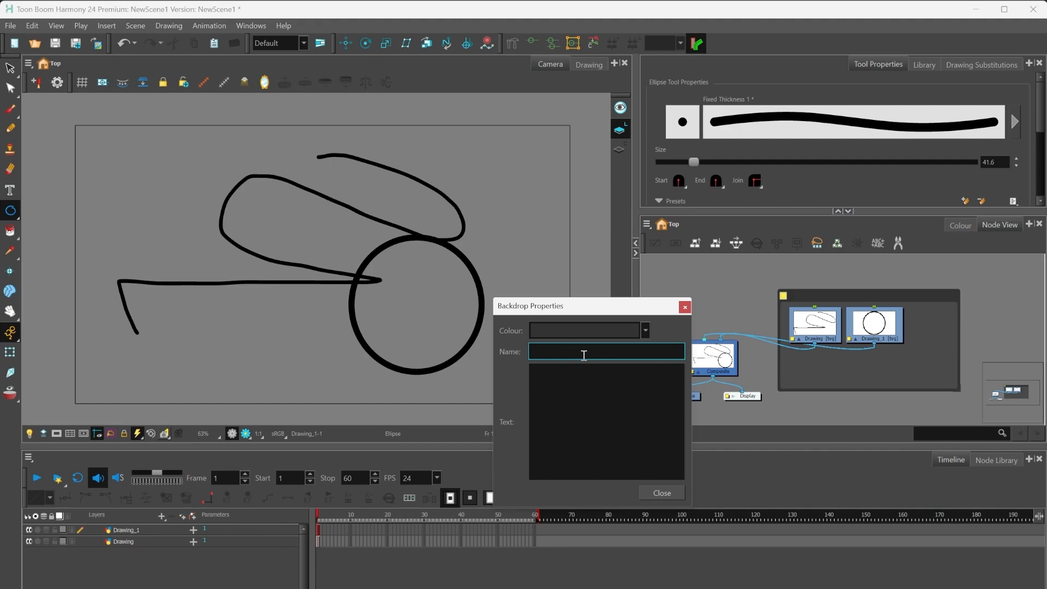
{"action": "type", "text": "YEAH!"}
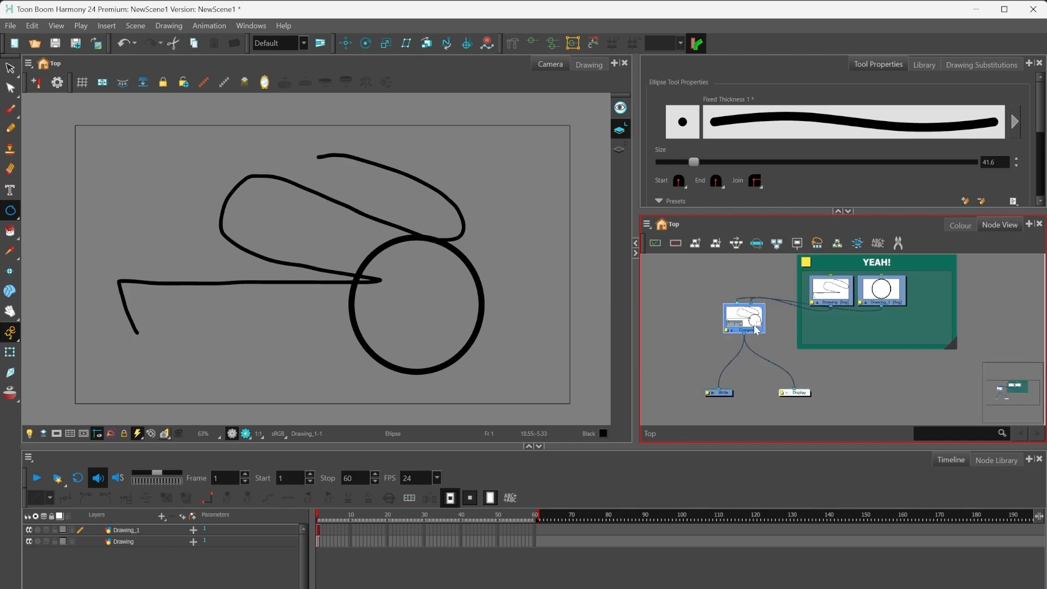
{"action": "left_click_drag", "start_coordinate": [744, 319], "coordinate": [759, 365]}
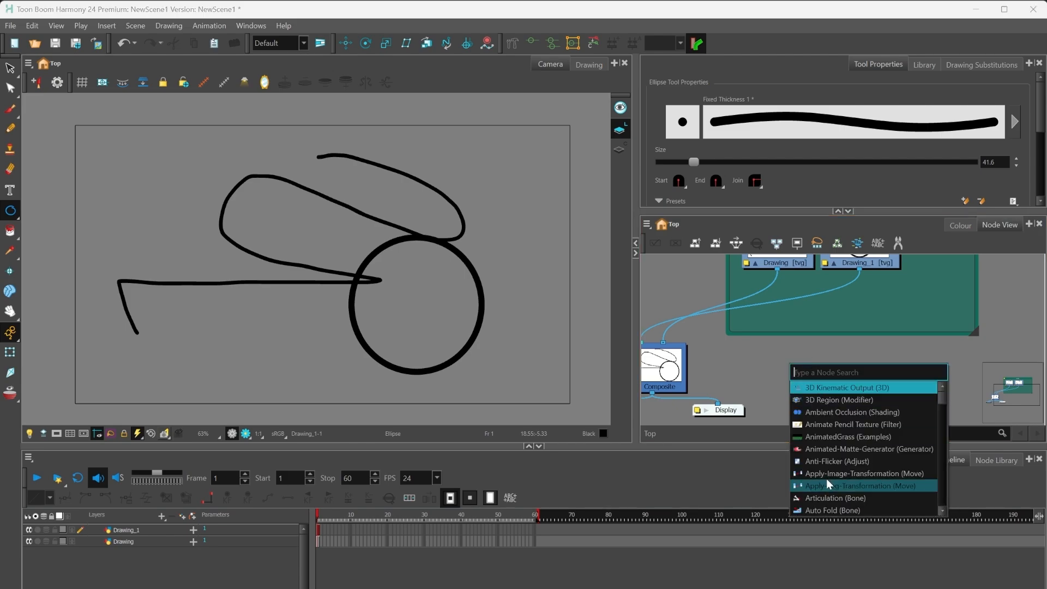
Add a Composite node and place Composite_1 at the backdrop's lower edge
{"action": "type", "text": "comp"}
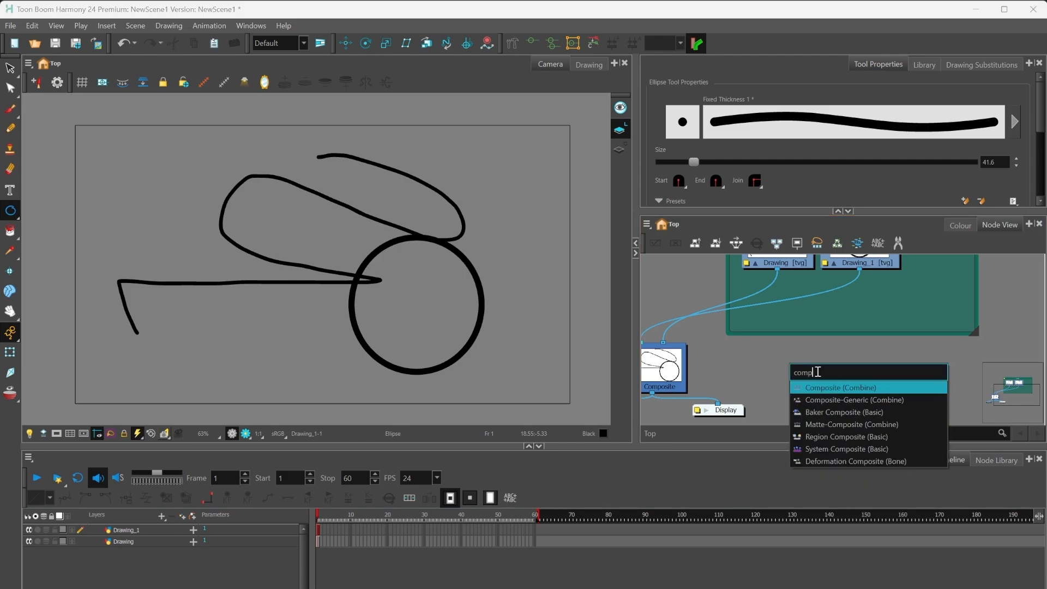
{"action": "left_click", "coordinate": [840, 387]}
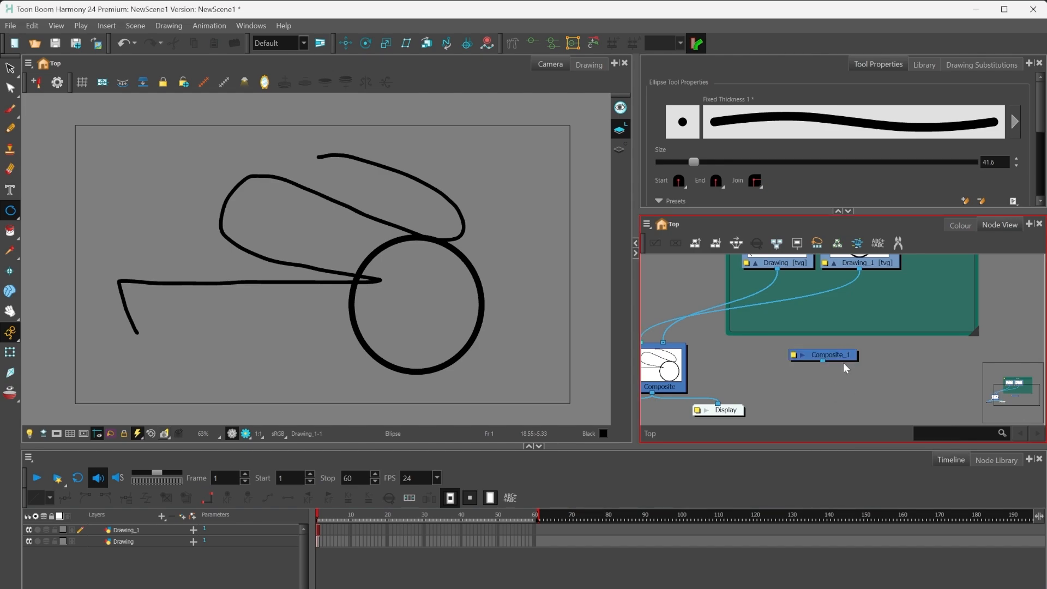
{"action": "left_click", "coordinate": [828, 355]}
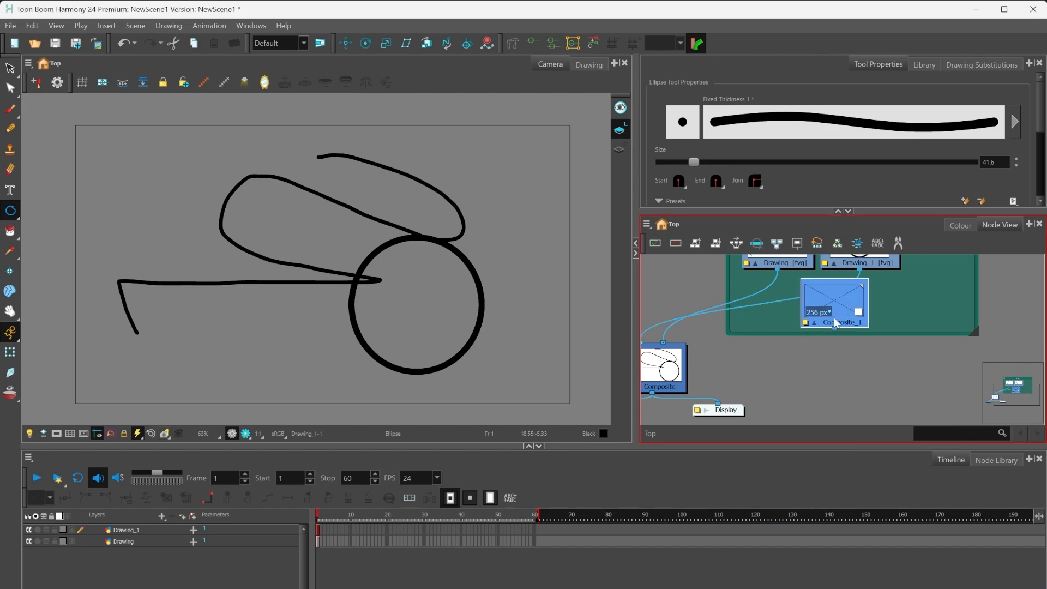
{"action": "left_click_drag", "start_coordinate": [835, 304], "coordinate": [821, 343]}
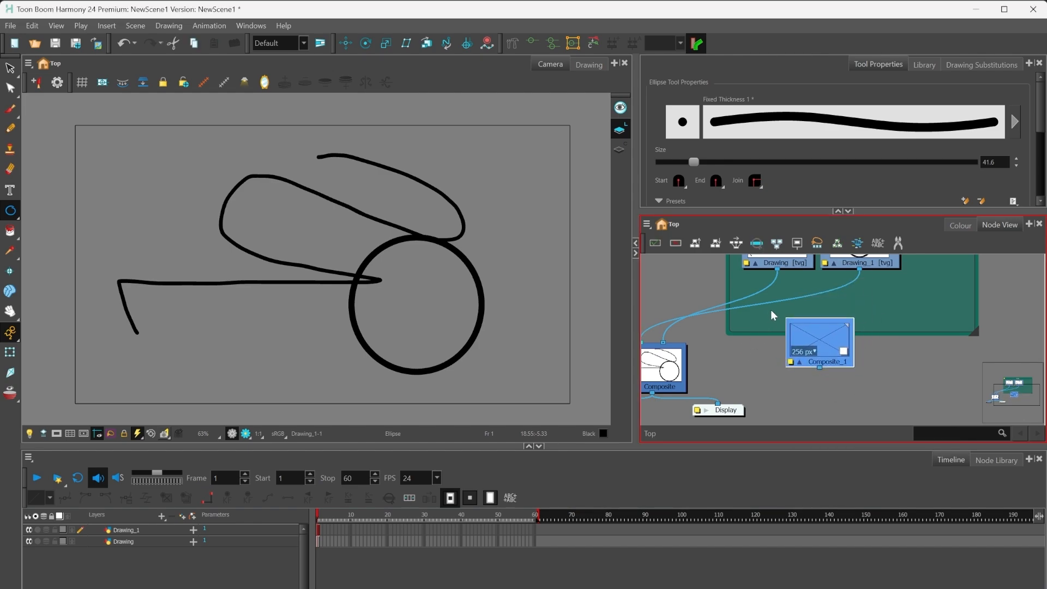
{"action": "mouse_move", "coordinate": [765, 310]}
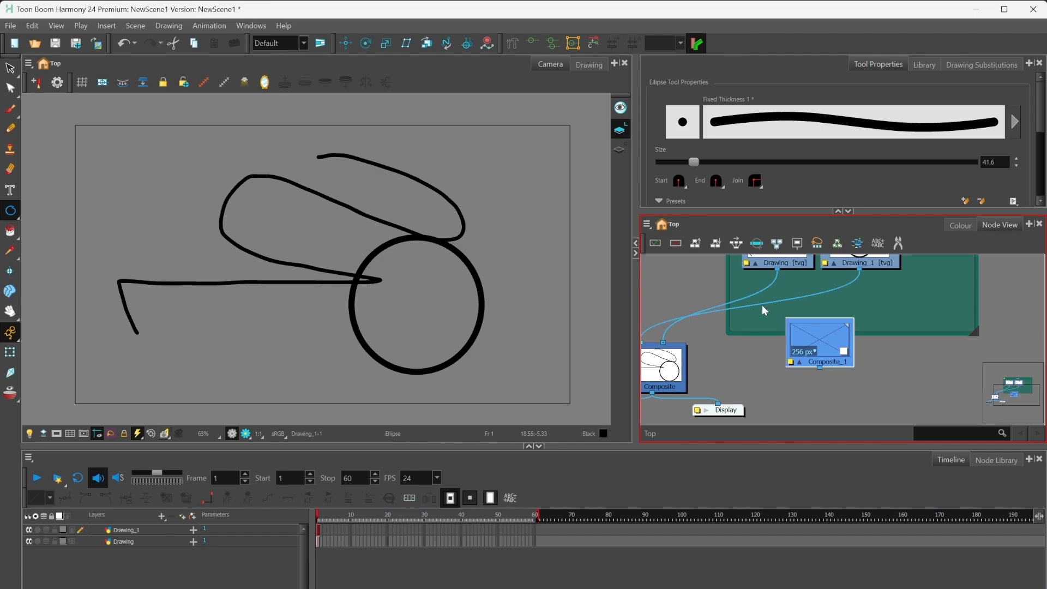
{"action": "mouse_move", "coordinate": [789, 367]}
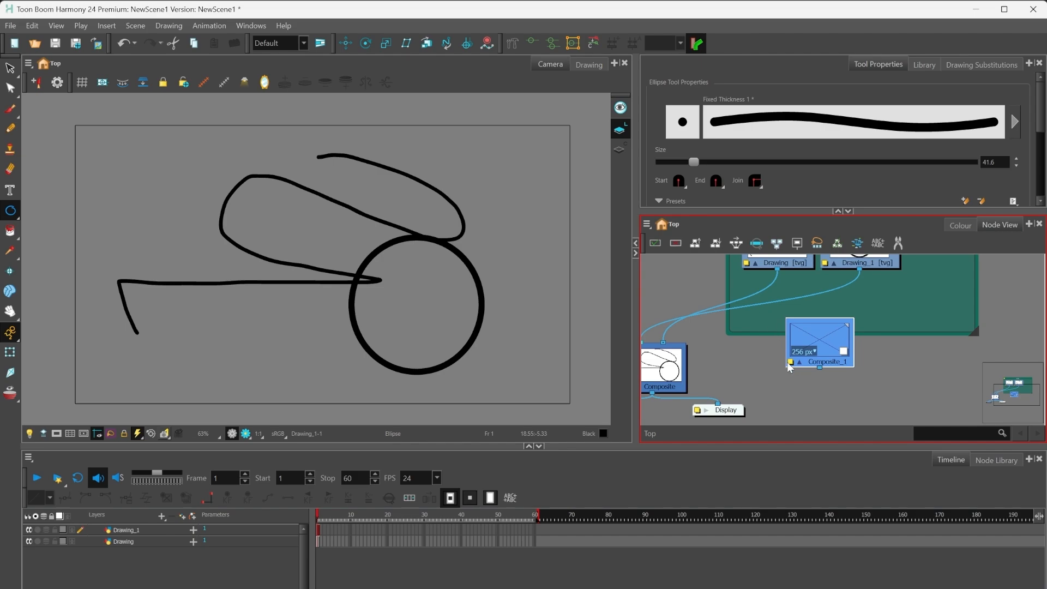
Set Composite_1's Mode to Pass Through in Layer Properties
{"action": "double_click", "coordinate": [662, 369]}
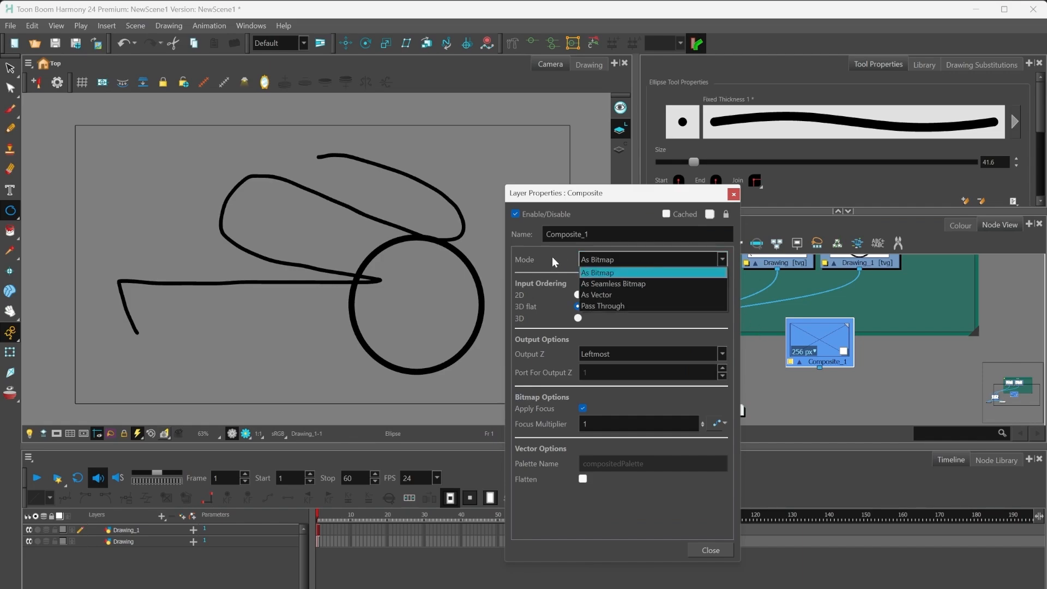
{"action": "left_click", "coordinate": [601, 306]}
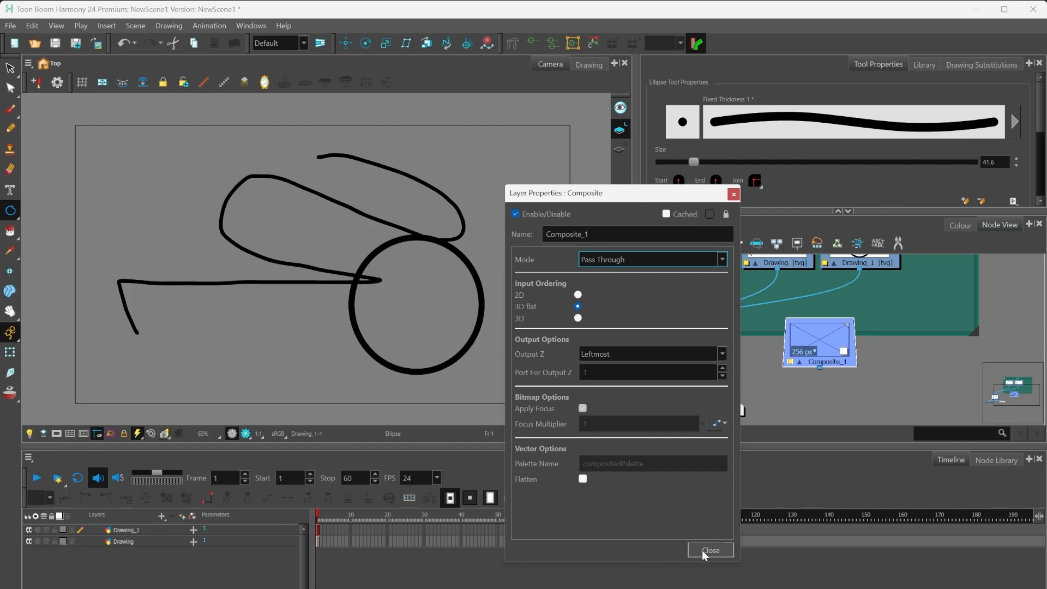
{"action": "left_click", "coordinate": [709, 549]}
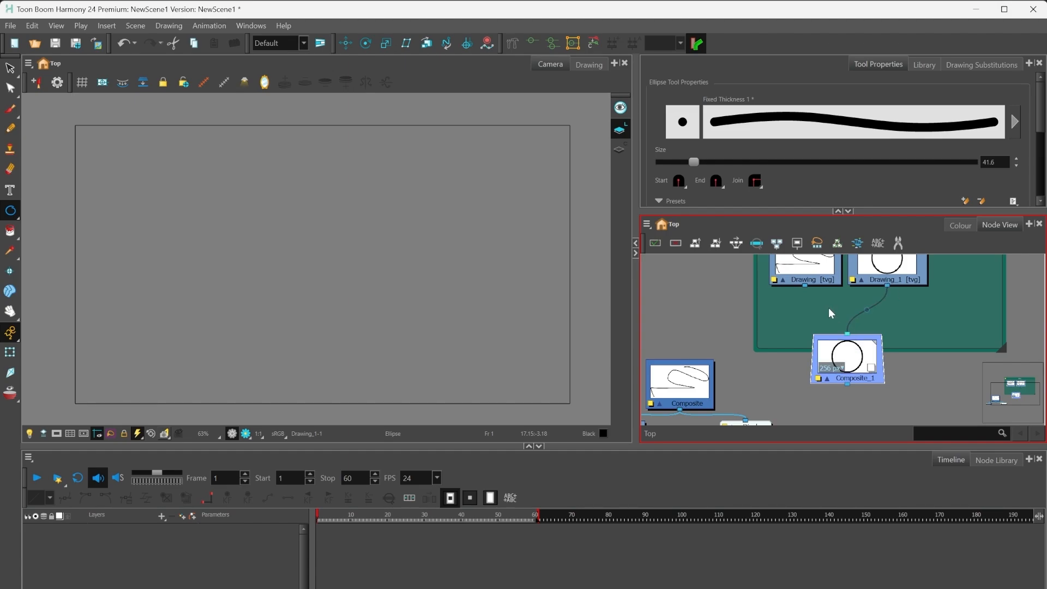
Connect Composite_1's output to the main Composite inside the YEAH! backdrop
{"action": "left_click_drag", "start_coordinate": [846, 359], "coordinate": [867, 327]}
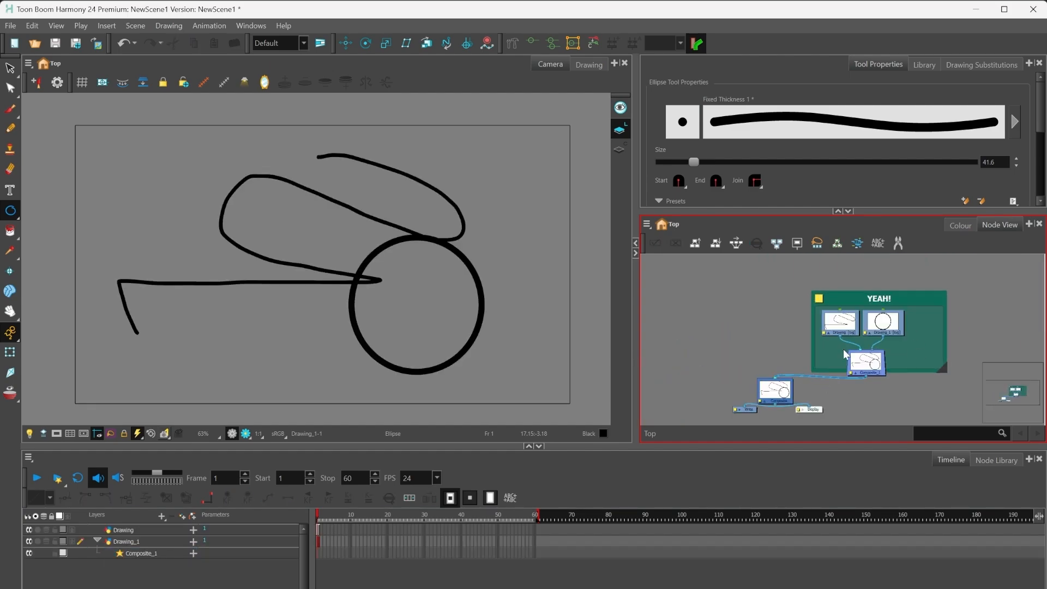
{"action": "mouse_move", "coordinate": [753, 289]}
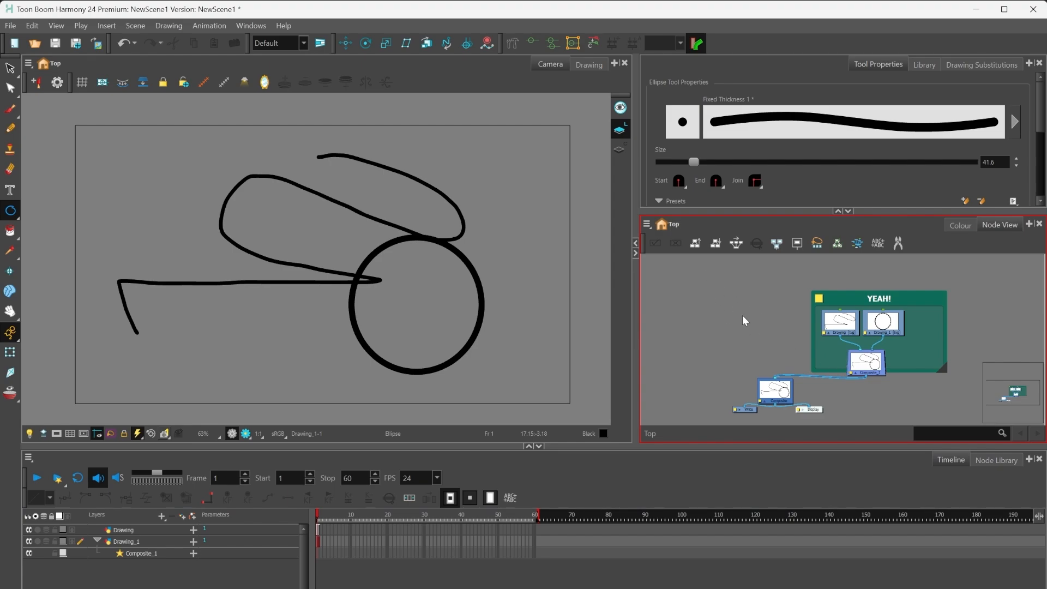
{"action": "mouse_move", "coordinate": [956, 410]}
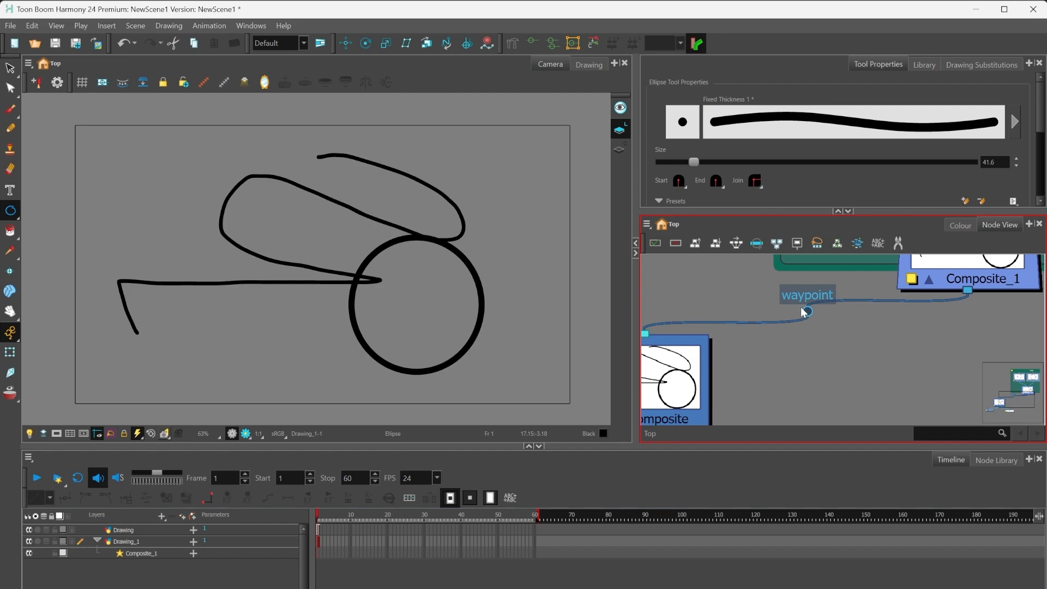
{"action": "mouse_move", "coordinate": [828, 318]}
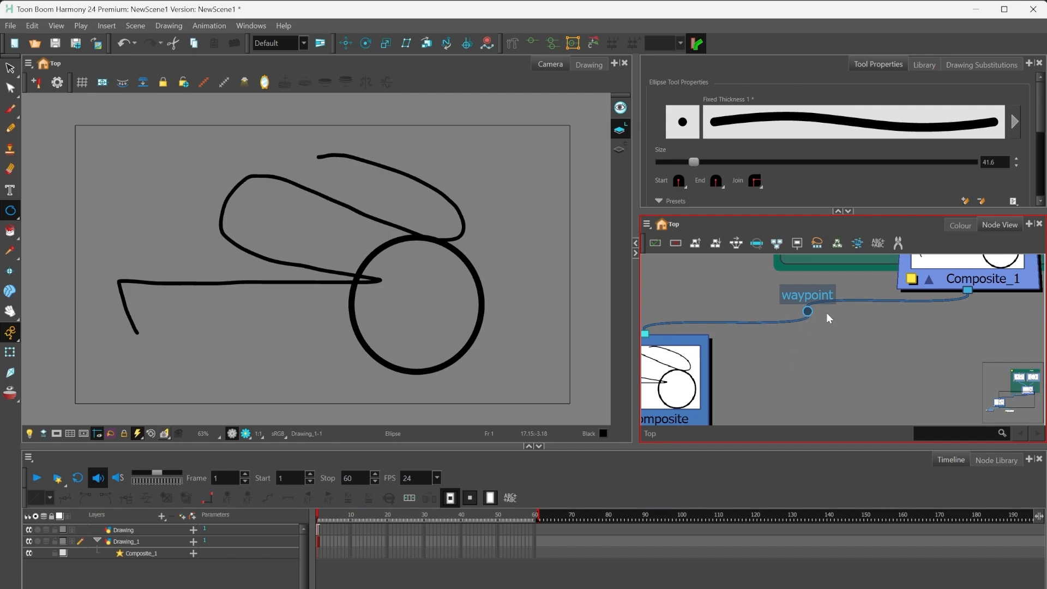
{"action": "mouse_move", "coordinate": [890, 329]}
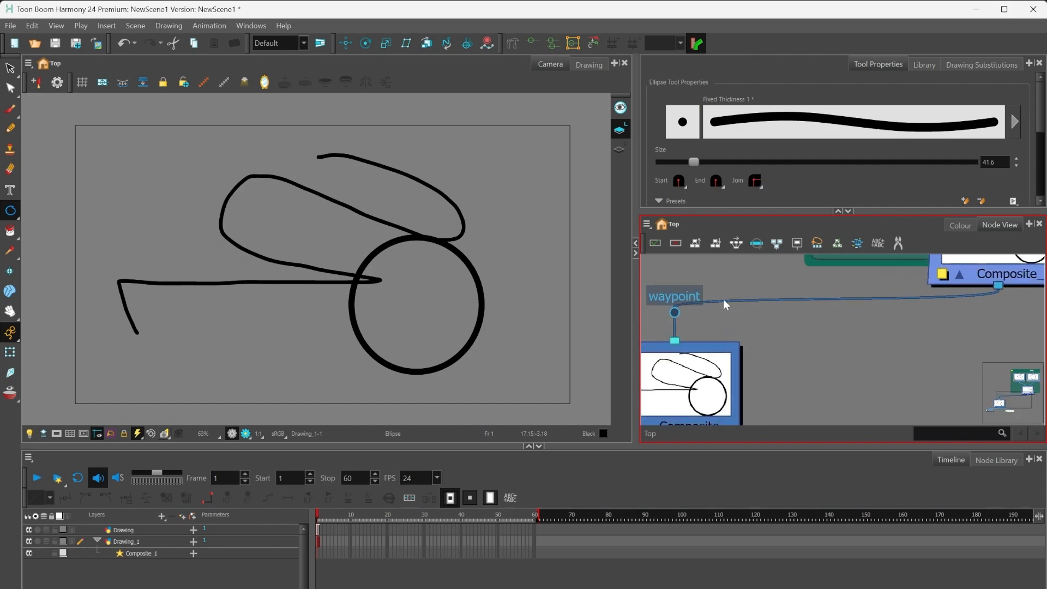
Choose Rename Waypoint on the waypoint between Composite_1 and the main Composite
{"action": "right_click", "coordinate": [833, 300]}
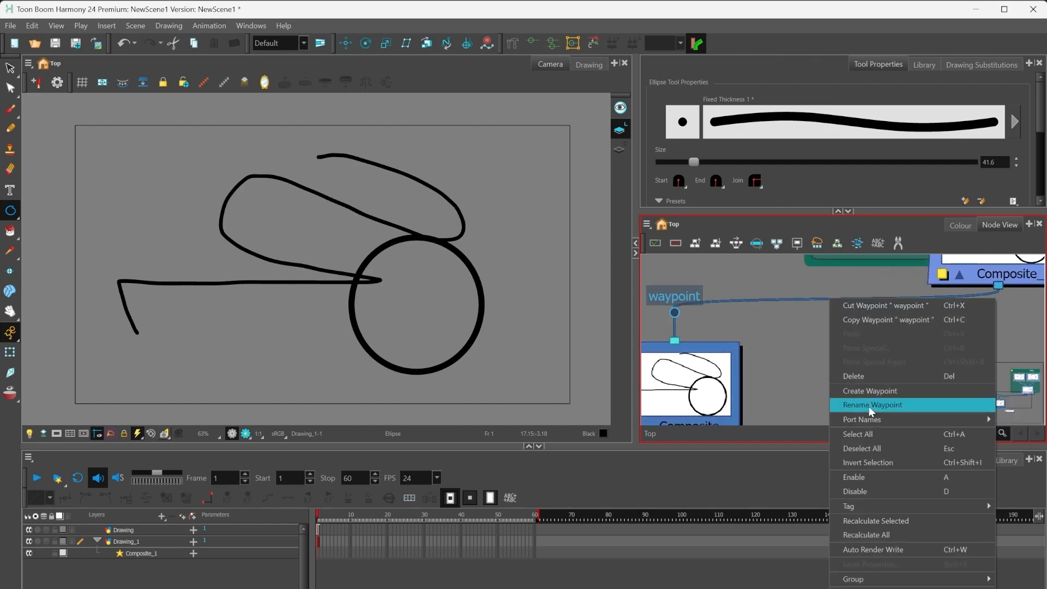
{"action": "left_click", "coordinate": [872, 405]}
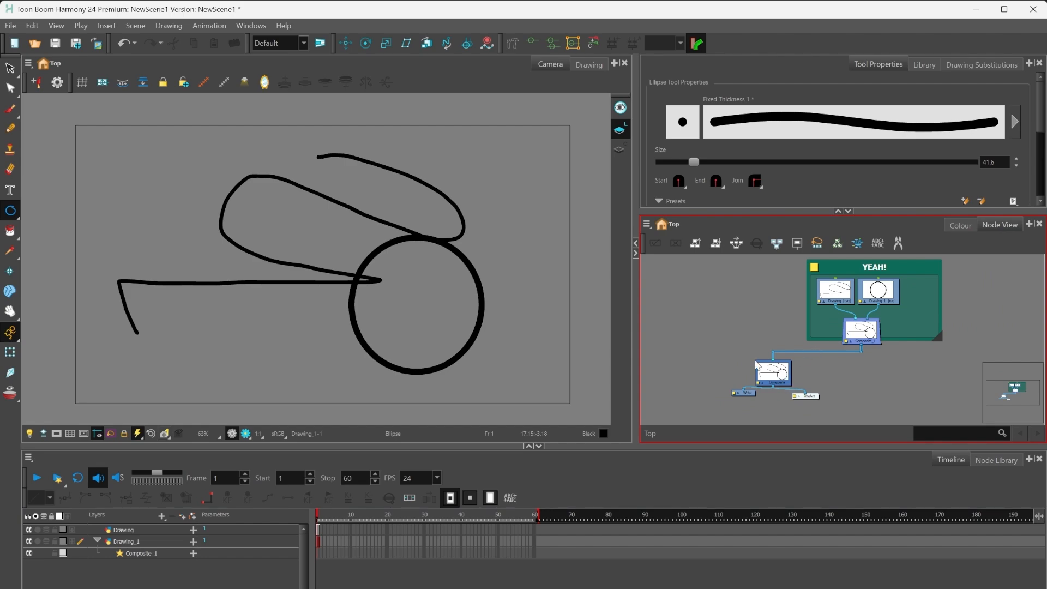
{"action": "mouse_move", "coordinate": [741, 361]}
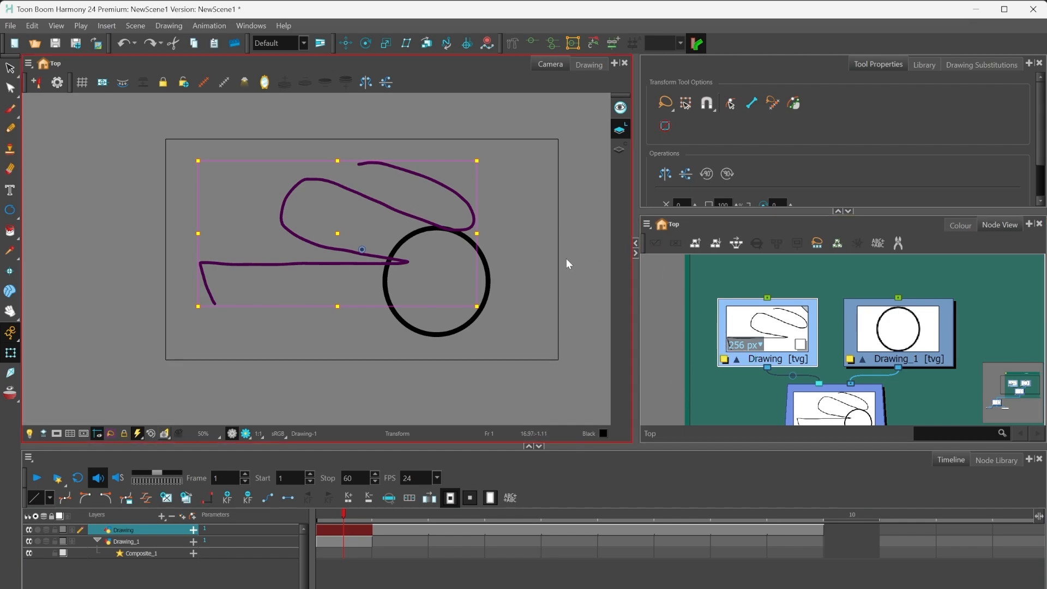
{"action": "mouse_move", "coordinate": [446, 254]}
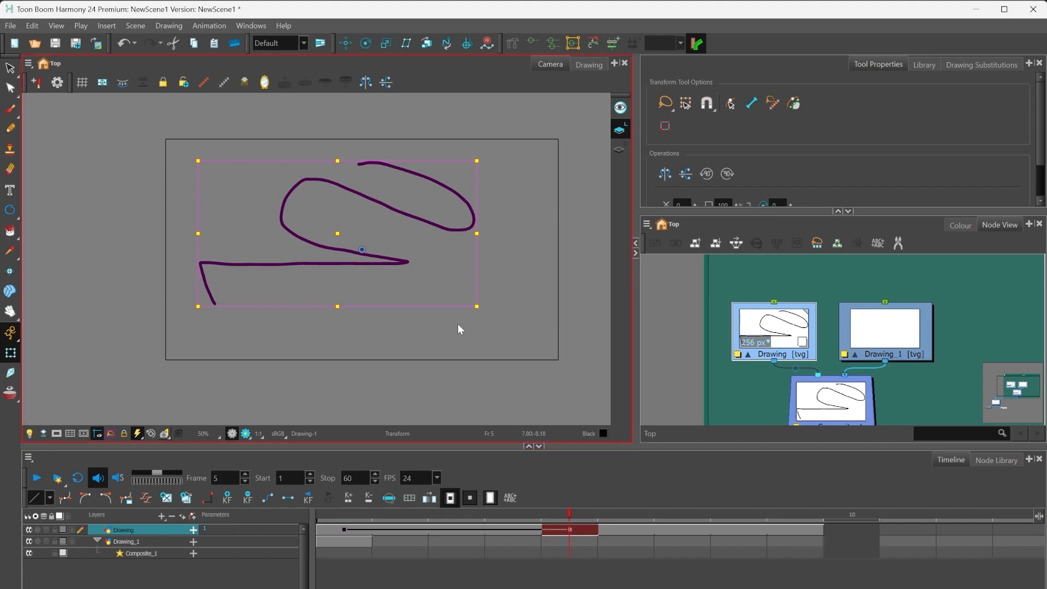
Extend the scribble Drawing layer's keyframe out to frame 5
{"action": "left_click_drag", "start_coordinate": [361, 249], "coordinate": [431, 249]}
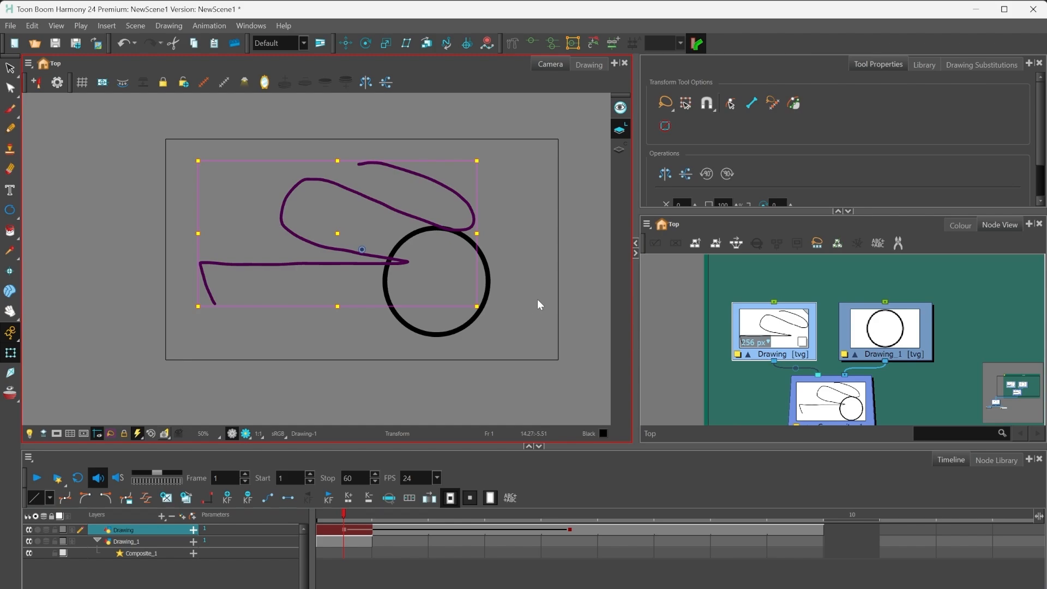
{"action": "mouse_move", "coordinate": [496, 243]}
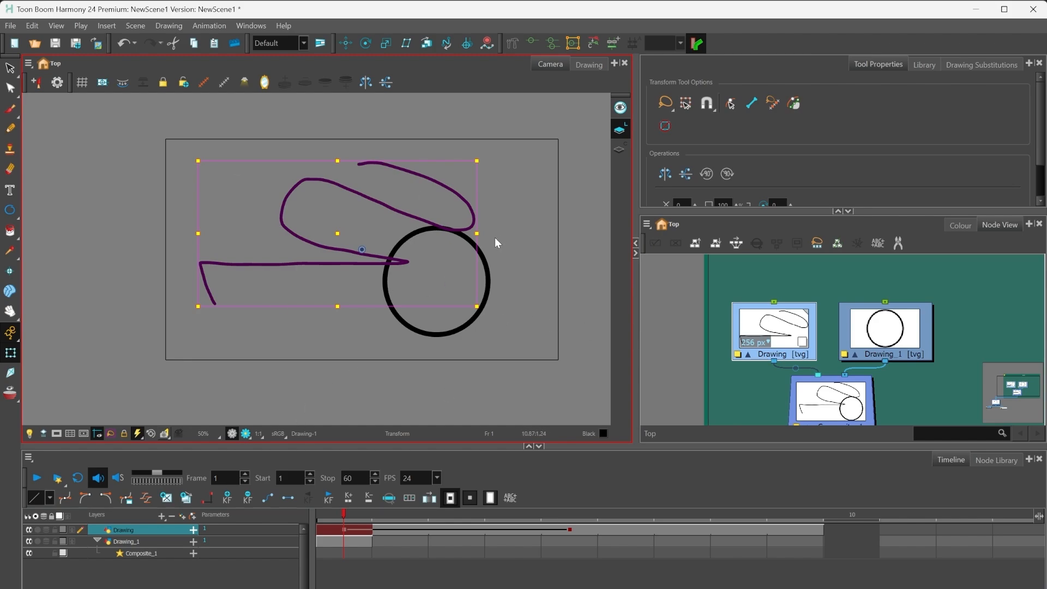
{"action": "mouse_move", "coordinate": [346, 174]}
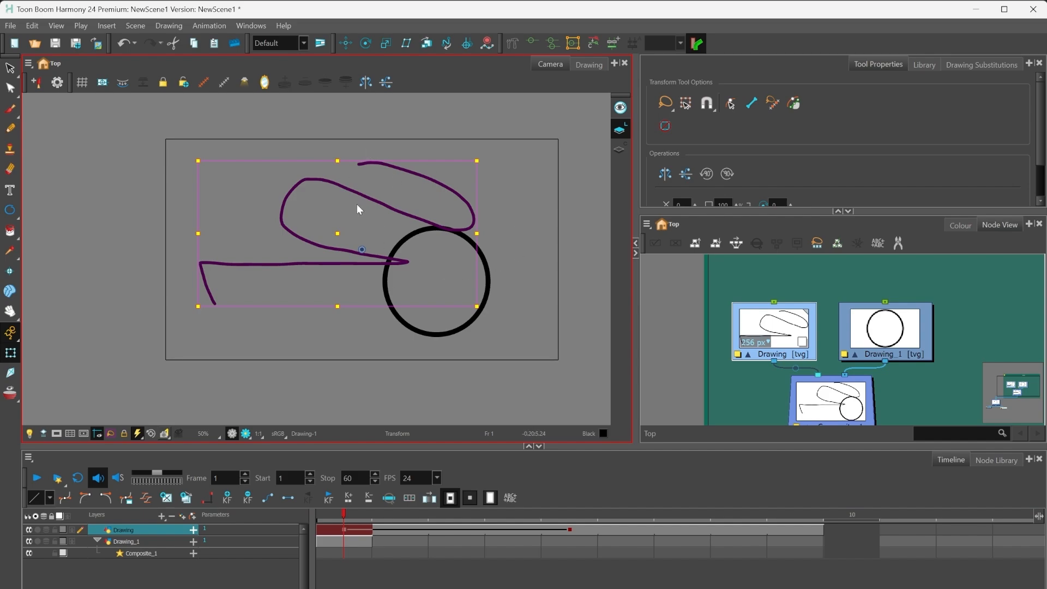
{"action": "mouse_move", "coordinate": [458, 342]}
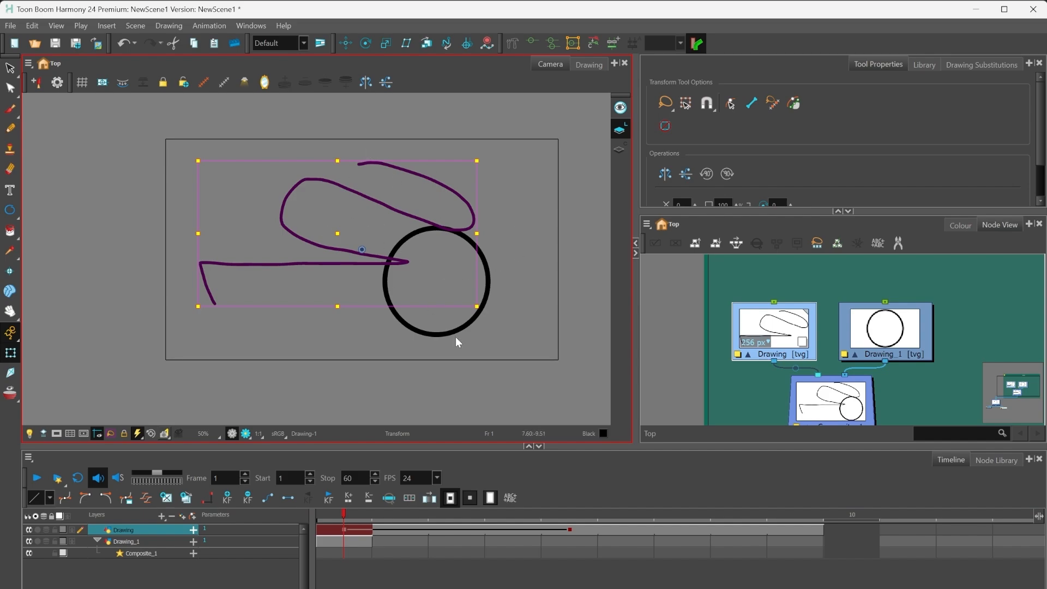
{"action": "mouse_move", "coordinate": [485, 372]}
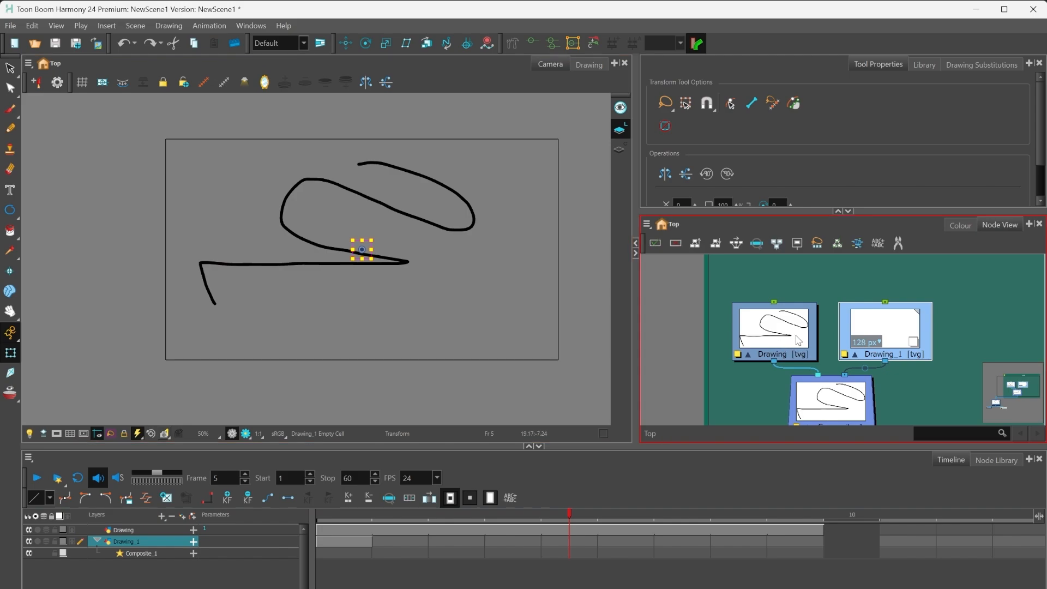
{"action": "mouse_move", "coordinate": [694, 319]}
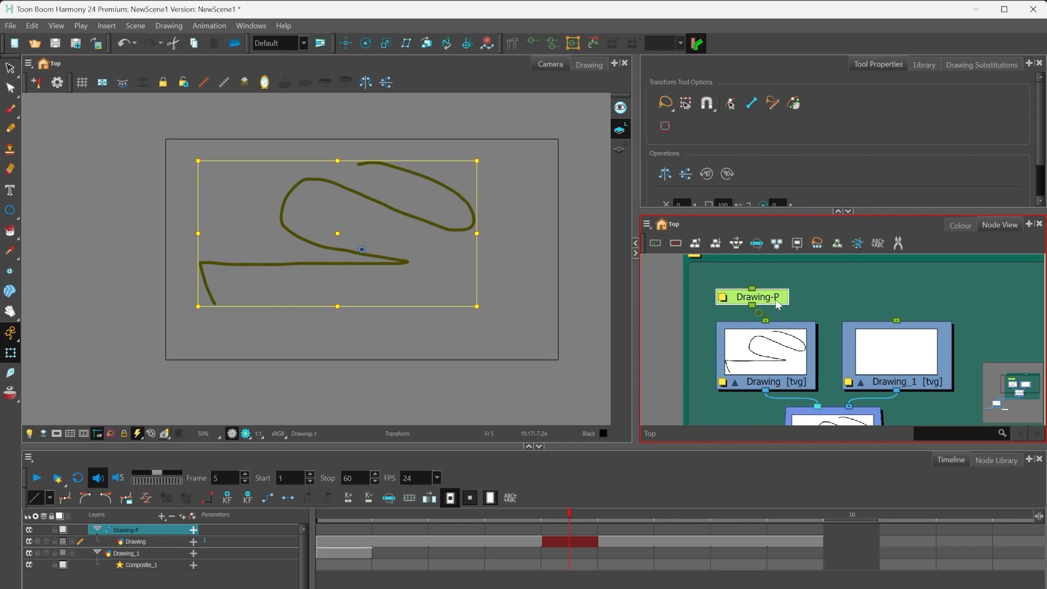
Position the Drawing-P peg above the Drawing node and search nodes for 'Peg'
{"action": "left_click_drag", "start_coordinate": [756, 296], "coordinate": [770, 294]}
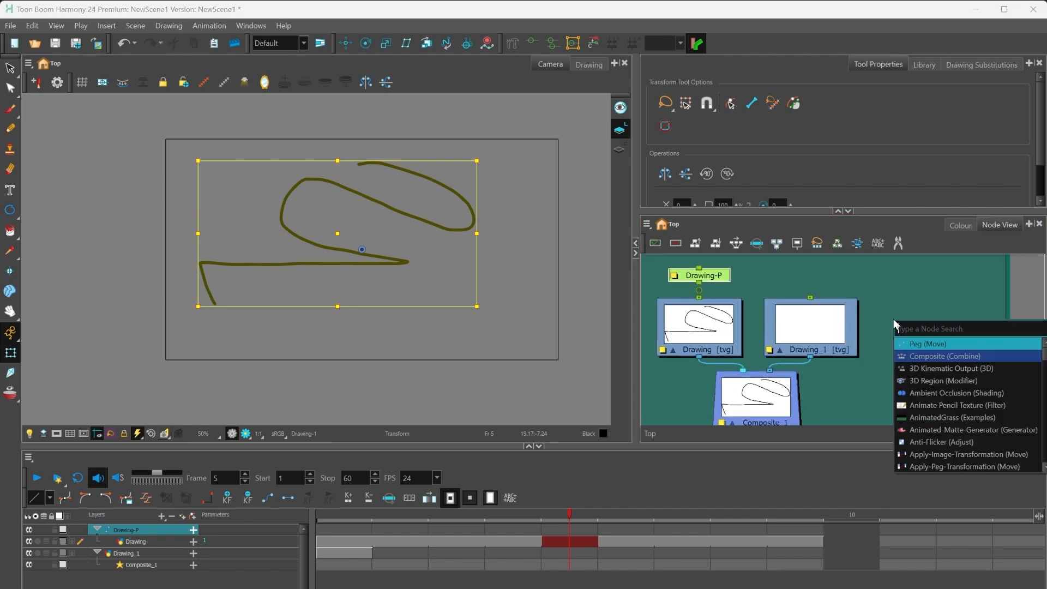
{"action": "type", "text": "Peg"}
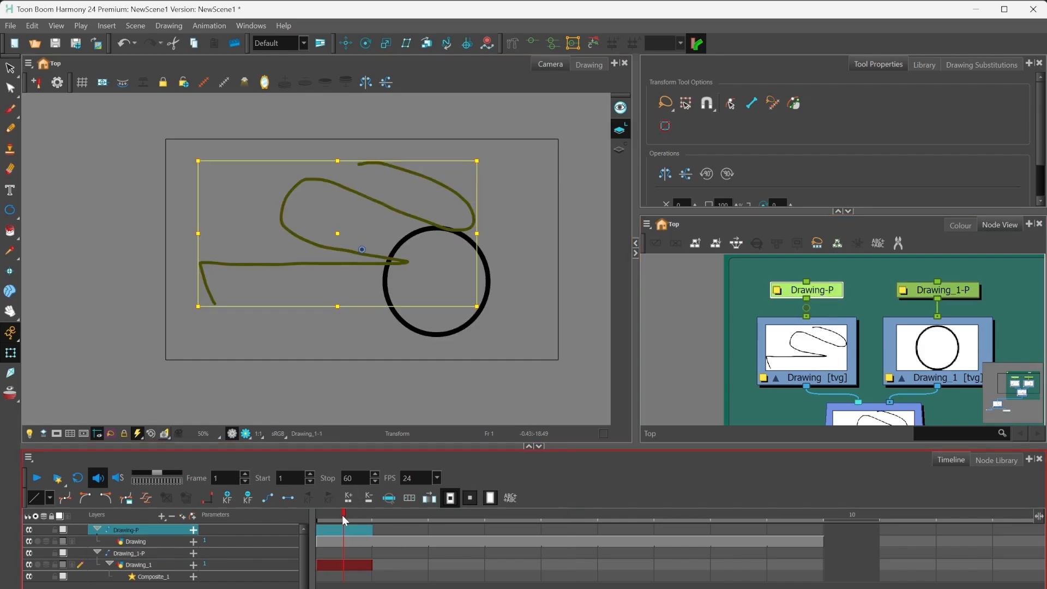
Select the Drawing-P peg and Drawing layer, then test-move the scribble down-left
{"action": "left_click", "coordinate": [512, 514]}
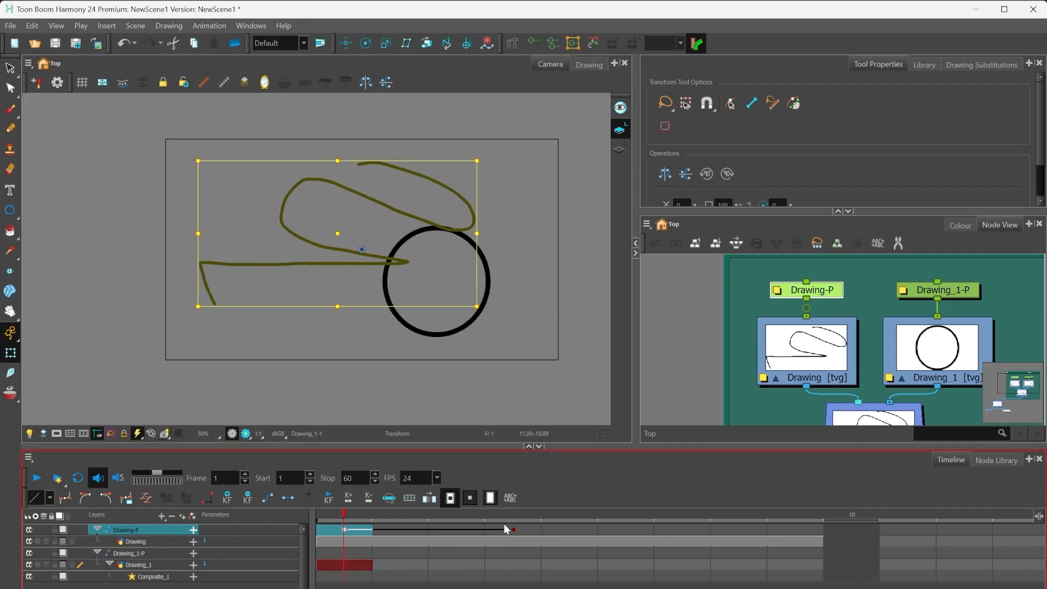
{"action": "mouse_move", "coordinate": [340, 550]}
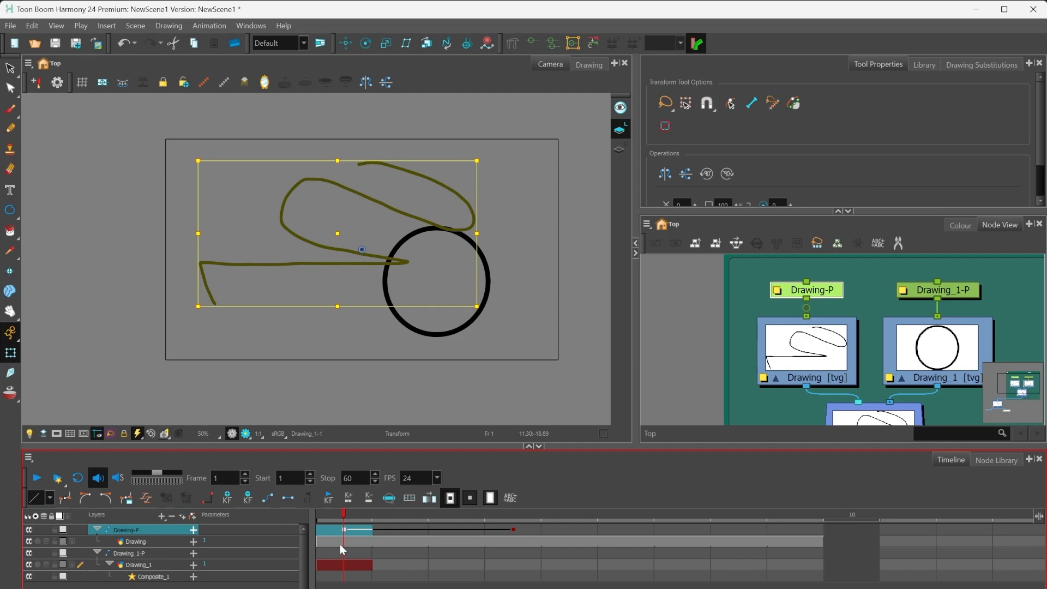
{"action": "left_click", "coordinate": [136, 542]}
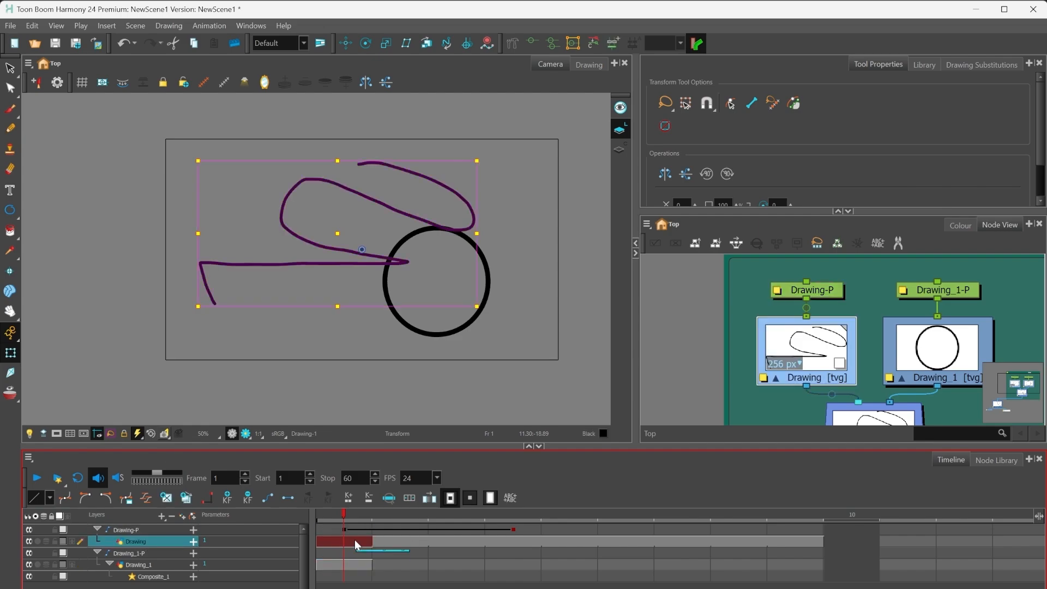
{"action": "mouse_move", "coordinate": [367, 539]}
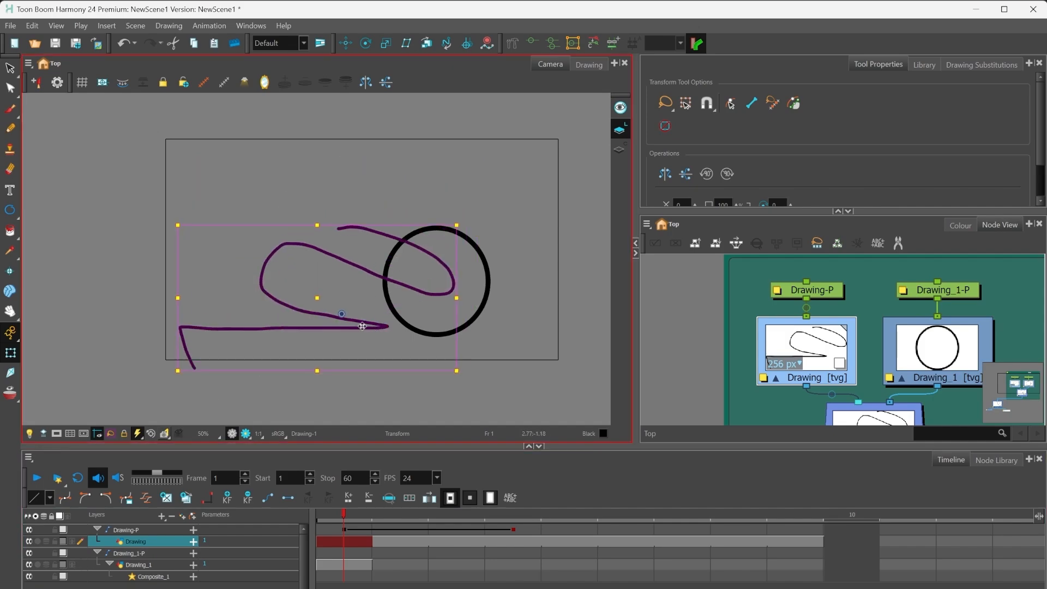
{"action": "left_click_drag", "start_coordinate": [362, 326], "coordinate": [337, 315]}
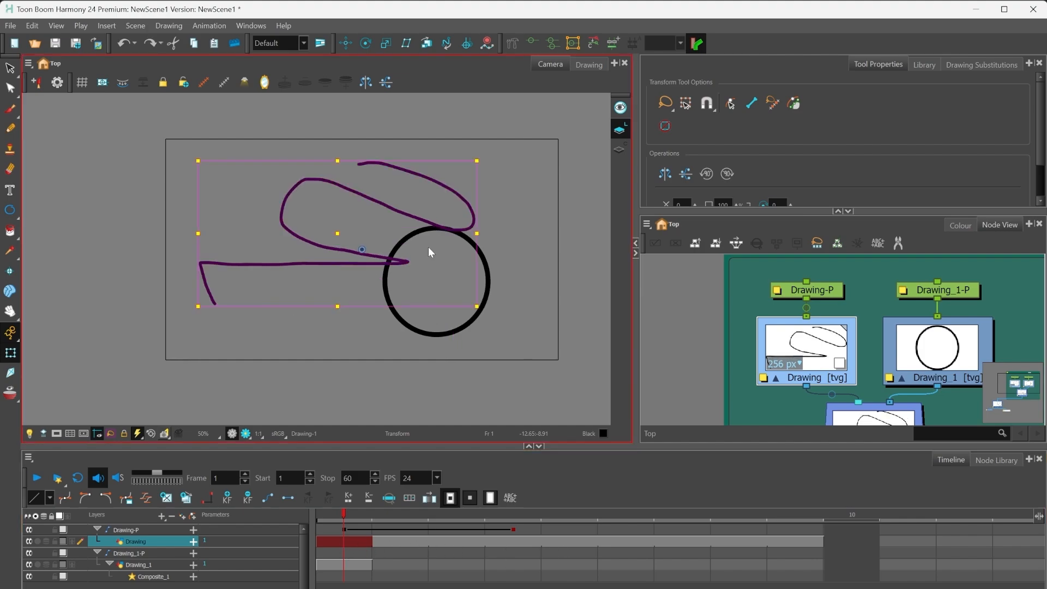
{"action": "mouse_move", "coordinate": [535, 351]}
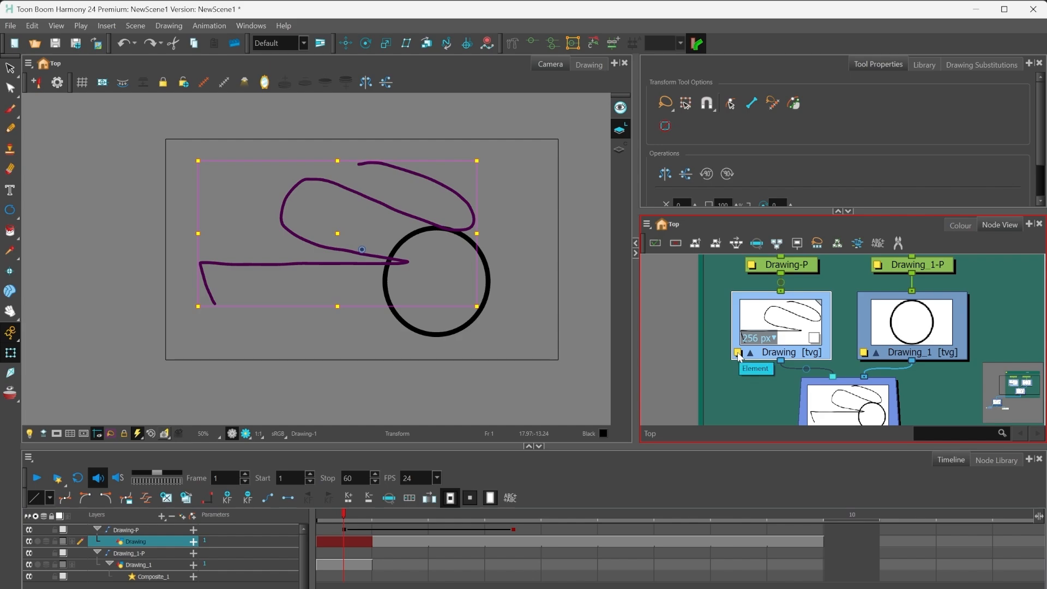
{"action": "left_click", "coordinate": [737, 353]}
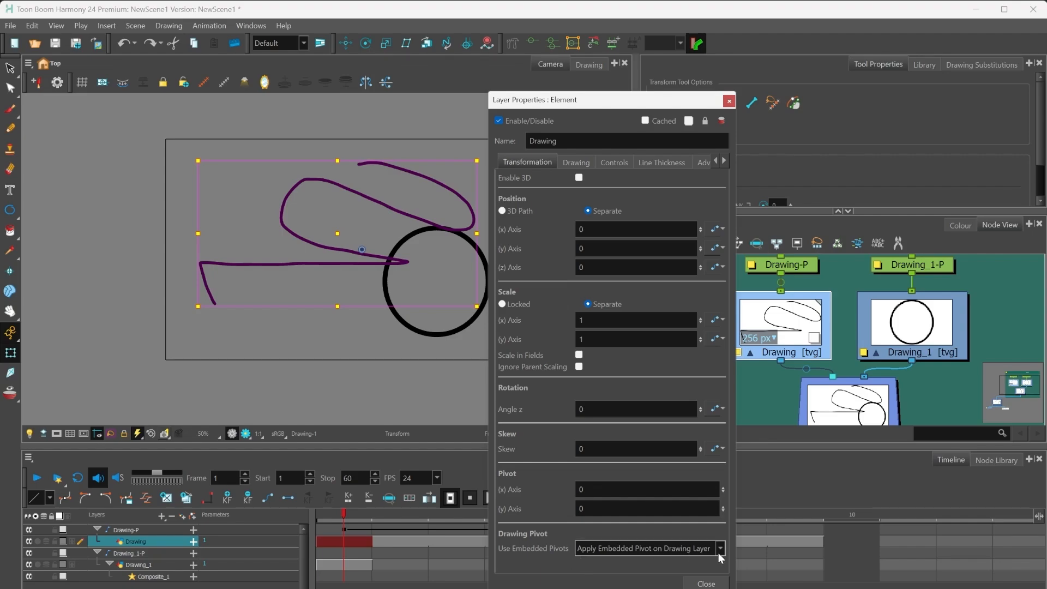
{"action": "left_click", "coordinate": [719, 547]}
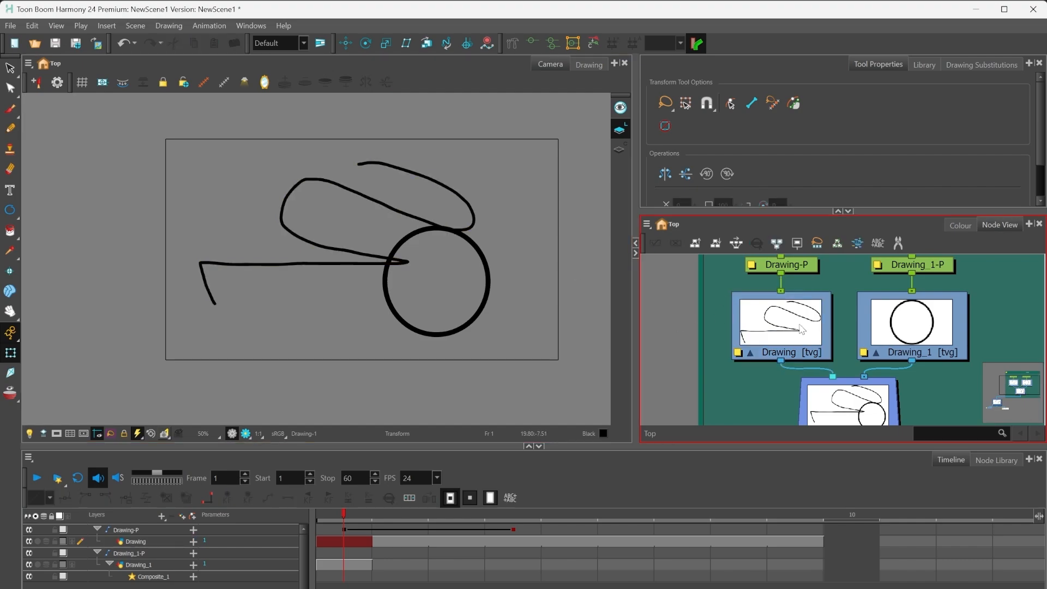
{"action": "left_click", "coordinate": [137, 541]}
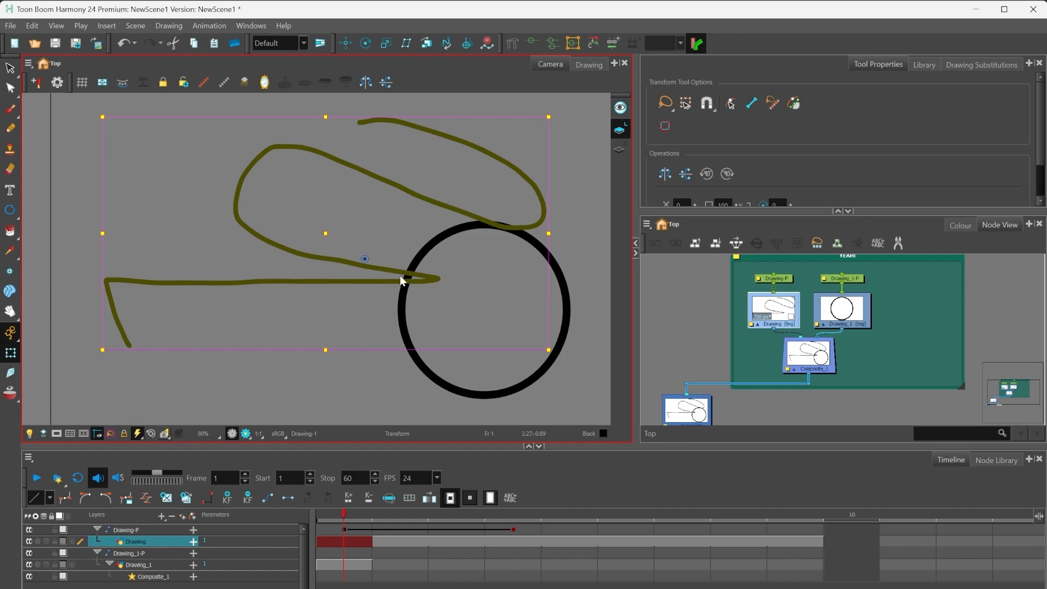
{"action": "scroll", "scroll_direction": "down", "scroll_amount": 3}
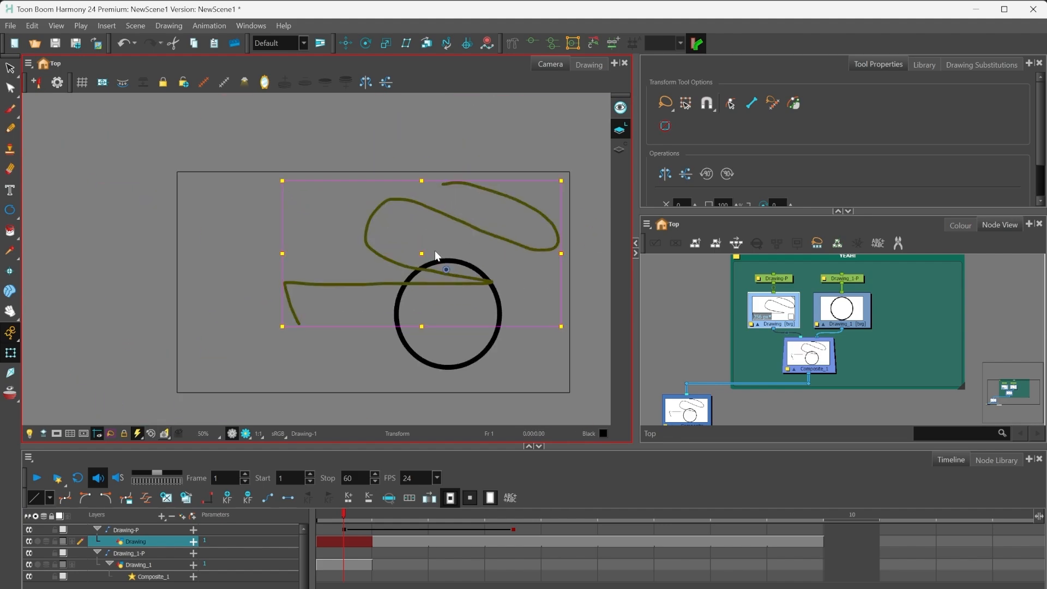
{"action": "mouse_move", "coordinate": [332, 580]}
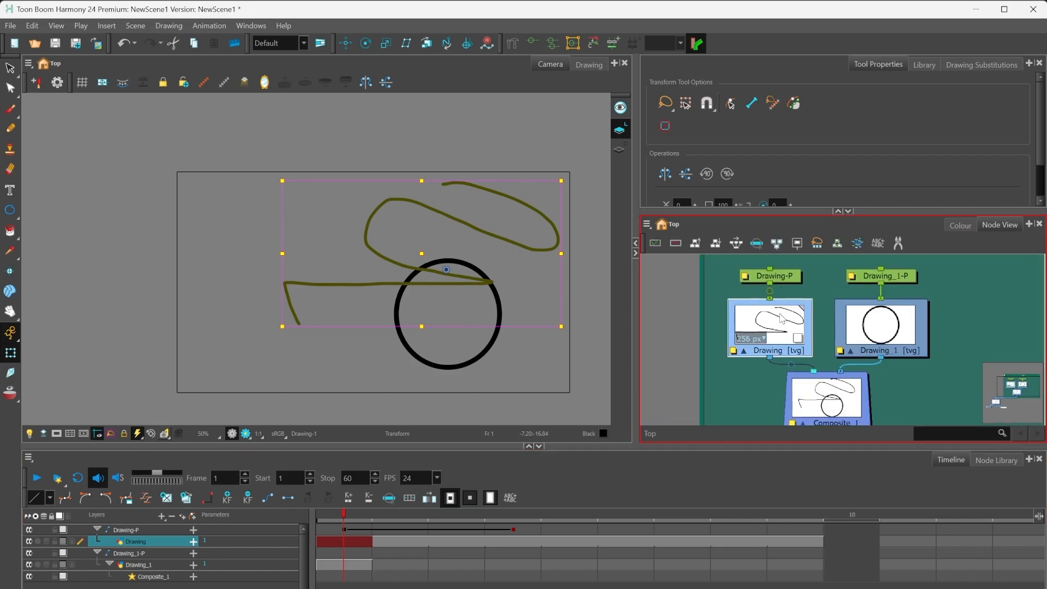
{"action": "mouse_move", "coordinate": [760, 285]}
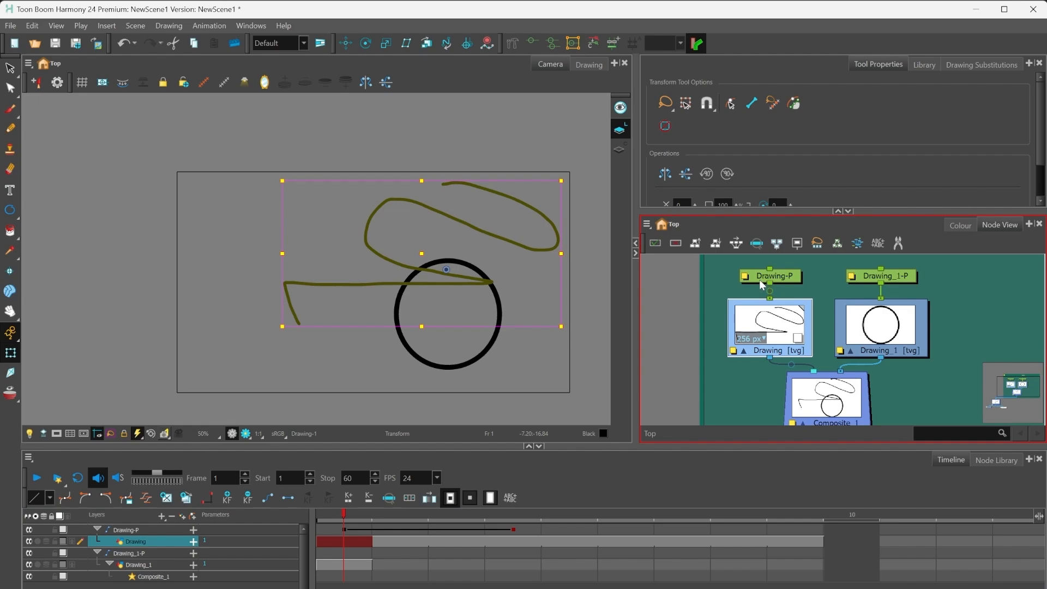
{"action": "left_click_drag", "start_coordinate": [446, 269], "coordinate": [423, 279]}
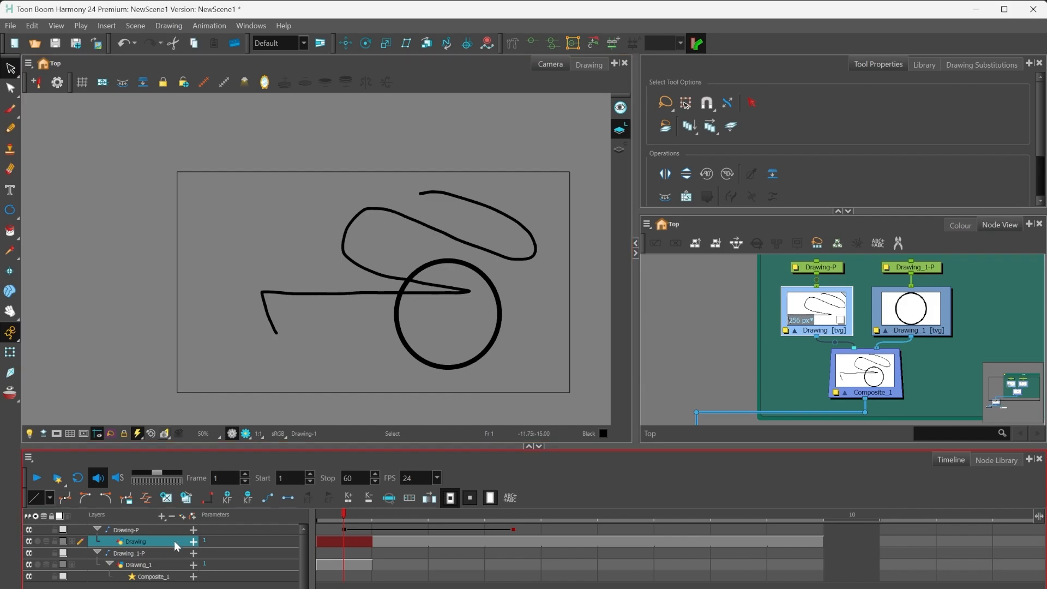
{"action": "mouse_move", "coordinate": [169, 555]}
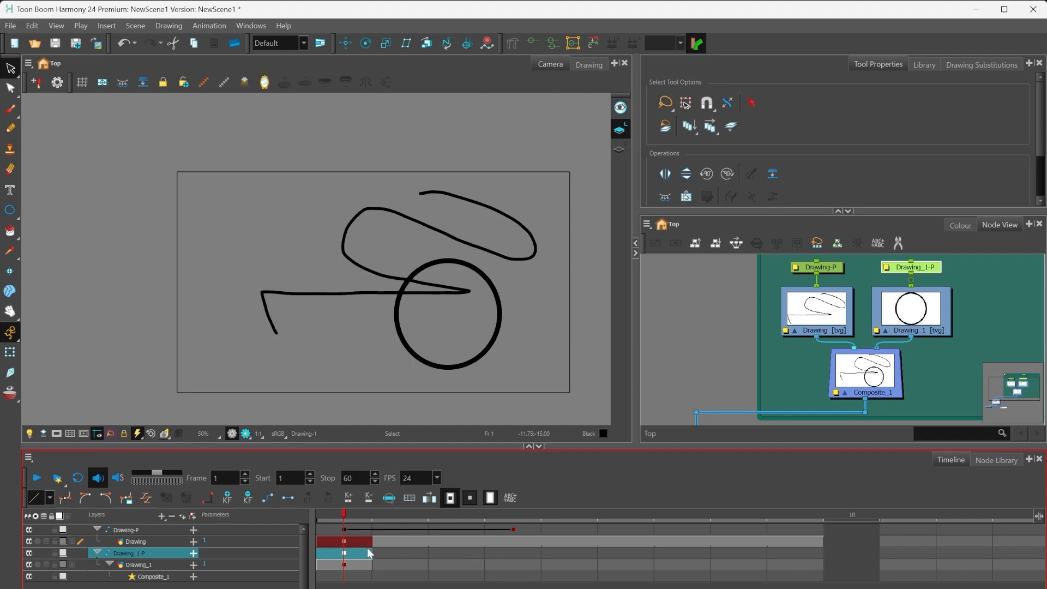
Select frame 1 on the circle's Drawing_1 layer and the scribble's Drawing layer
{"action": "left_click", "coordinate": [137, 565]}
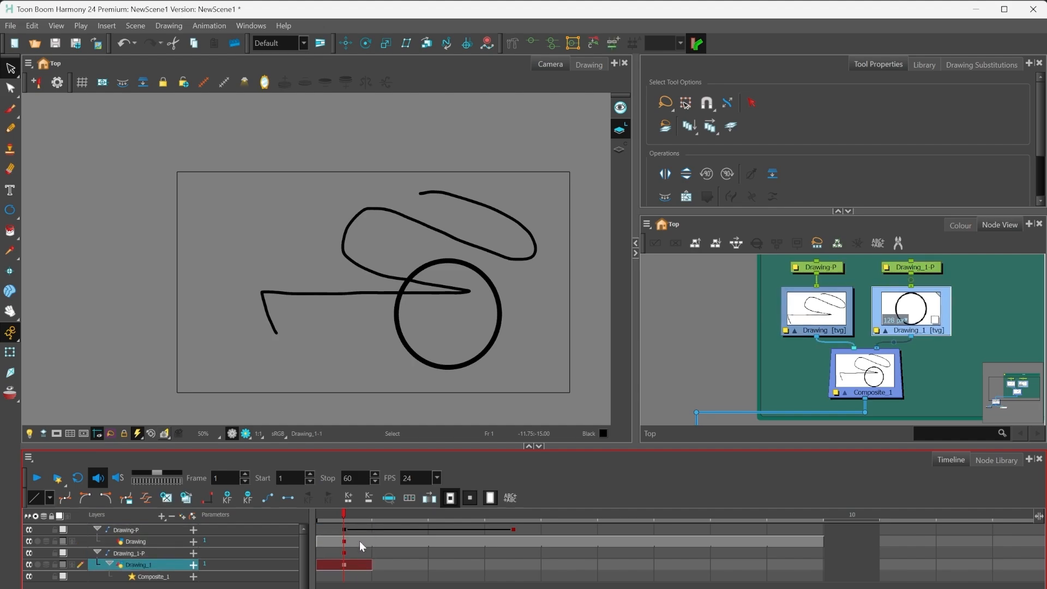
{"action": "left_click", "coordinate": [136, 541]}
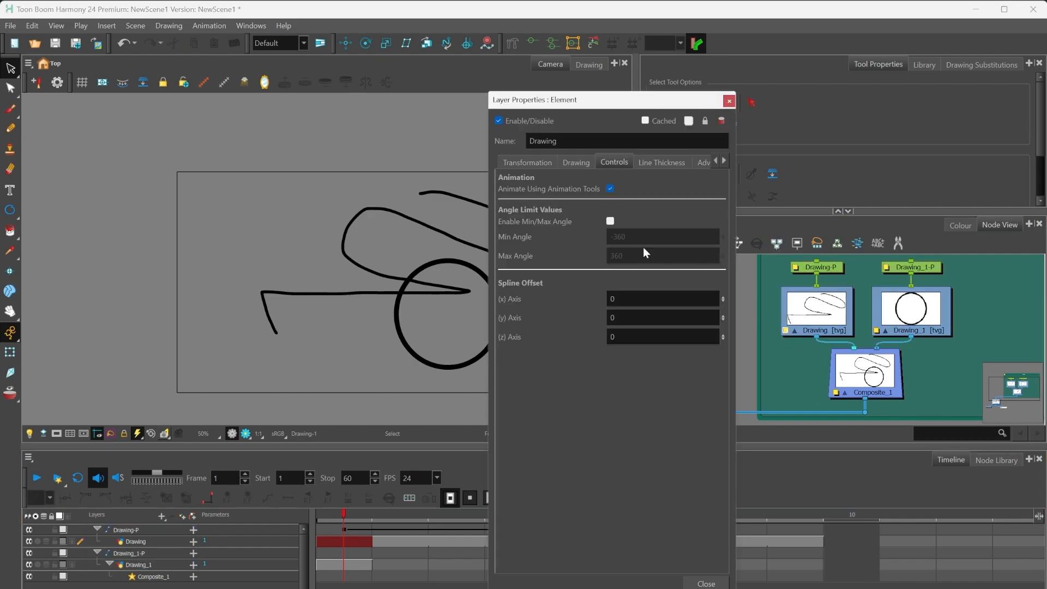
Check the Transformation and Controls tabs, then close the Drawing_1 layer properties
{"action": "left_click", "coordinate": [527, 162]}
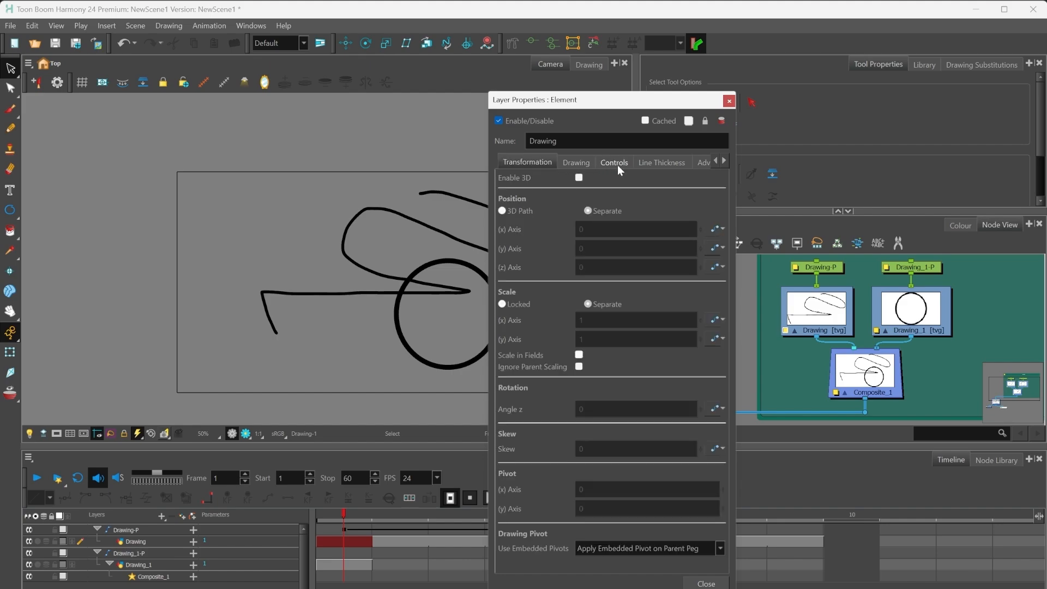
{"action": "left_click", "coordinate": [613, 162]}
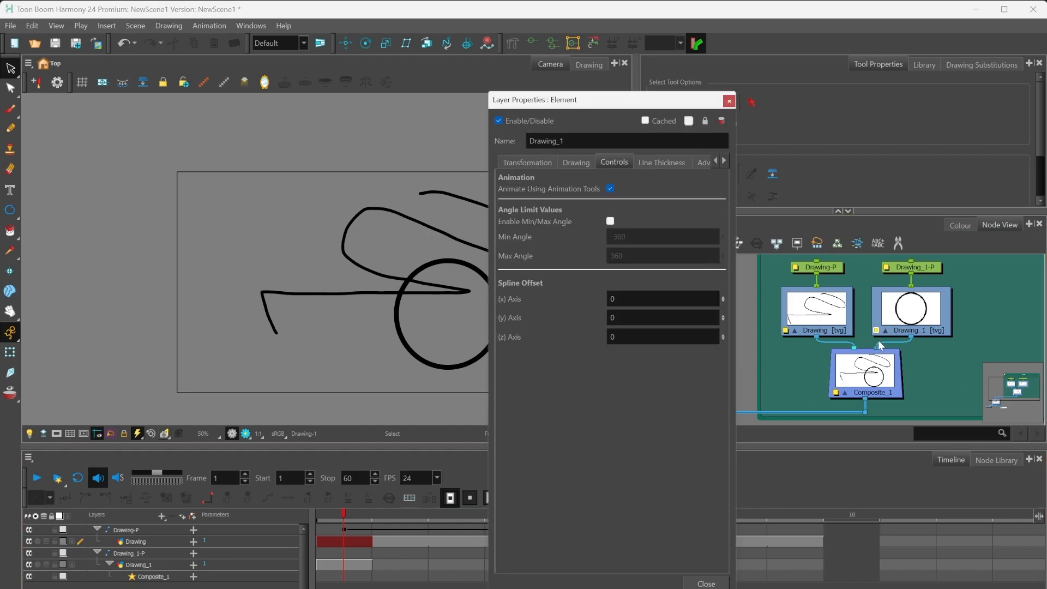
{"action": "left_click", "coordinate": [609, 188]}
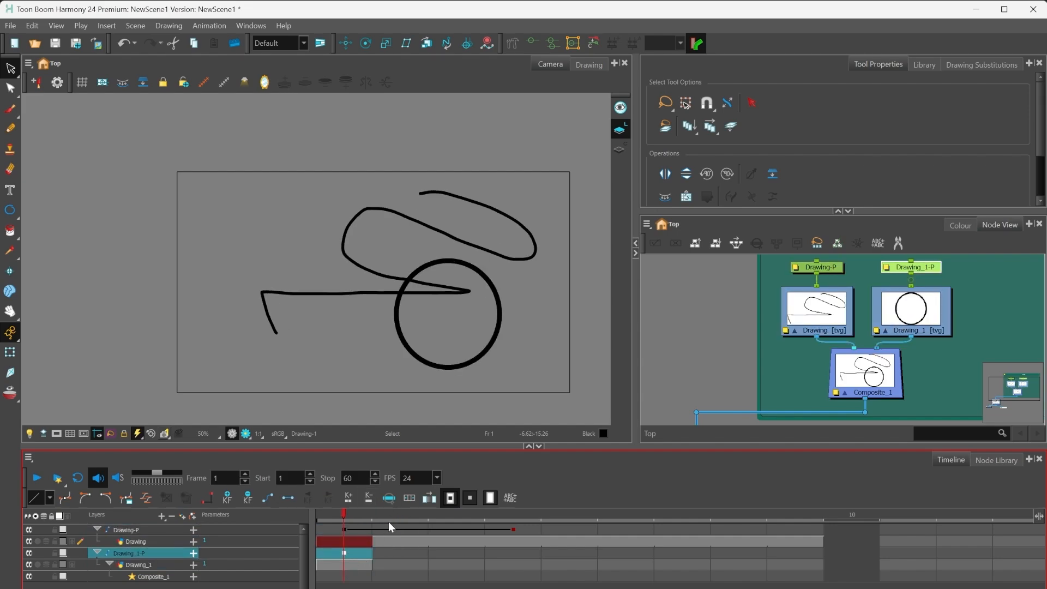
{"action": "mouse_move", "coordinate": [408, 497]}
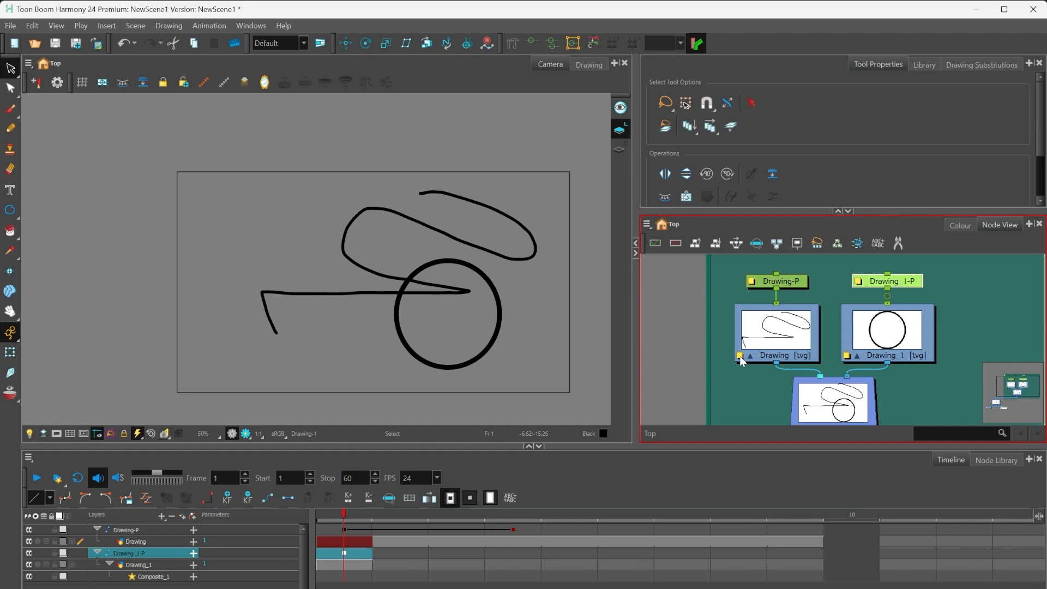
Give the Drawing layer a parent-peg embedded pivot and disable animation tools
{"action": "double_click", "coordinate": [739, 356]}
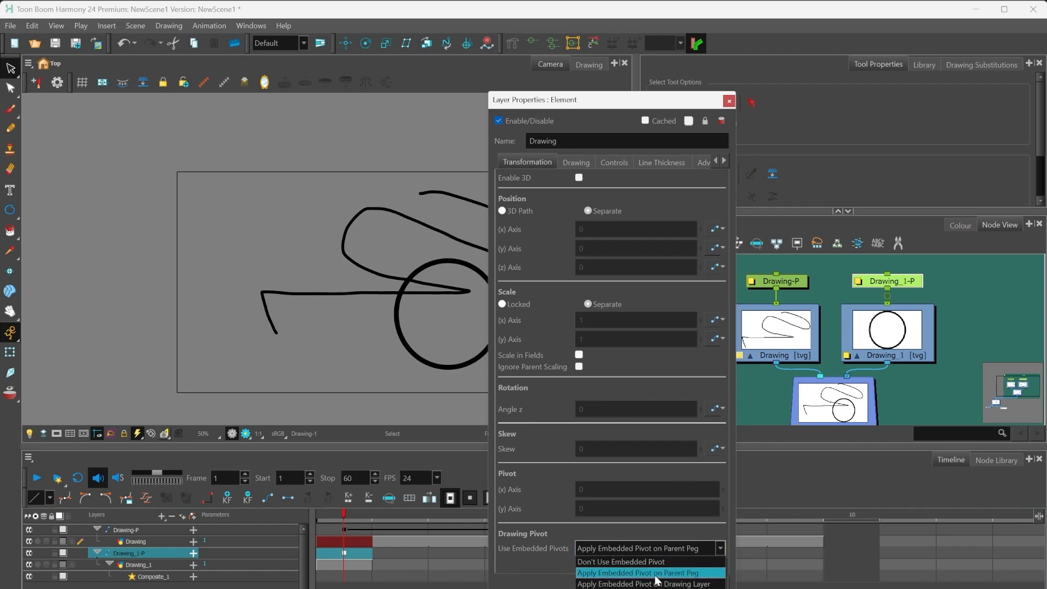
{"action": "left_click", "coordinate": [614, 163]}
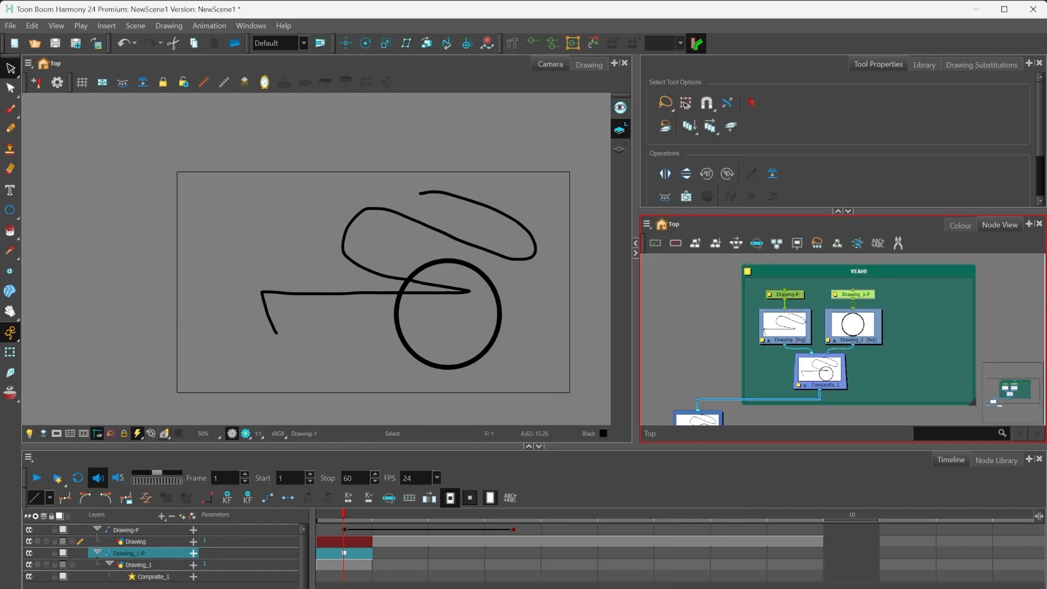
{"action": "mouse_move", "coordinate": [922, 304]}
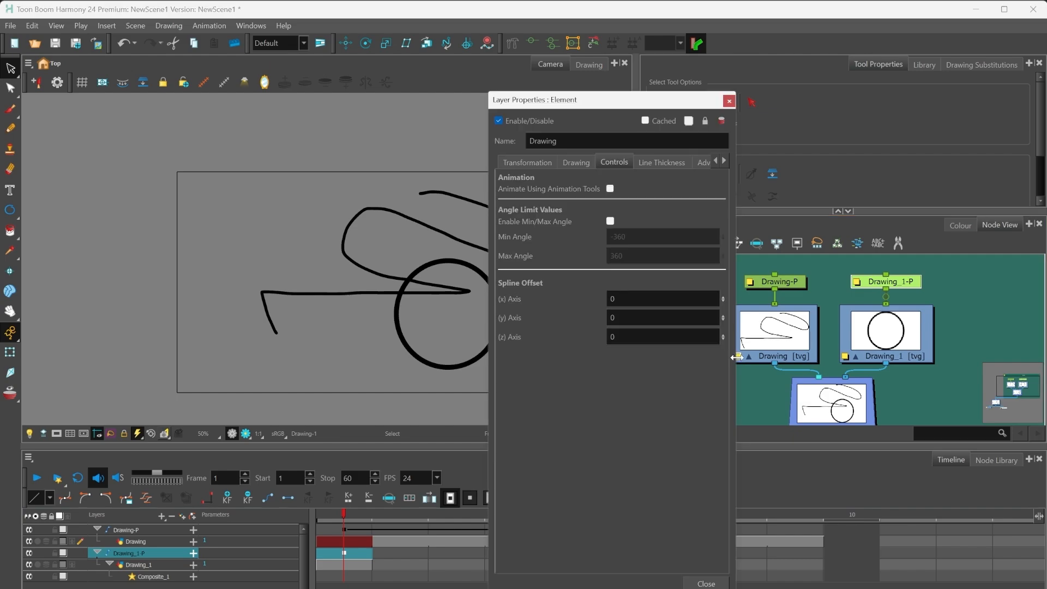
{"action": "left_click", "coordinate": [527, 161]}
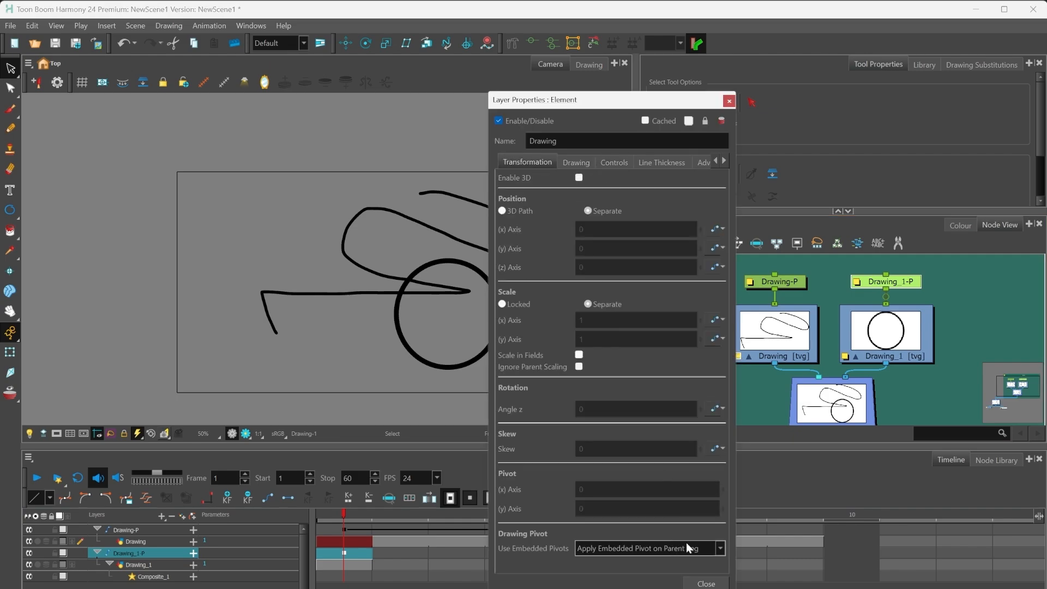
{"action": "left_click", "coordinate": [647, 547]}
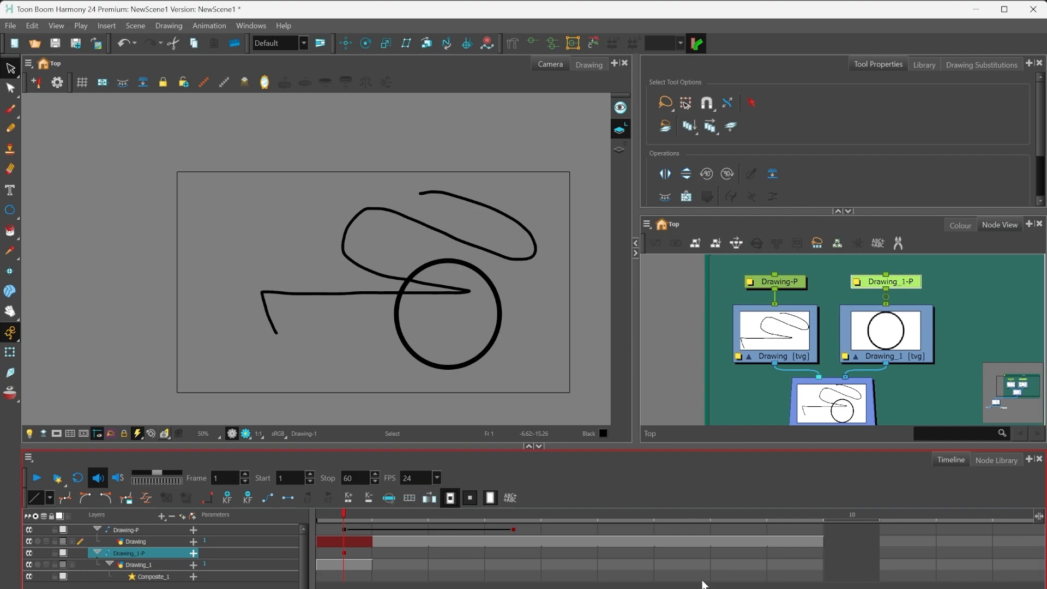
{"action": "double_click", "coordinate": [136, 541]}
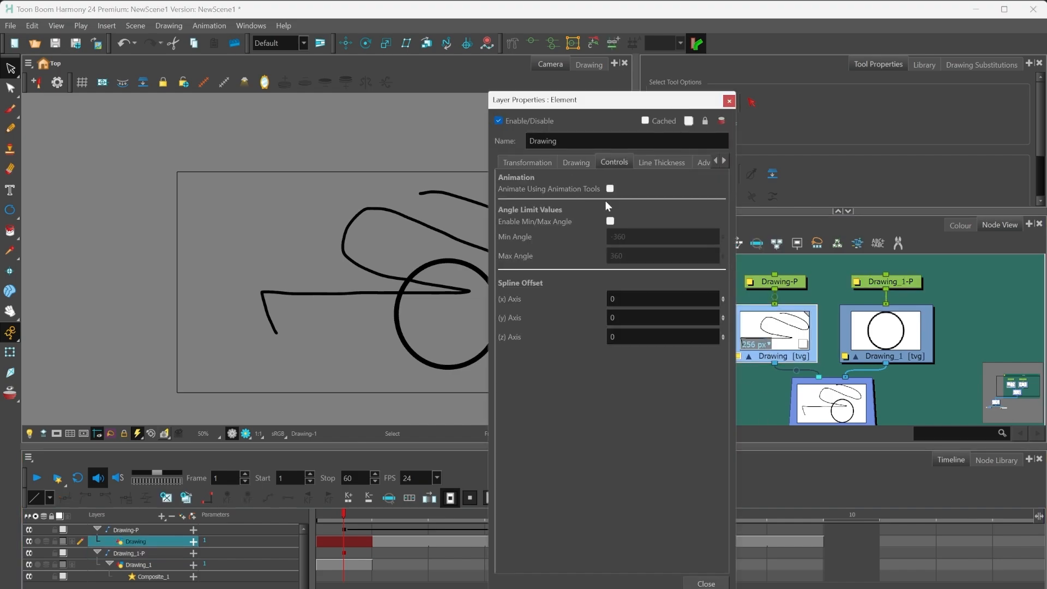
{"action": "left_click", "coordinate": [705, 584]}
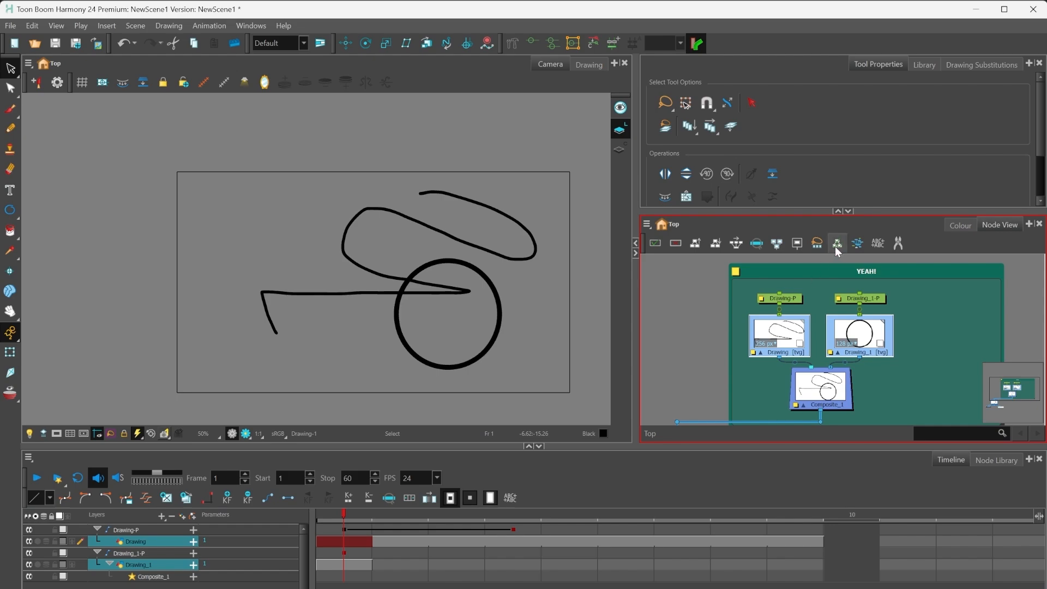
{"action": "mouse_move", "coordinate": [836, 242]}
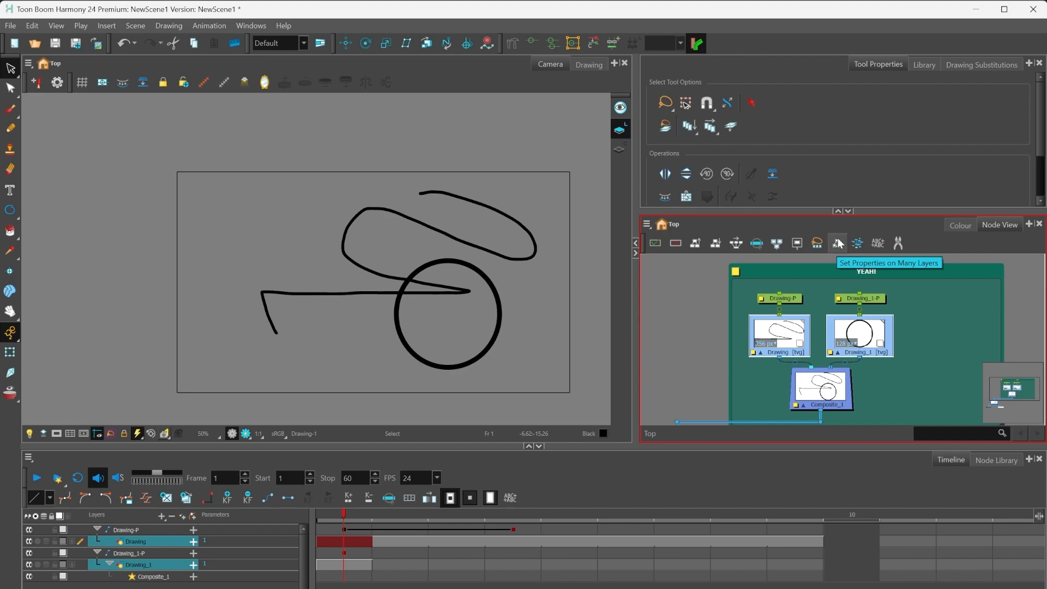
Apply Parent Peg pivot and animation tools Off to both drawing layers together
{"action": "left_click", "coordinate": [837, 242]}
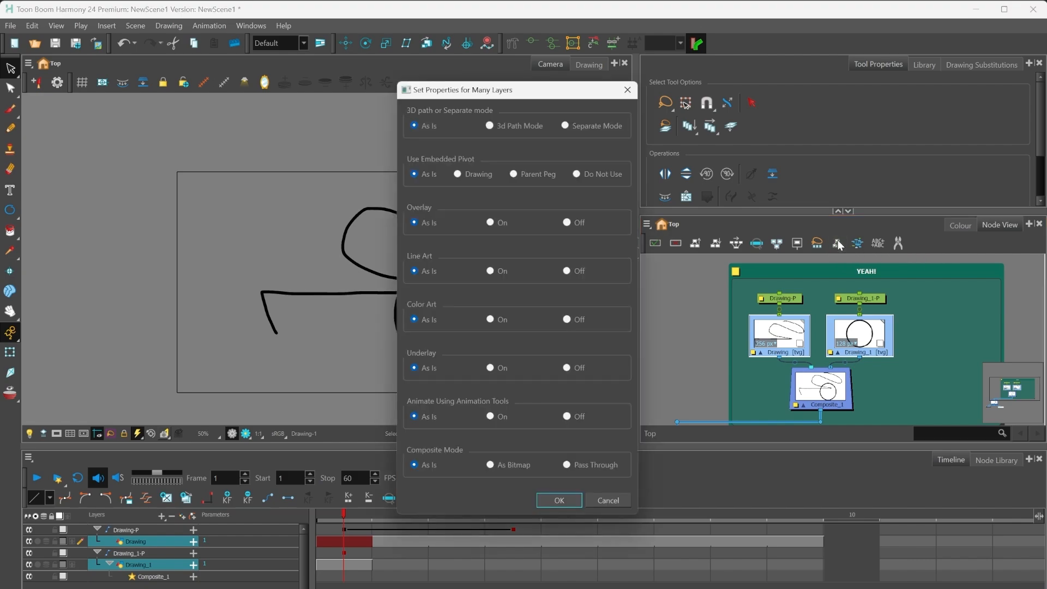
{"action": "mouse_move", "coordinate": [587, 461]}
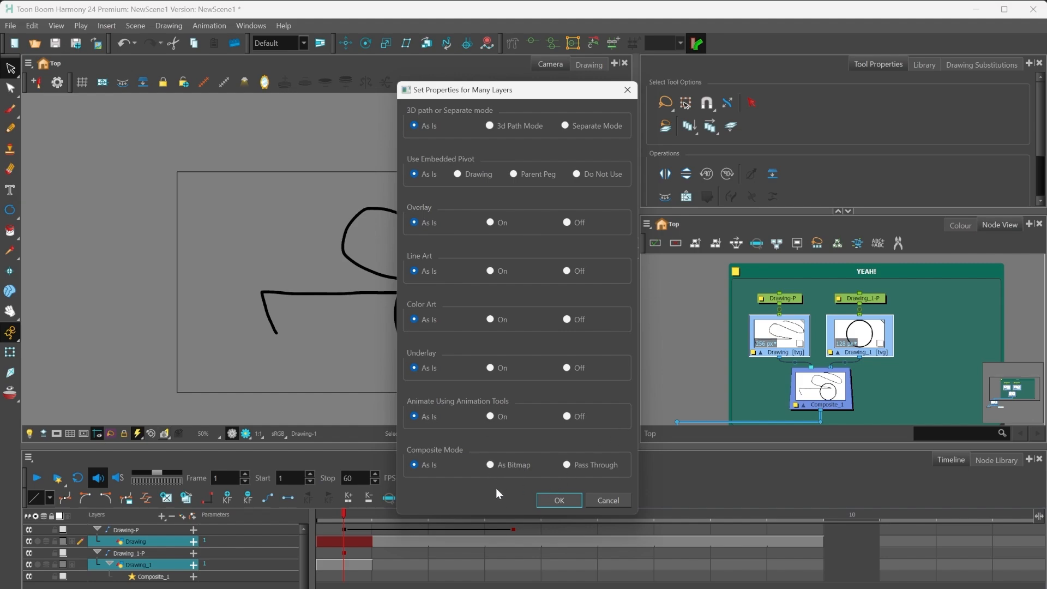
{"action": "mouse_move", "coordinate": [515, 161]}
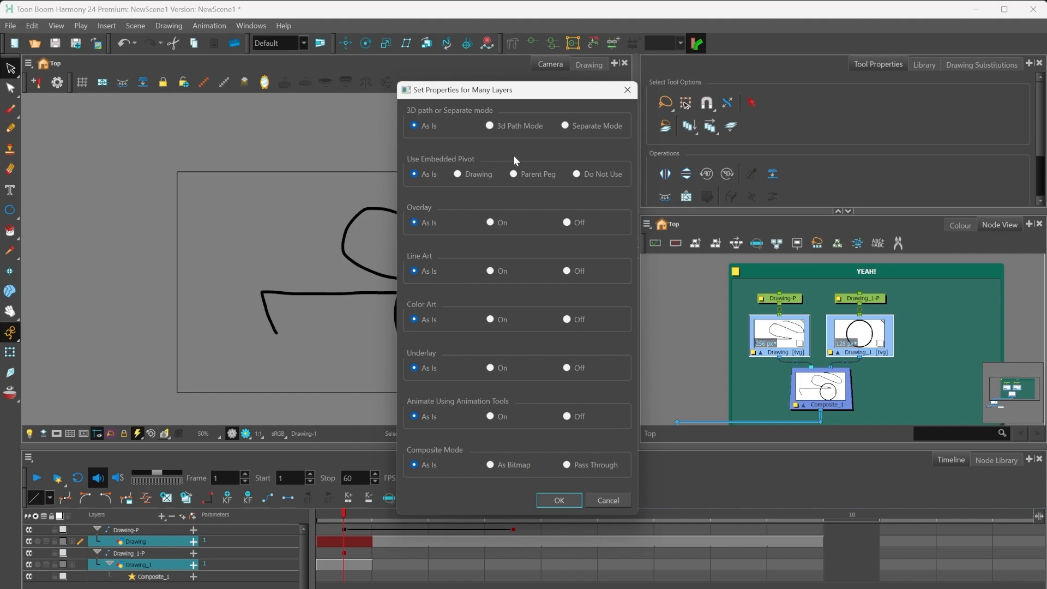
{"action": "mouse_move", "coordinate": [492, 167]}
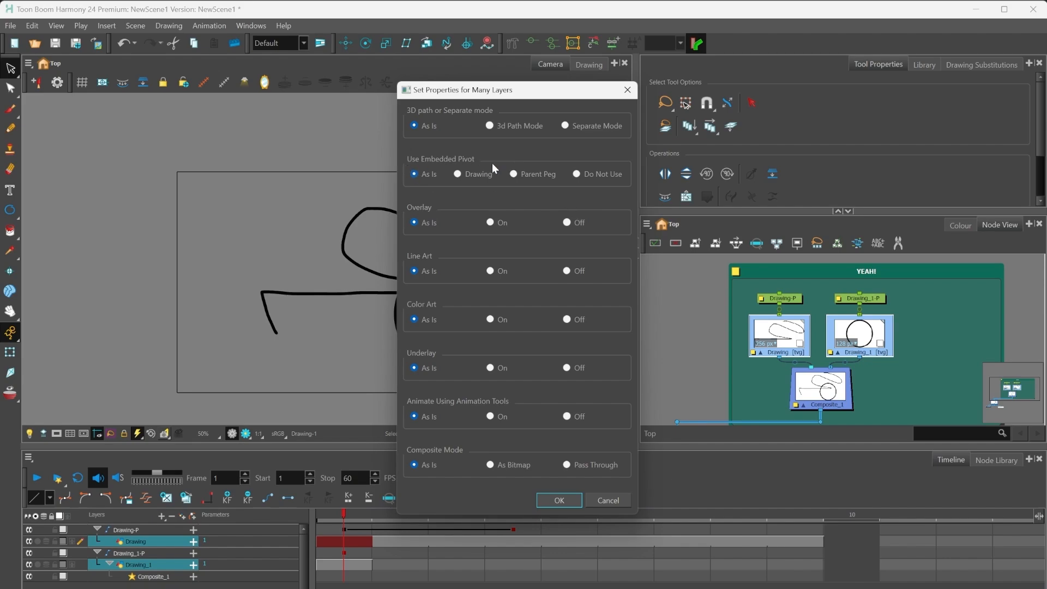
{"action": "left_click", "coordinate": [513, 174]}
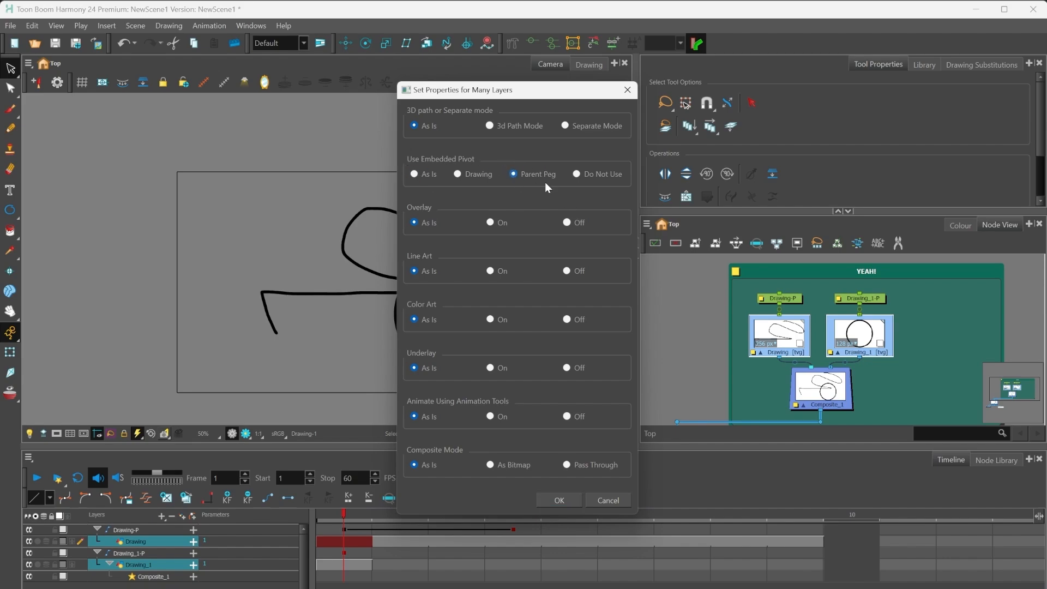
{"action": "mouse_move", "coordinate": [507, 412]}
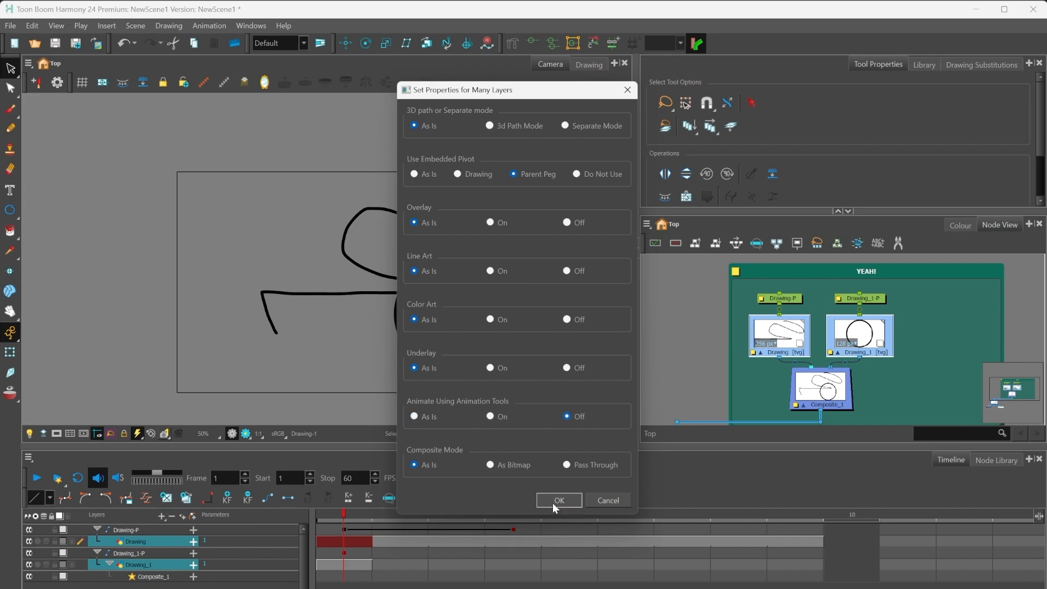
{"action": "left_click", "coordinate": [559, 500]}
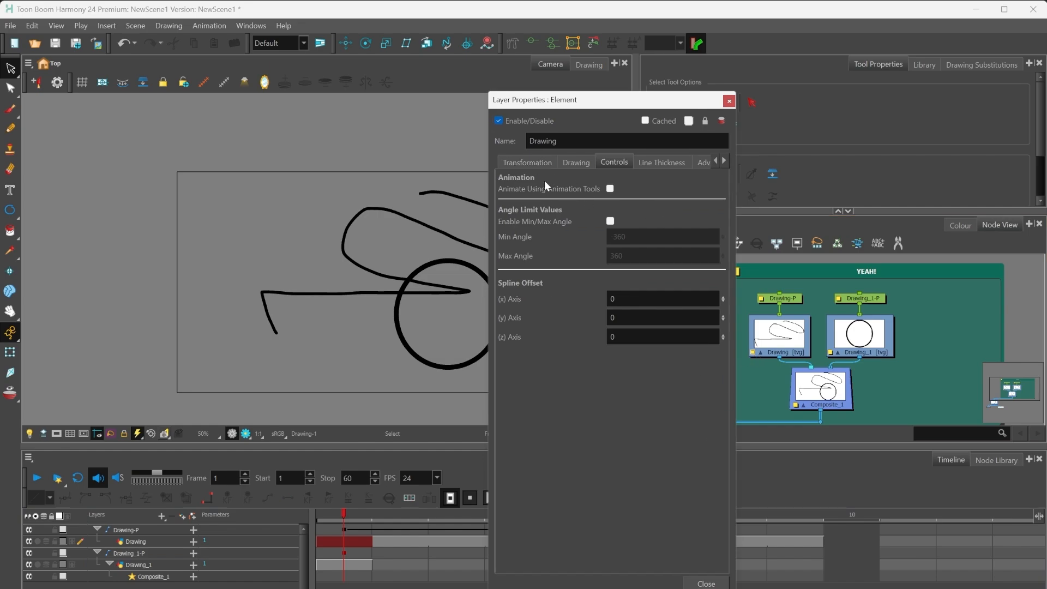
{"action": "left_click", "coordinate": [729, 100]}
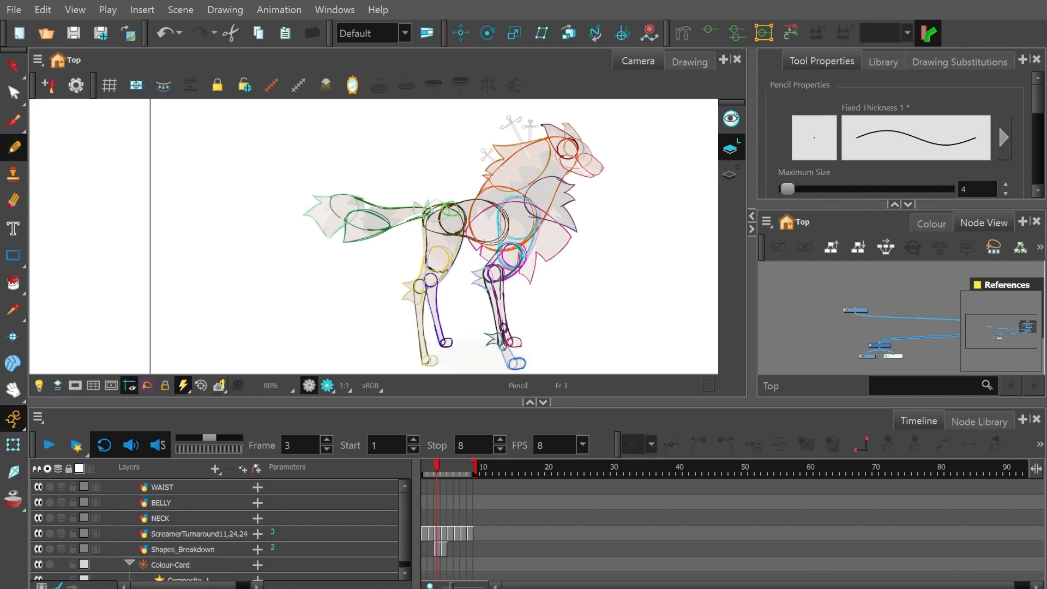
Select the Shapes_Breakdown layer and zoom in on the wolf
{"action": "left_click", "coordinate": [170, 487]}
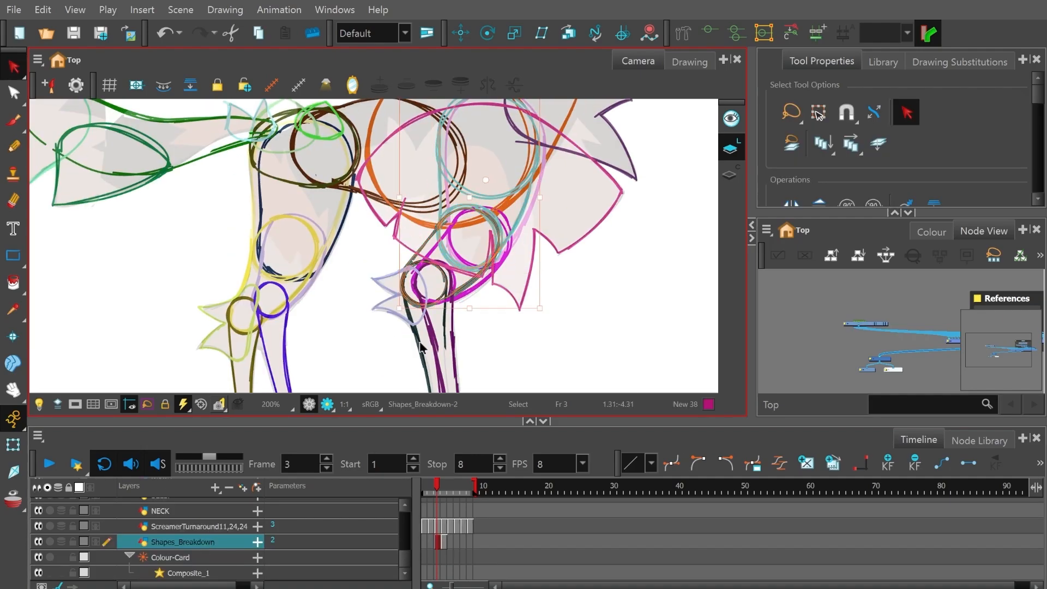
{"action": "scroll", "scroll_direction": "down", "scroll_amount": 3}
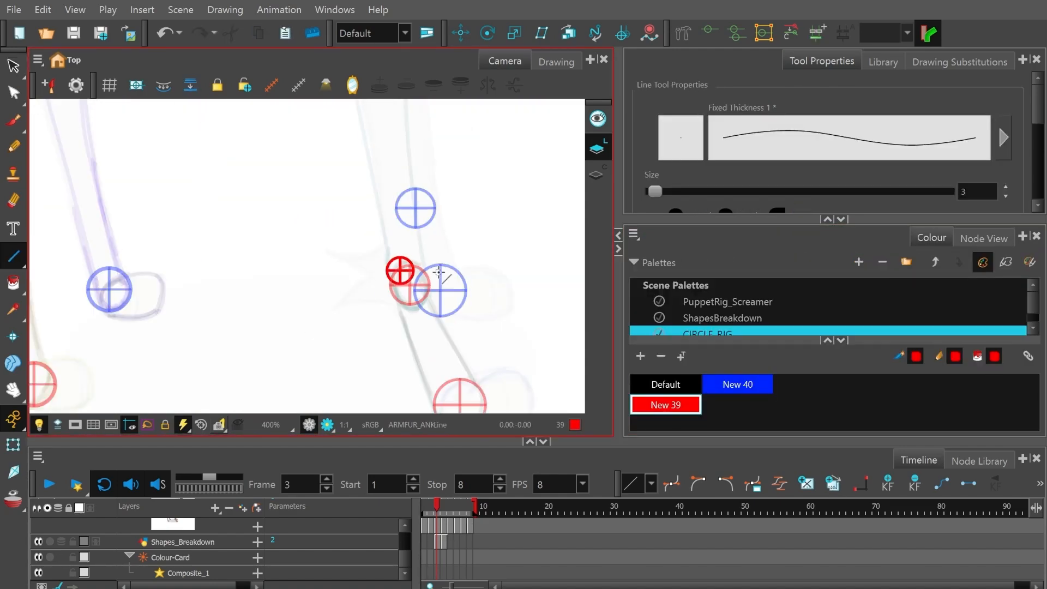
{"action": "left_click", "coordinate": [960, 60]}
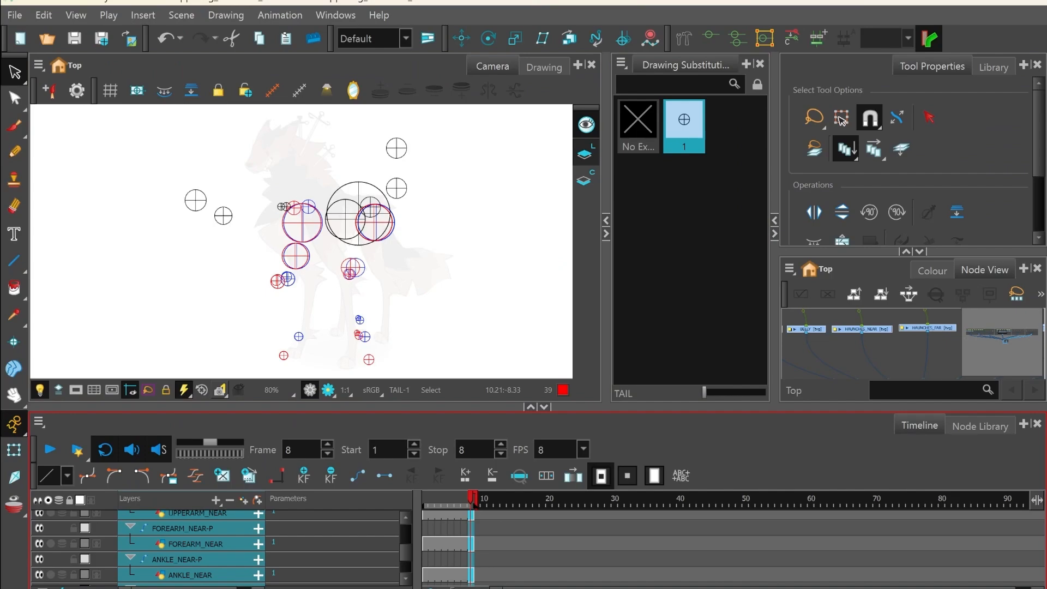
Create drawings and keyframes on frames 1–8 for all selected rig layers, then restore the timeline
{"action": "left_click", "coordinate": [249, 476]}
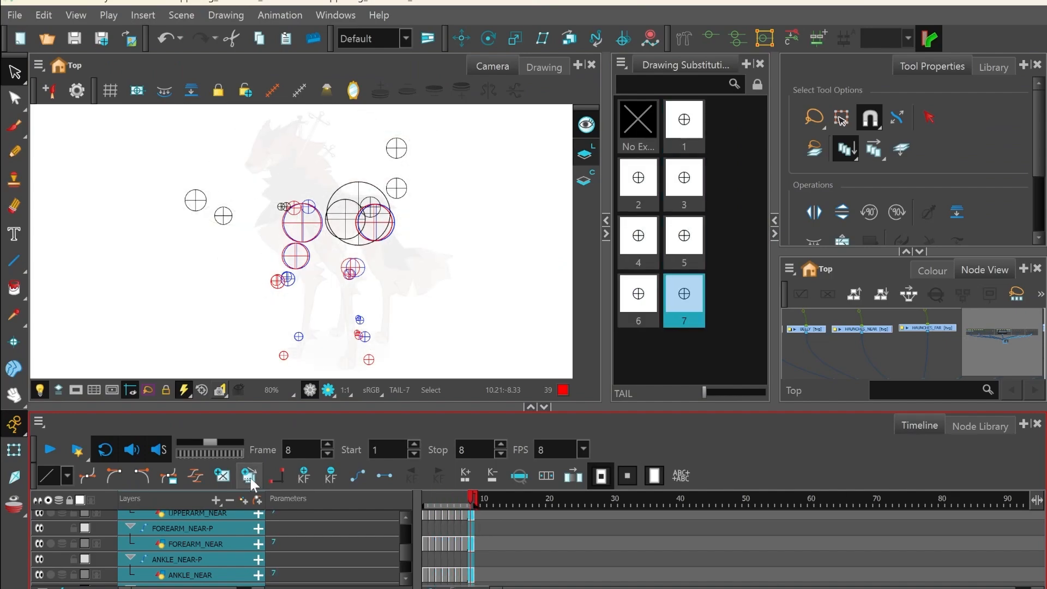
{"action": "left_click", "coordinate": [249, 476]}
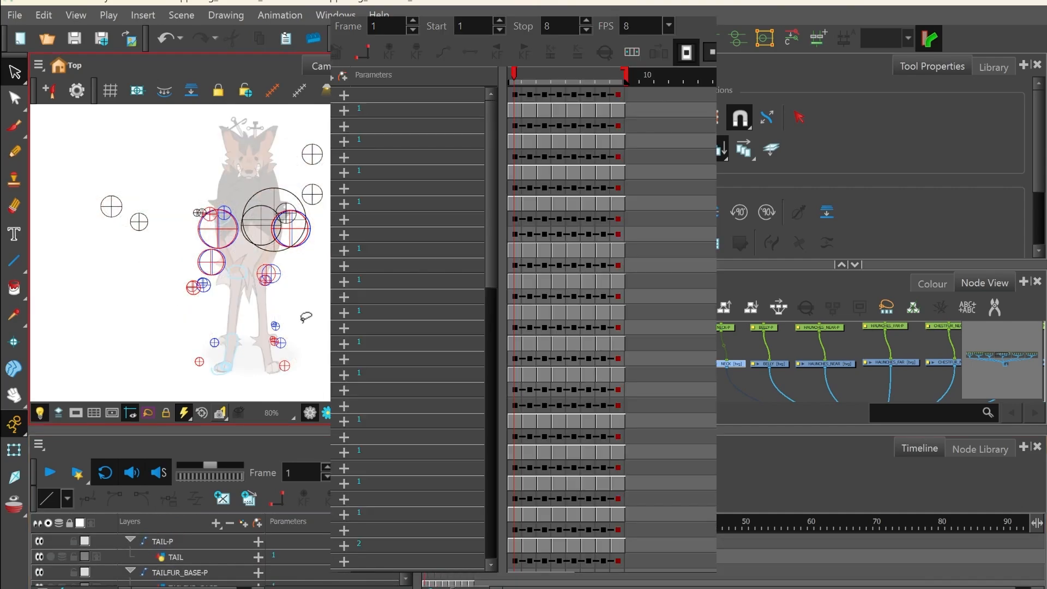
{"action": "left_click", "coordinate": [327, 468]}
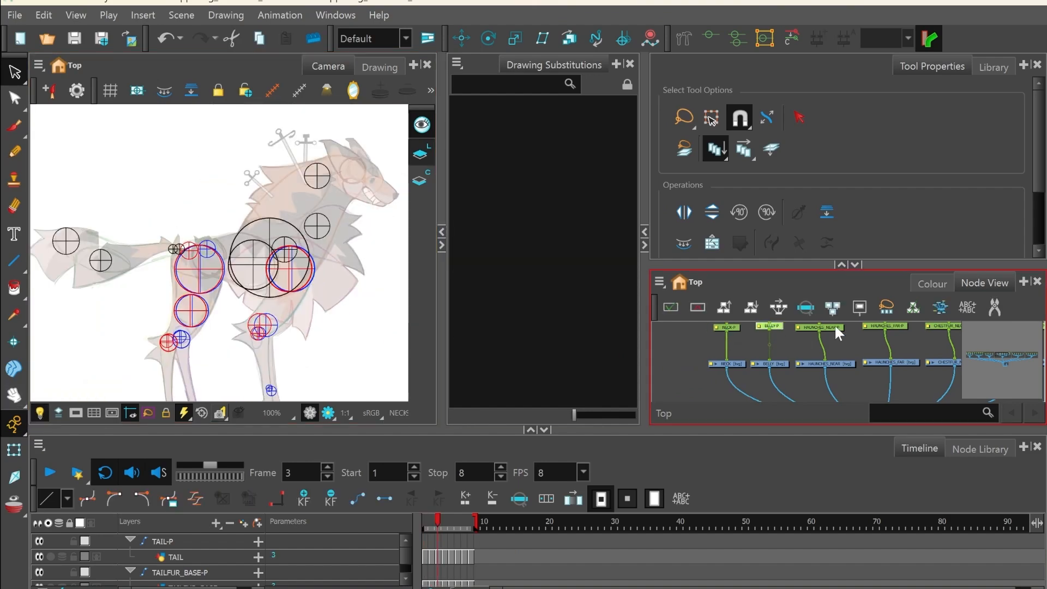
{"action": "left_click", "coordinate": [725, 364]}
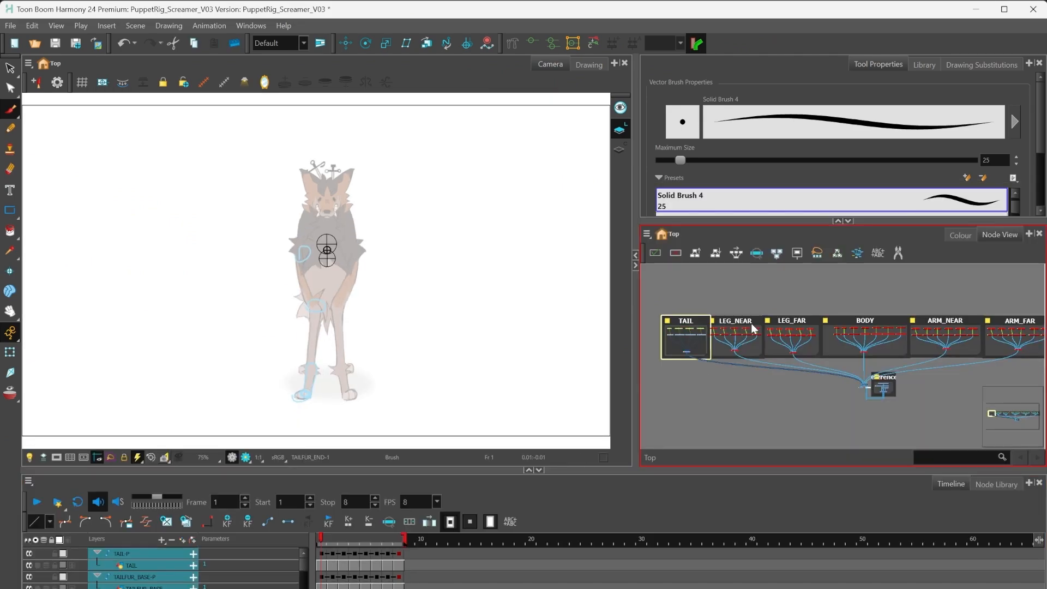
Enable the TAIL, LEG, BODY and ARM group nodes and step to frame 2
{"action": "left_click", "coordinate": [944, 337]}
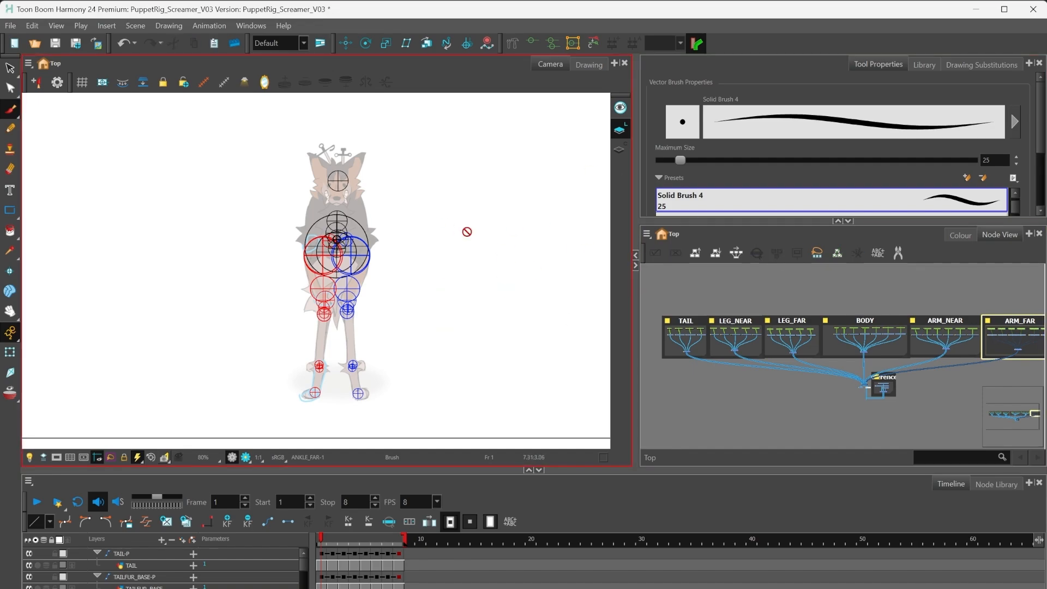
{"action": "left_click", "coordinate": [330, 544]}
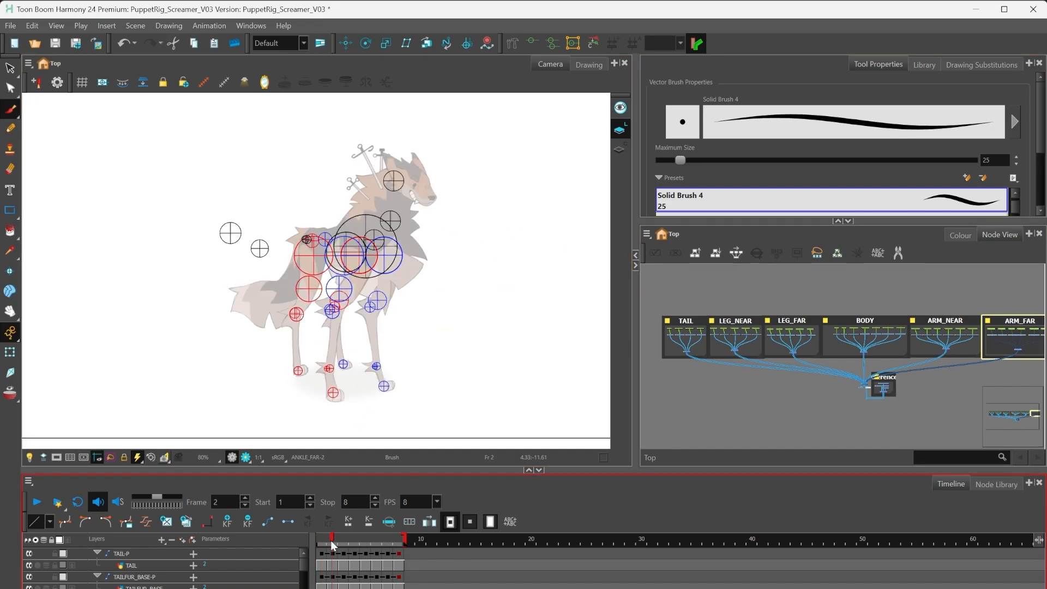